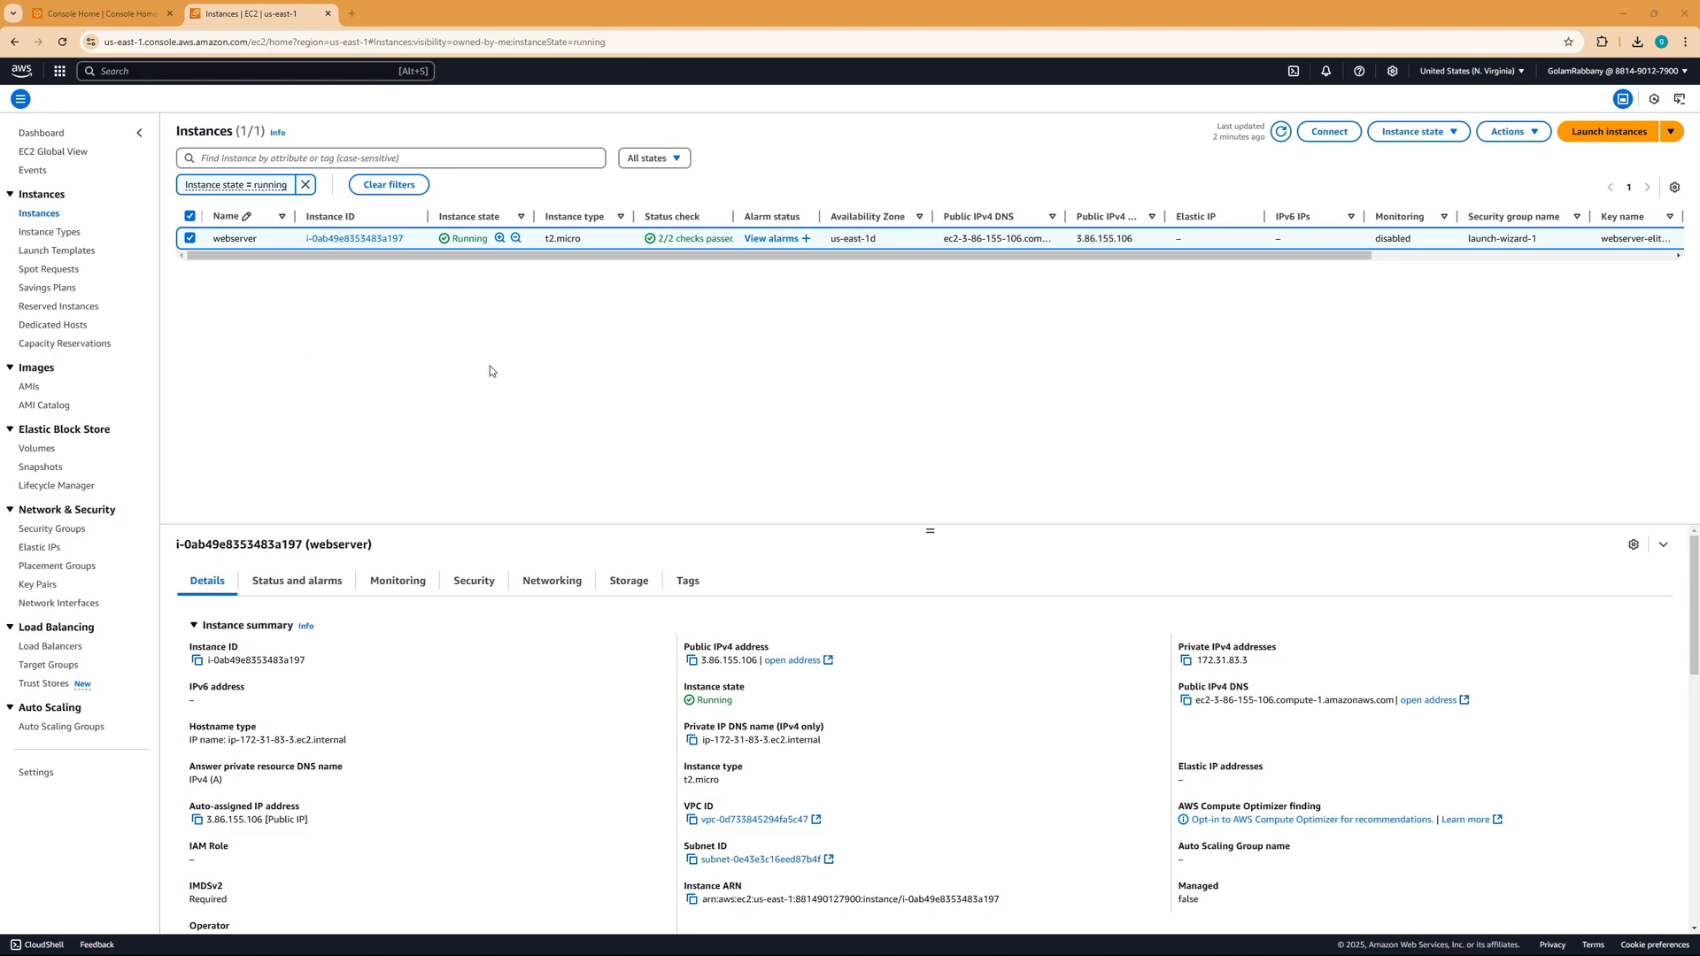
{"action": "mouse_move", "coordinate": [389, 318]}
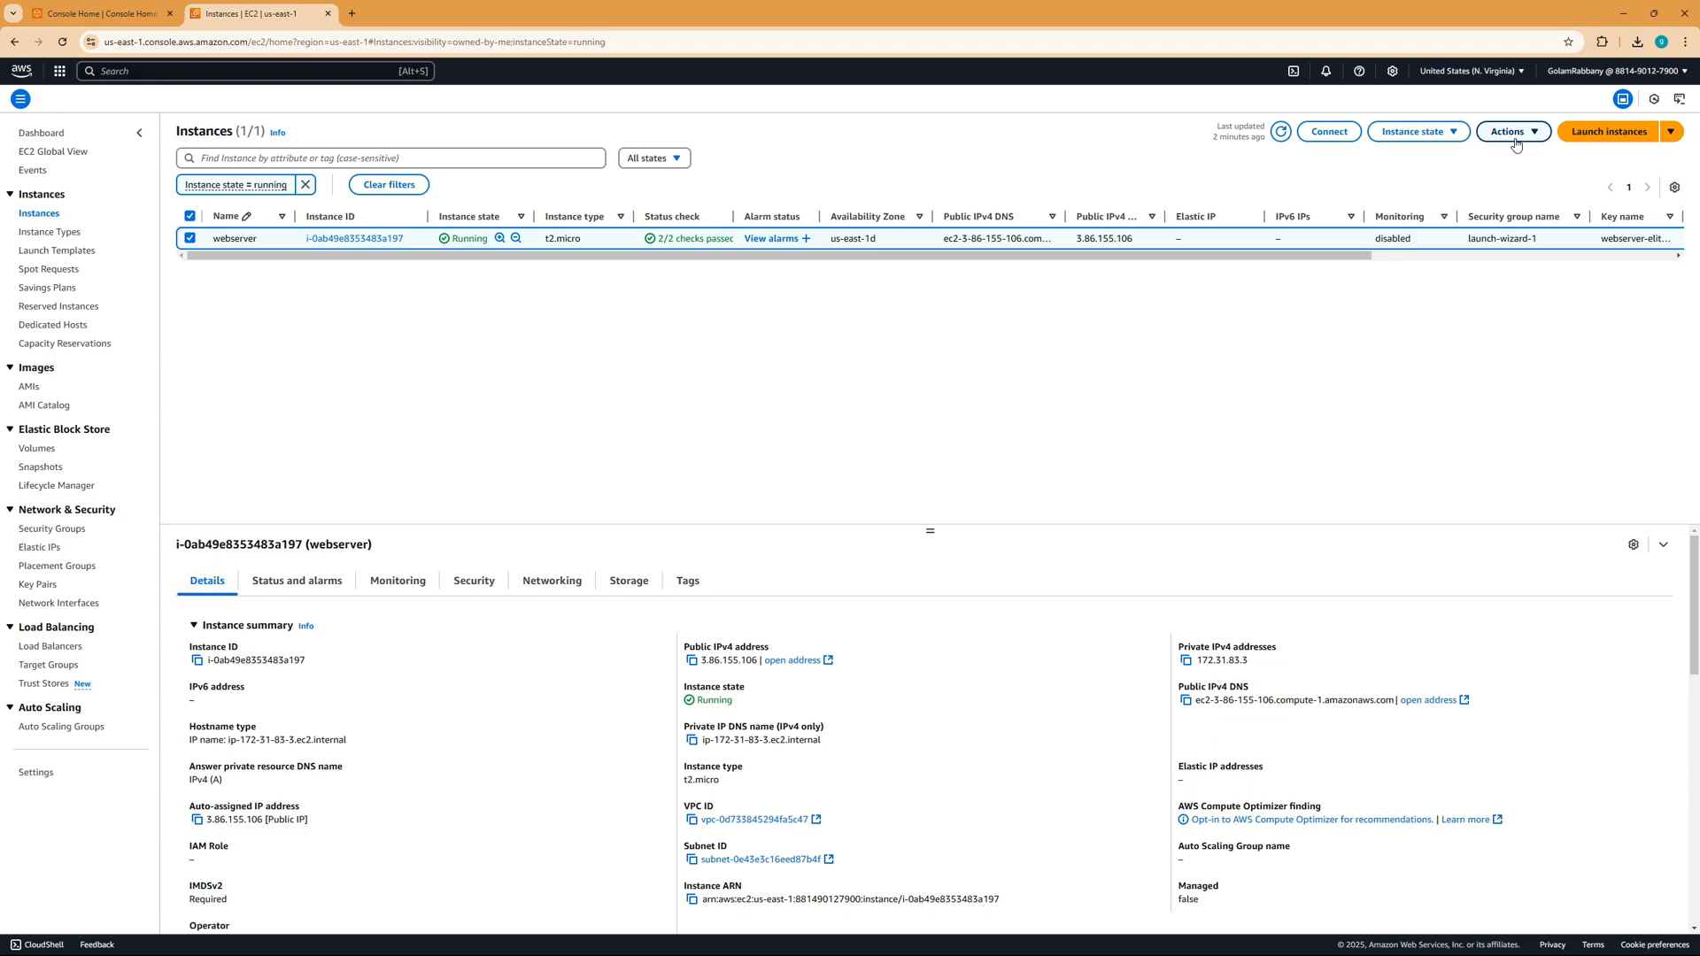
Reveal the Actions menu for the selected running webserver instance.
{"action": "left_click", "coordinate": [1512, 131]}
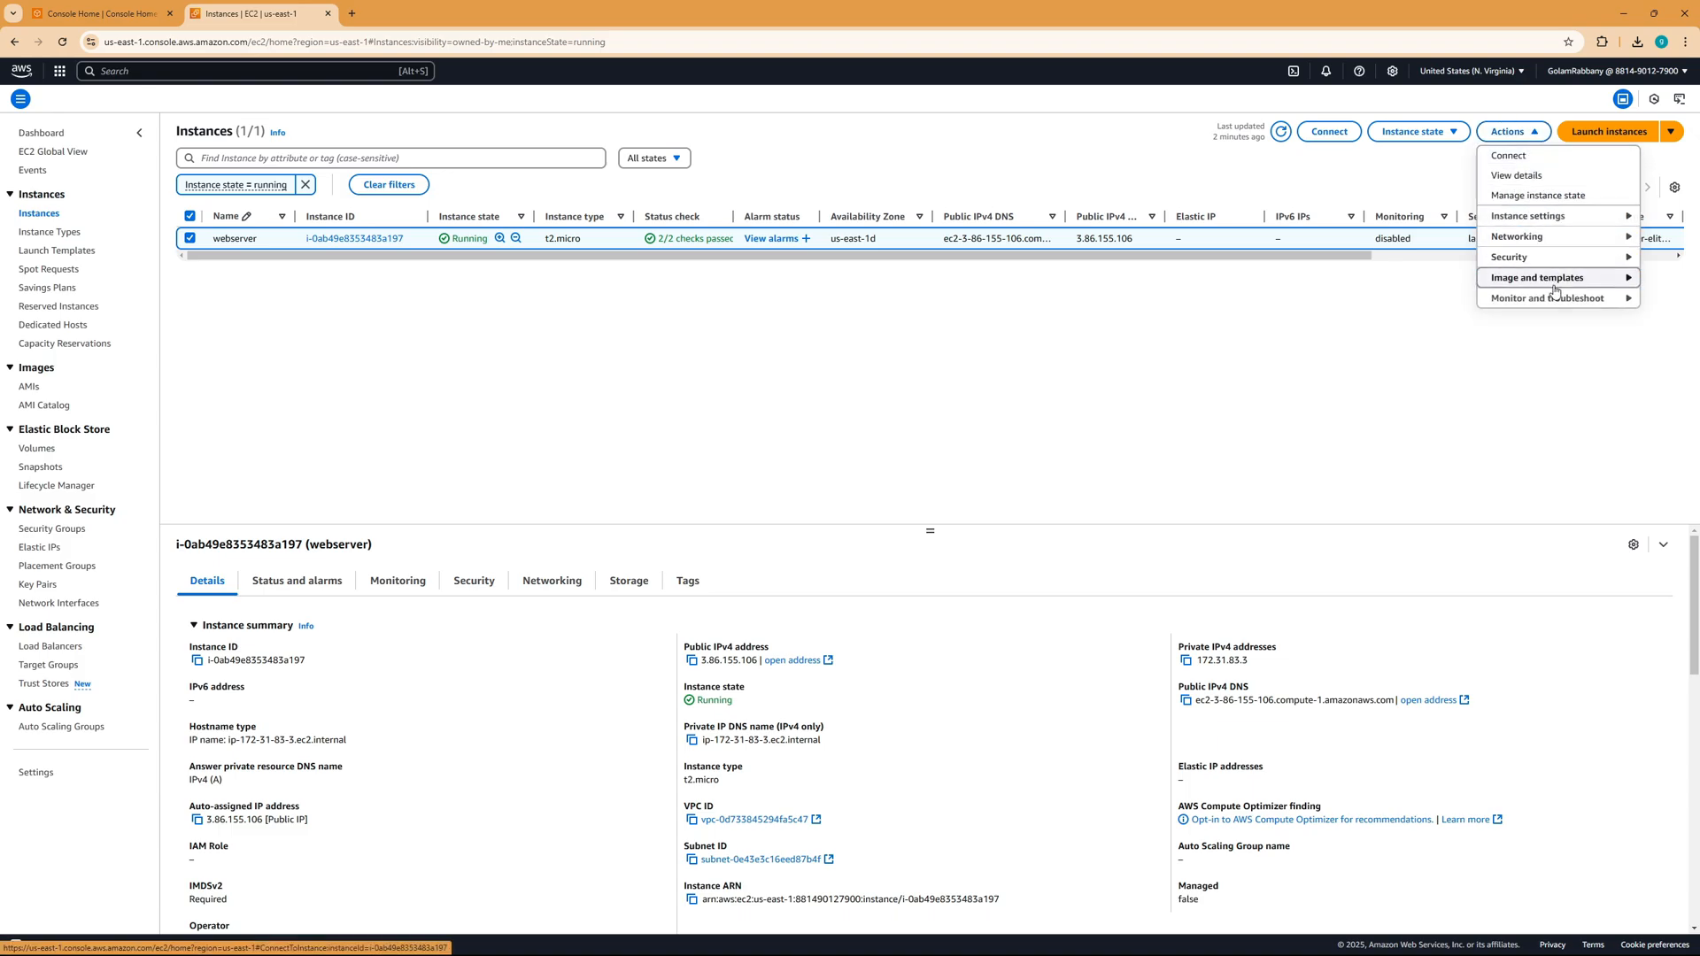
{"action": "mouse_move", "coordinate": [1554, 276]}
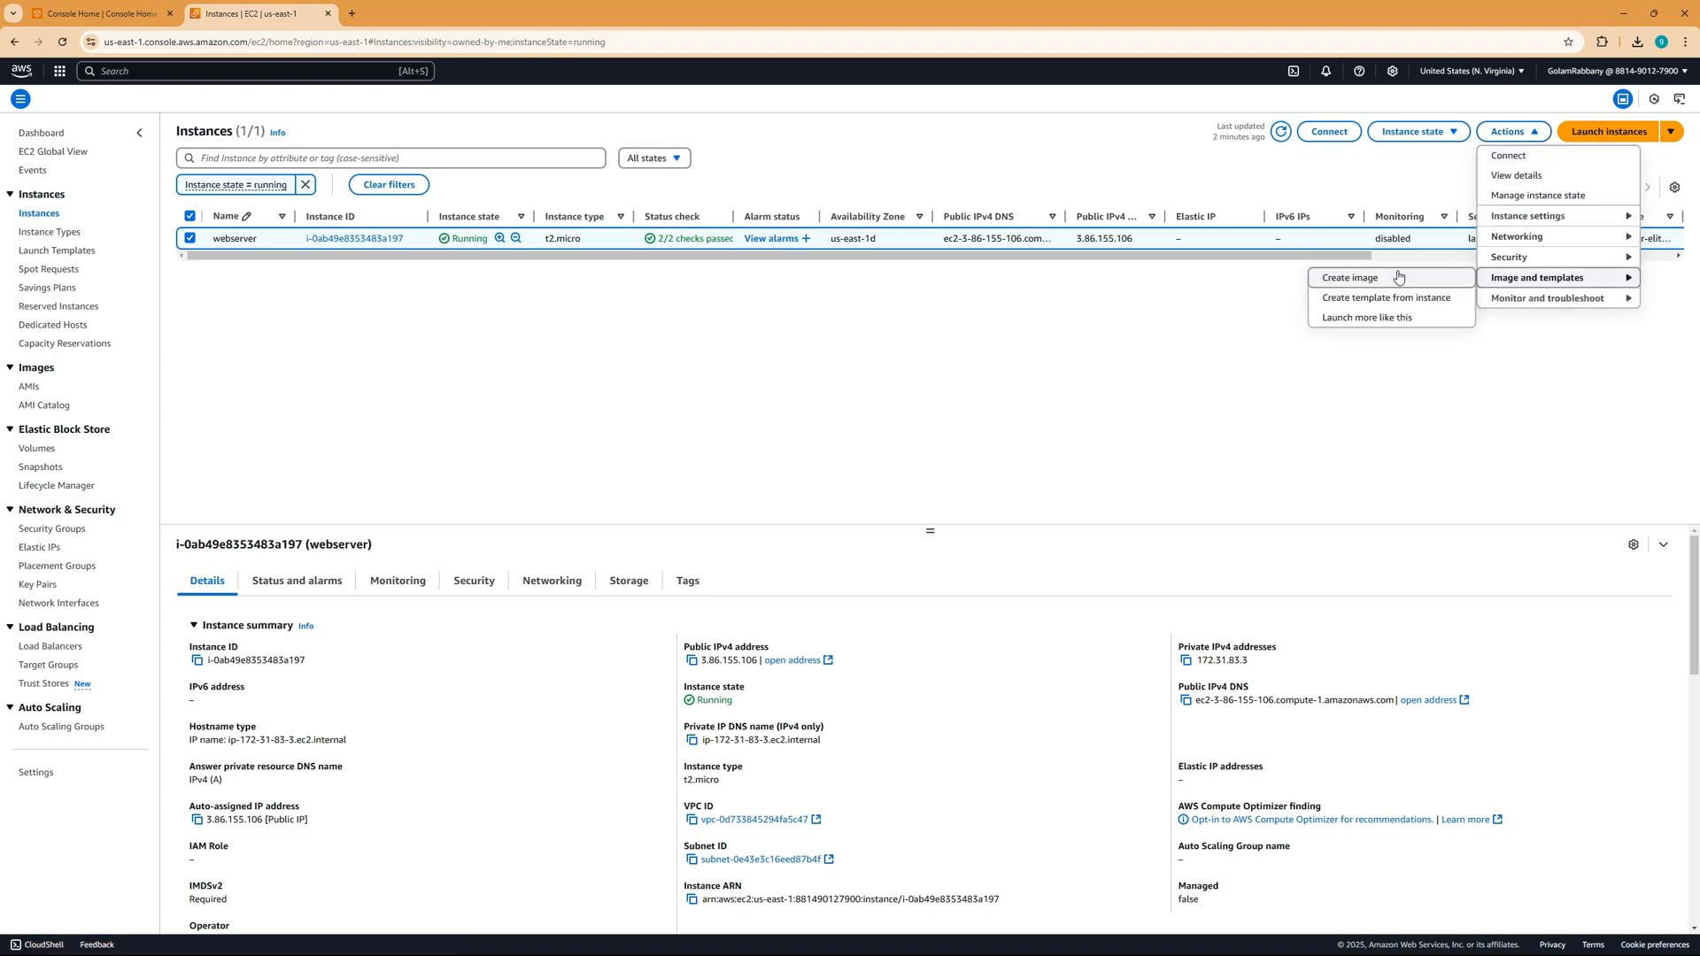
Submit a new image named 'backup-webserver' from the webserver instance.
{"action": "left_click", "coordinate": [1349, 276]}
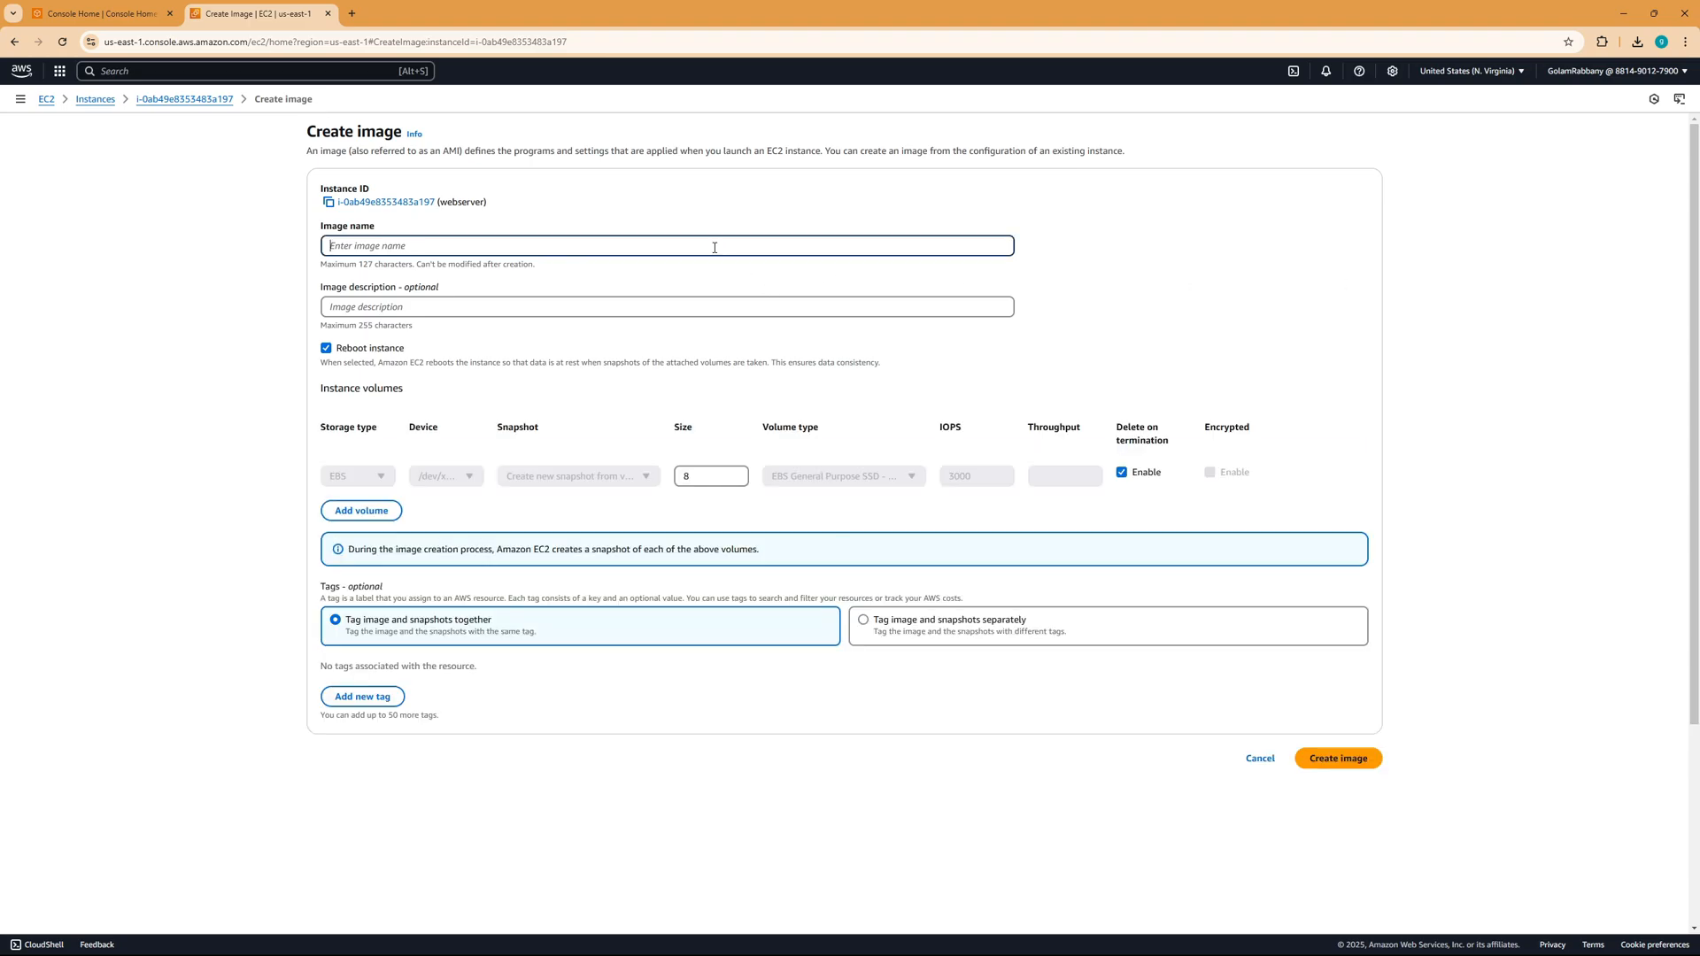
{"action": "type", "text": "backup-webserver"}
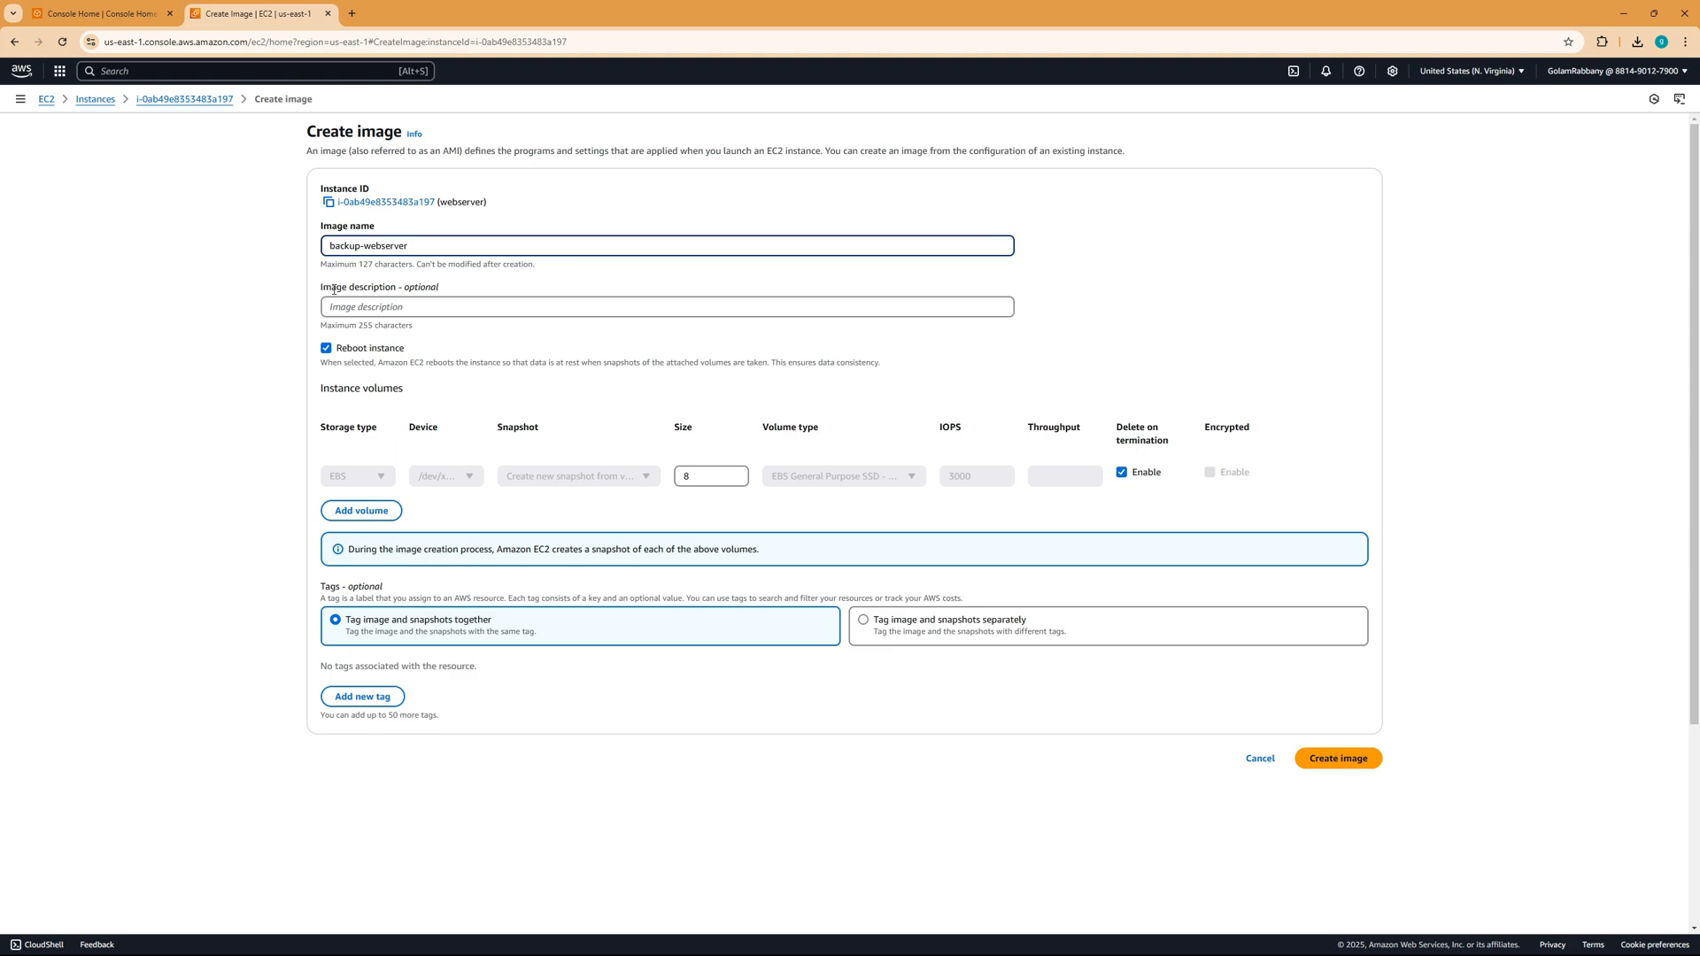
{"action": "mouse_move", "coordinate": [415, 708]}
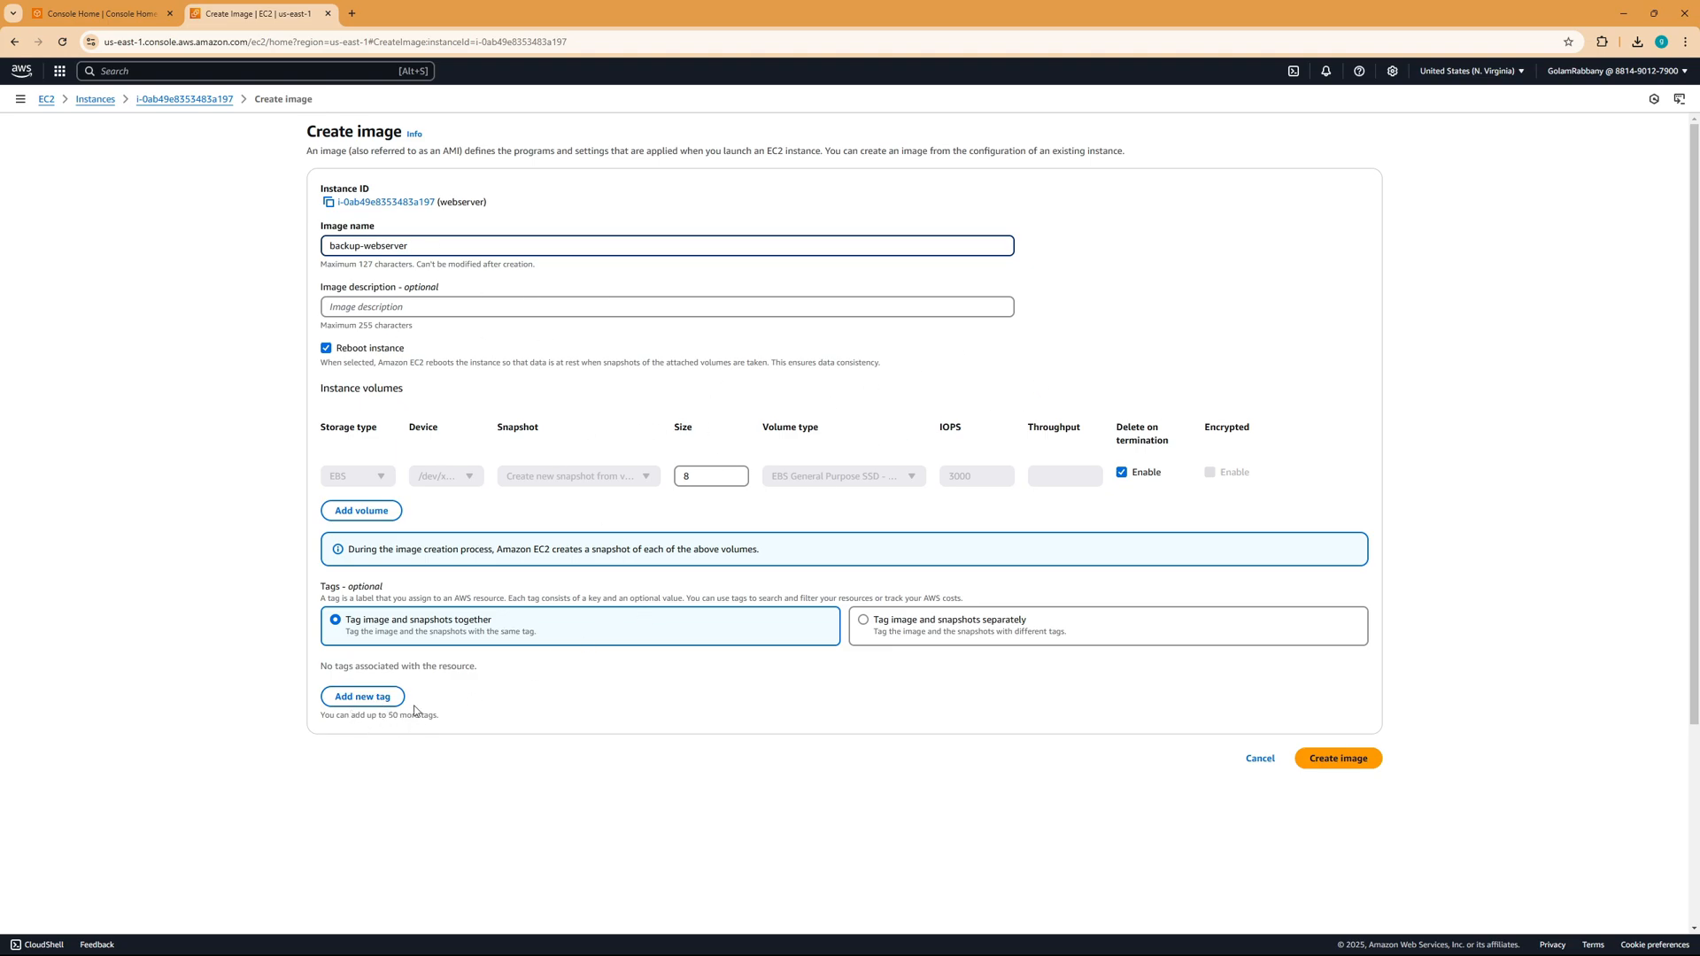
{"action": "mouse_move", "coordinate": [756, 683]}
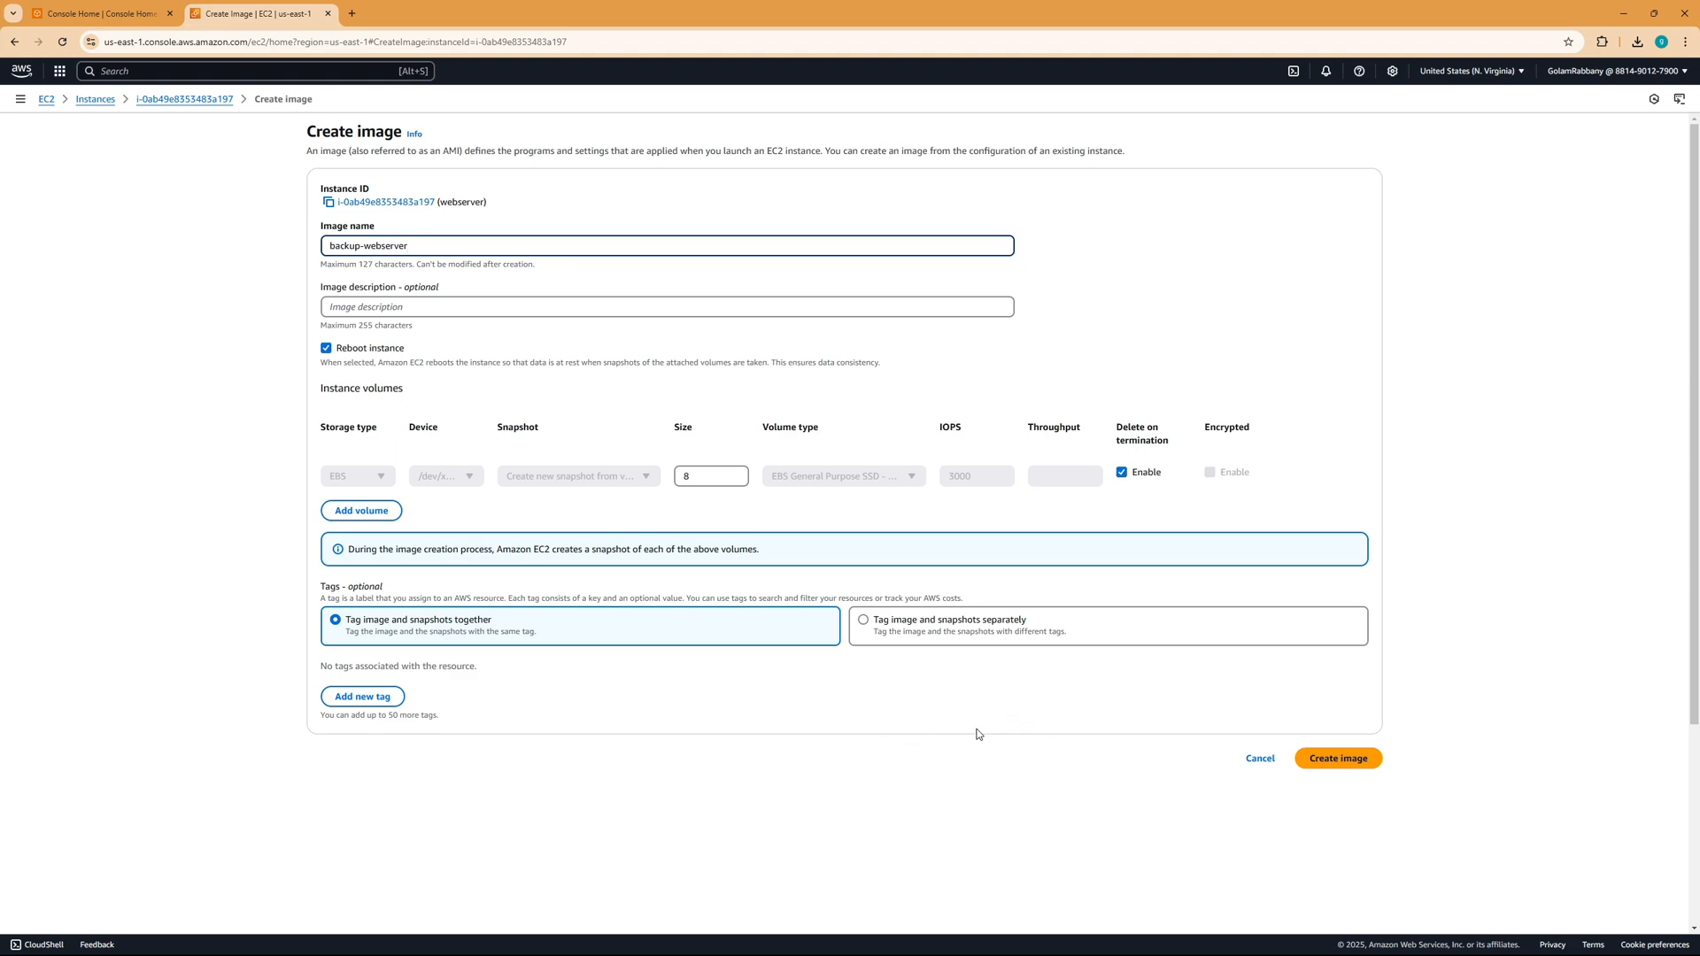
{"action": "mouse_move", "coordinate": [1338, 758]}
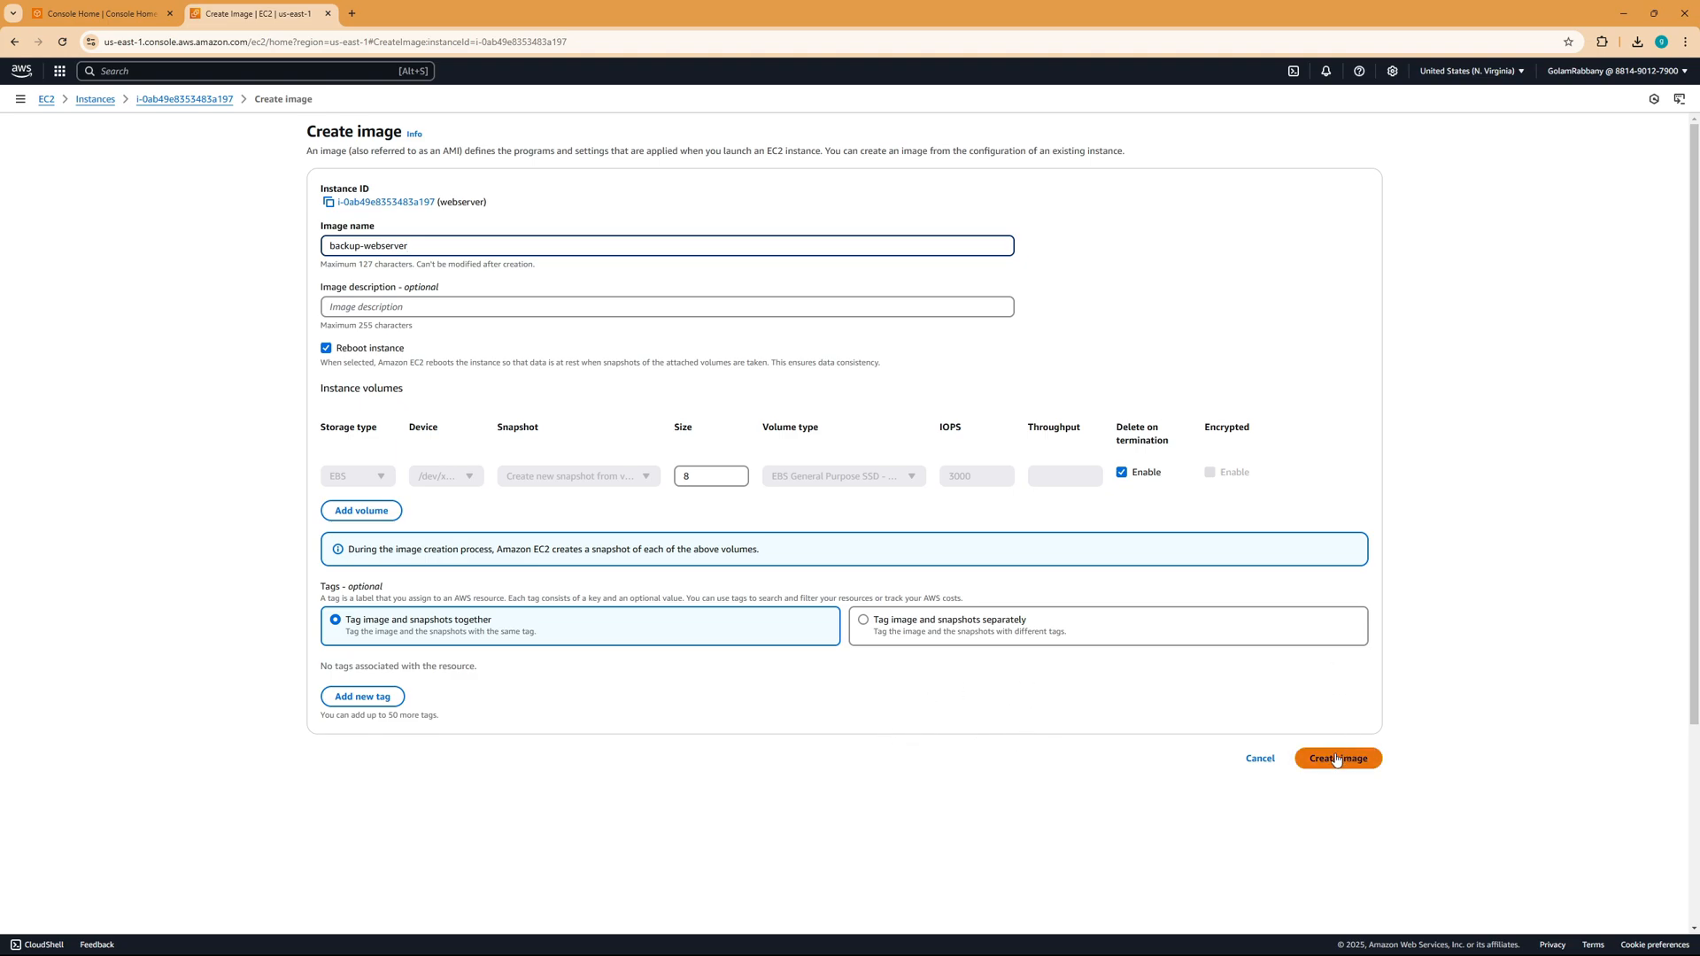
{"action": "left_click", "coordinate": [1338, 757]}
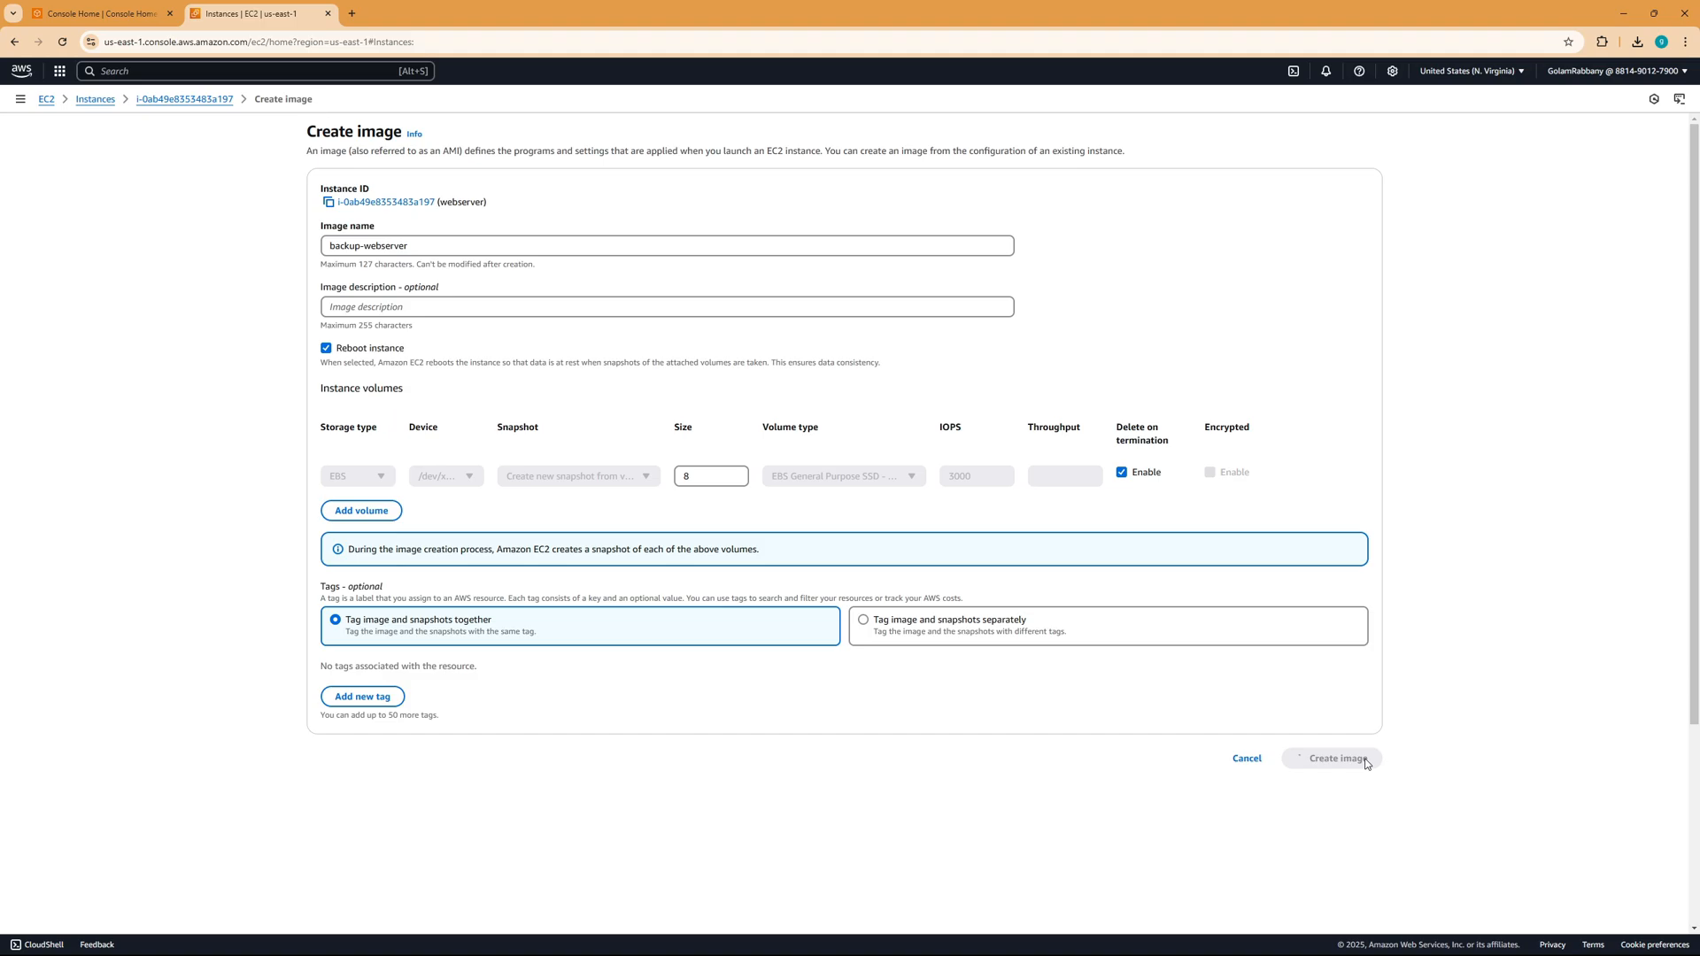
Follow the success banner to the AMIs list and refresh until backup-webserver shows Available.
{"action": "left_click", "coordinate": [1331, 758]}
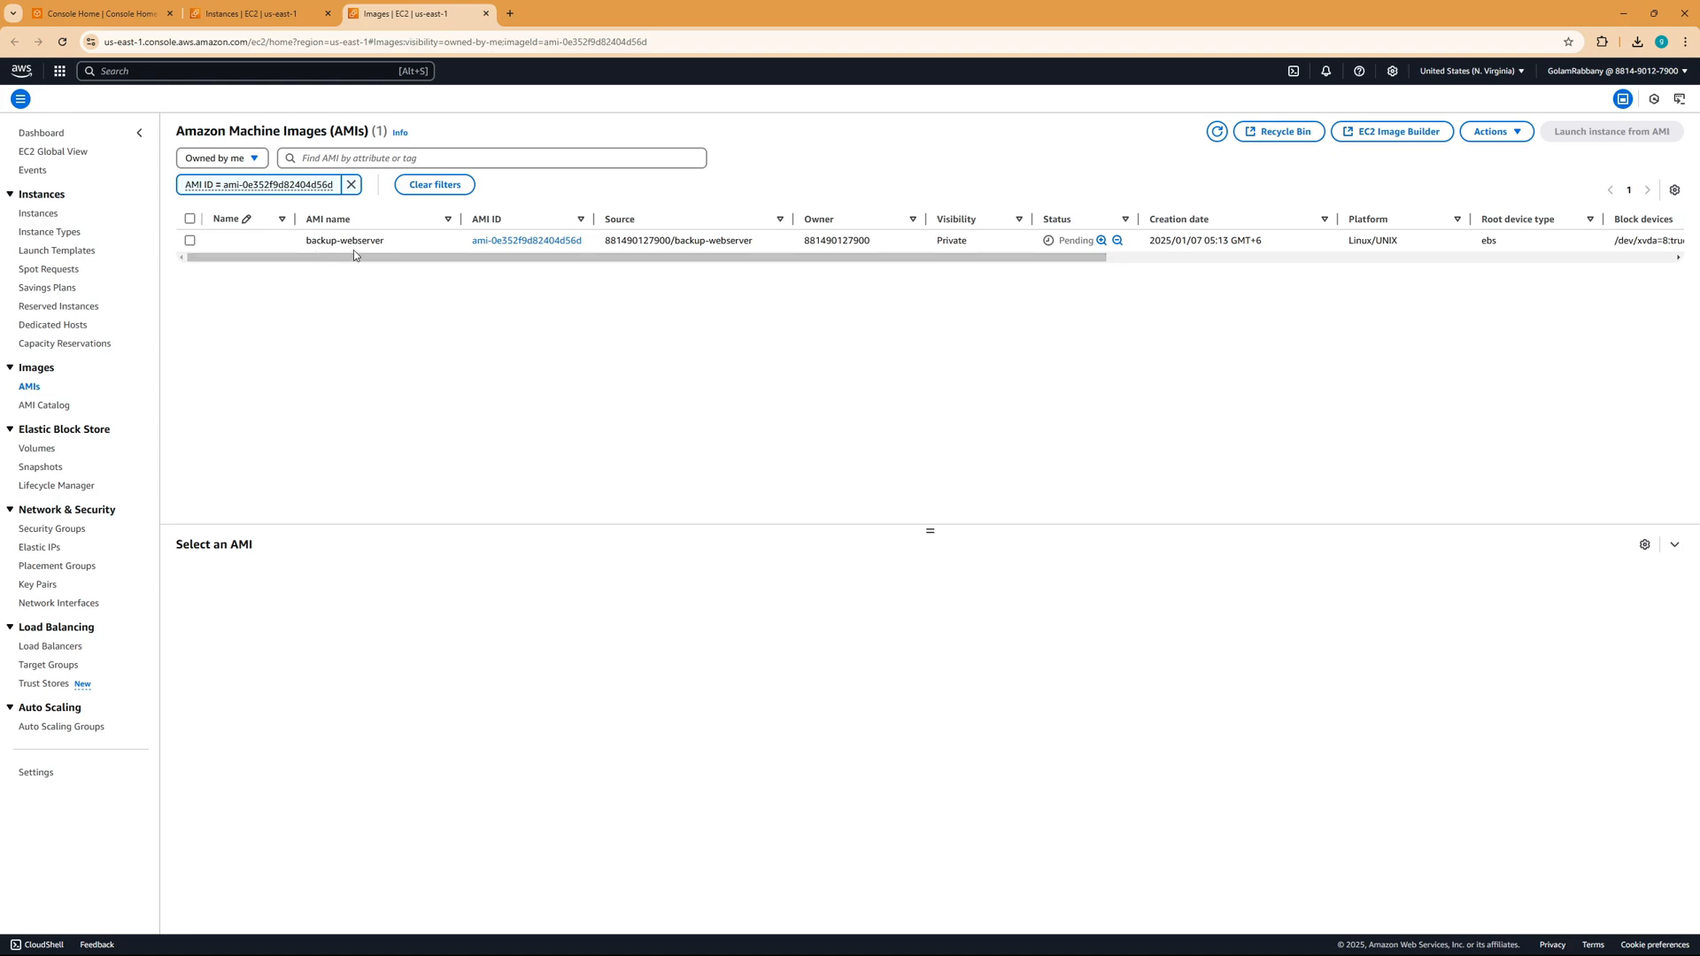
{"action": "mouse_move", "coordinate": [1080, 287]}
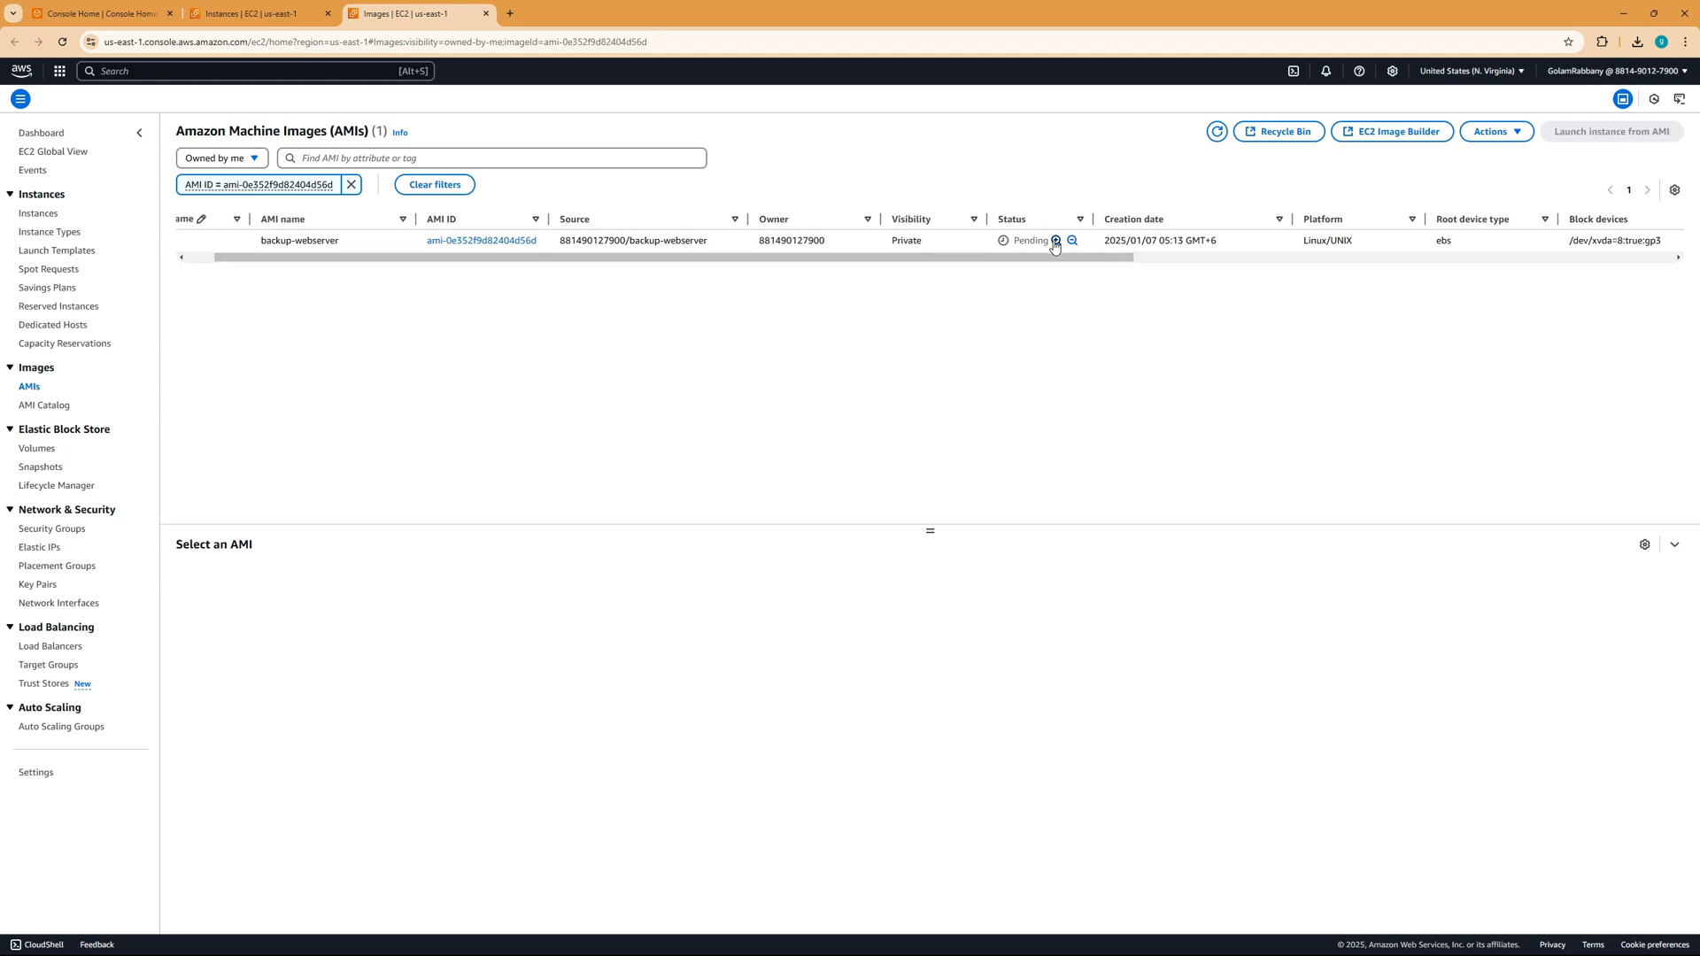
{"action": "mouse_move", "coordinate": [1122, 280]}
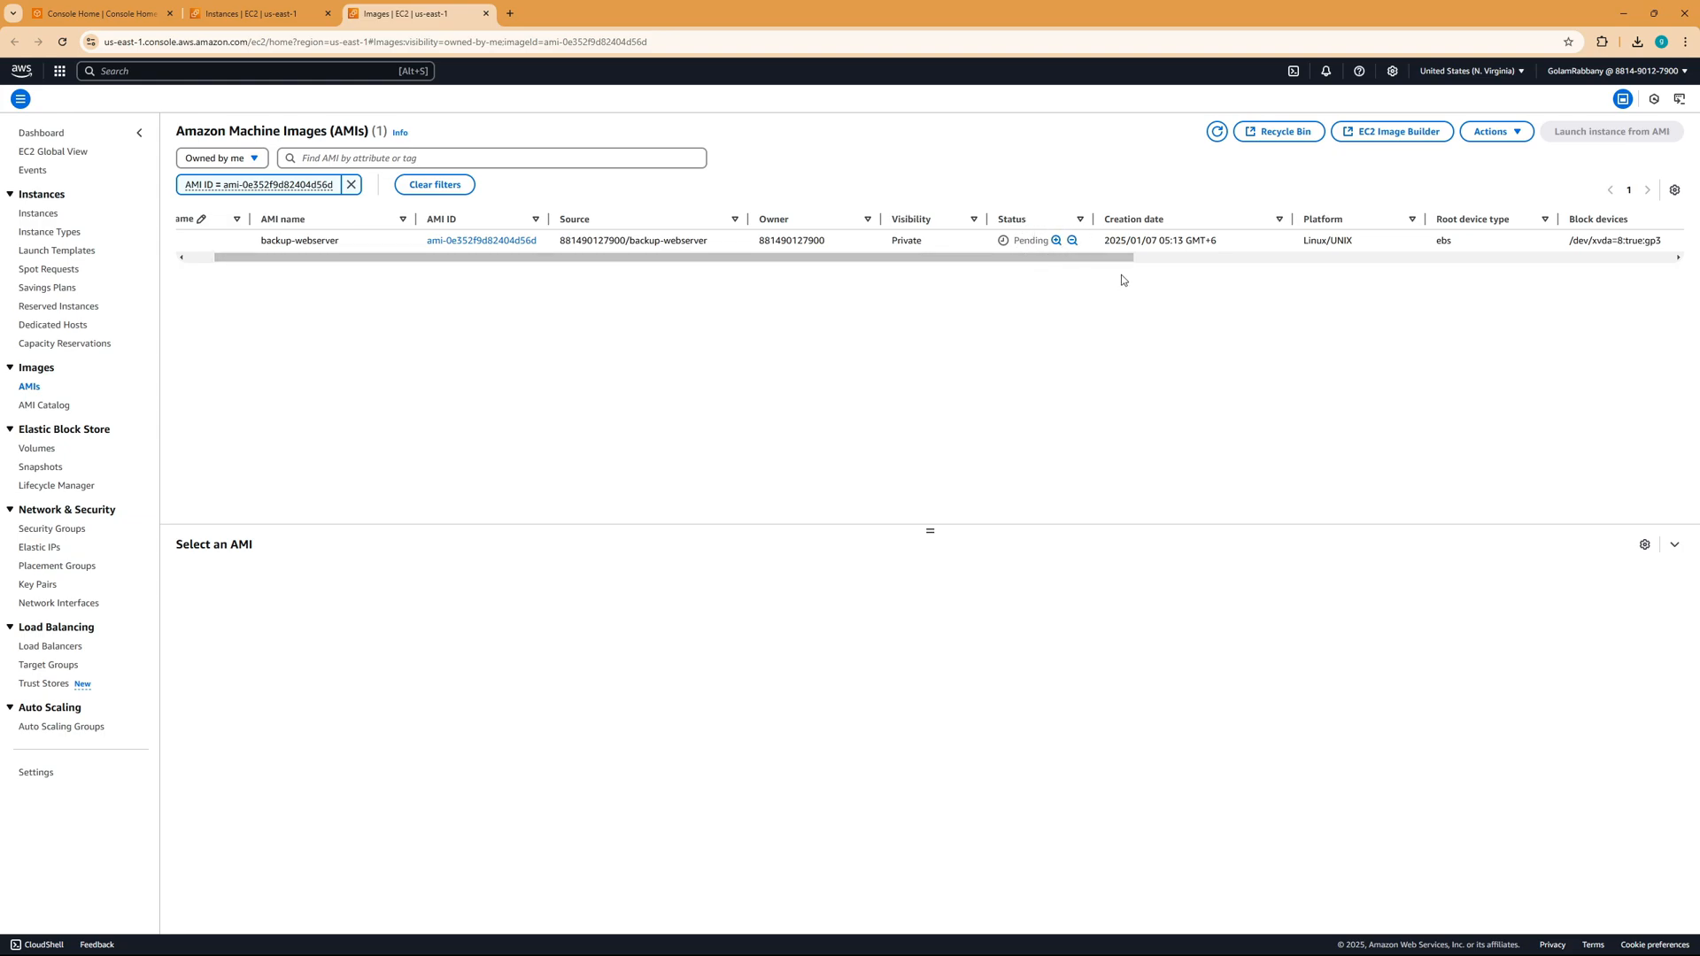
{"action": "mouse_move", "coordinate": [1037, 258]}
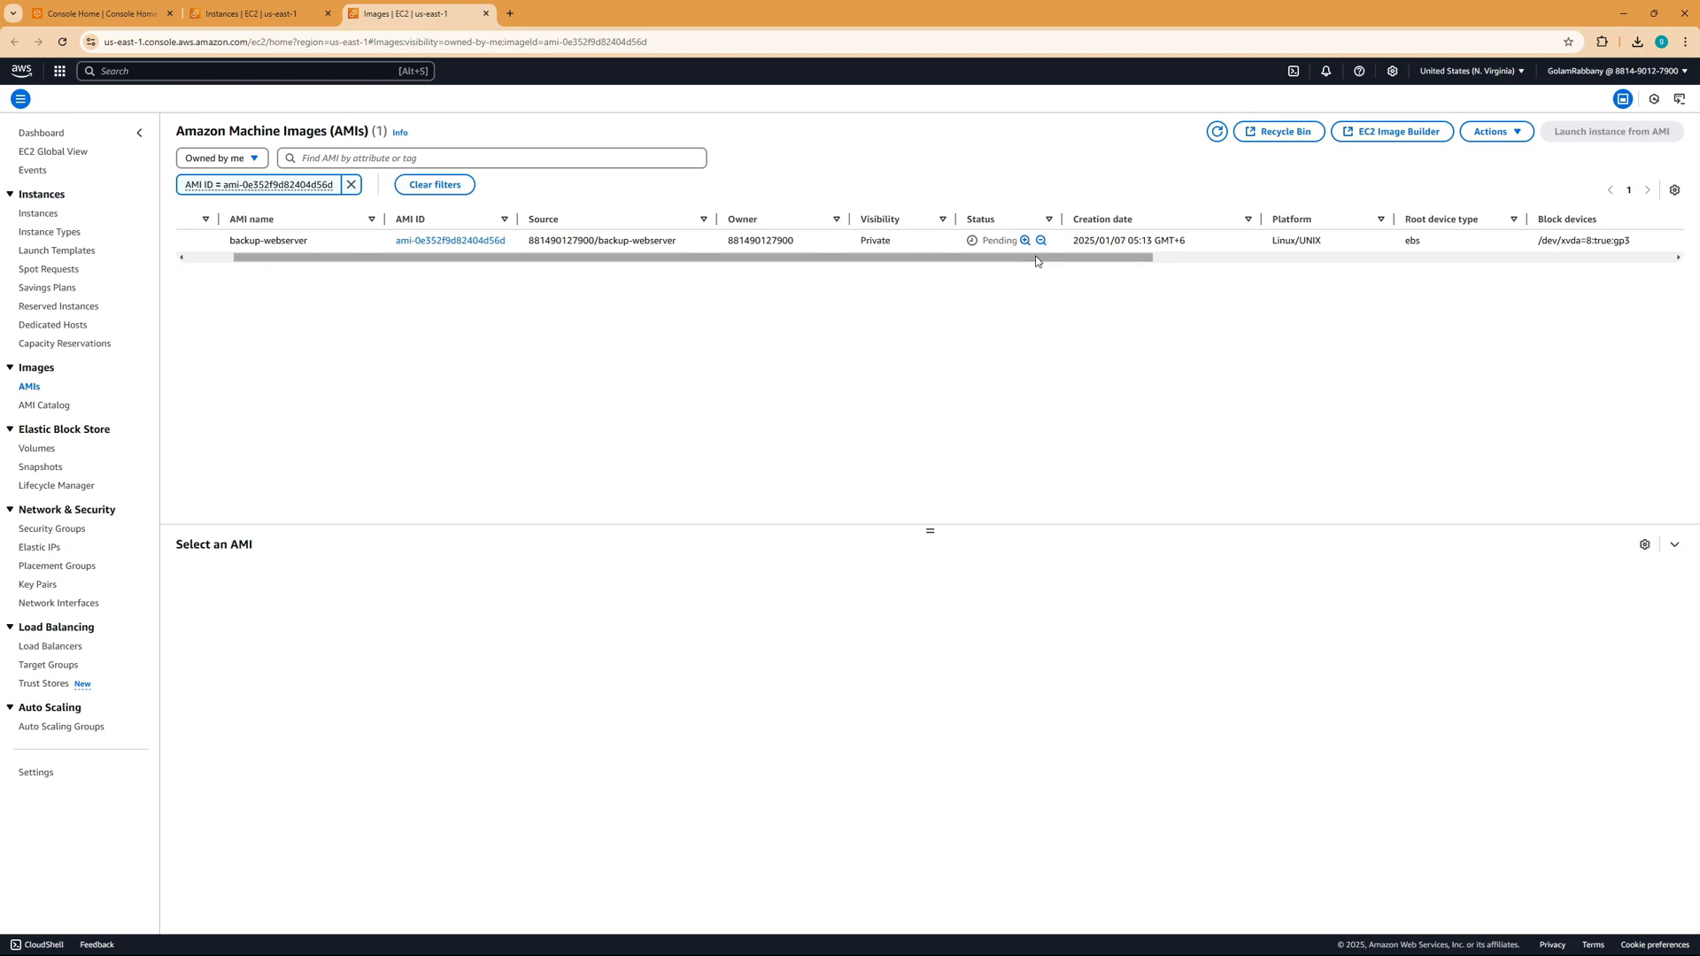
{"action": "left_click", "coordinate": [1216, 131]}
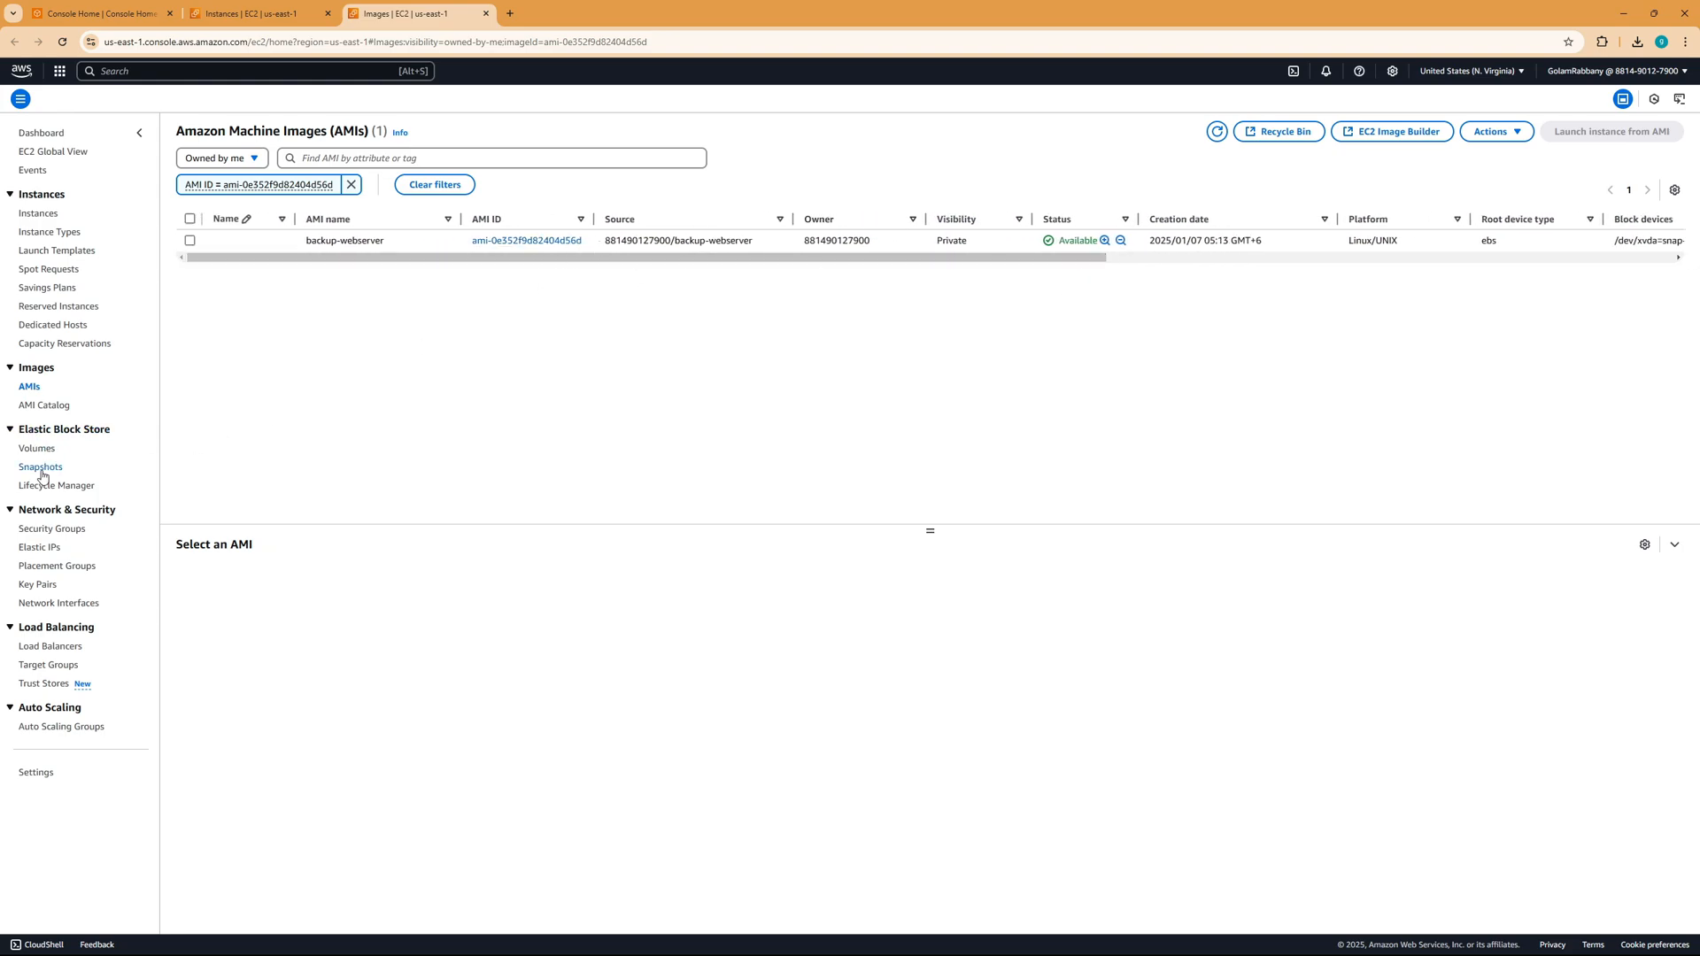
Show the EBS snapshots and widen Description to read the 8 GiB snapshot's AMI link.
{"action": "left_click", "coordinate": [41, 467]}
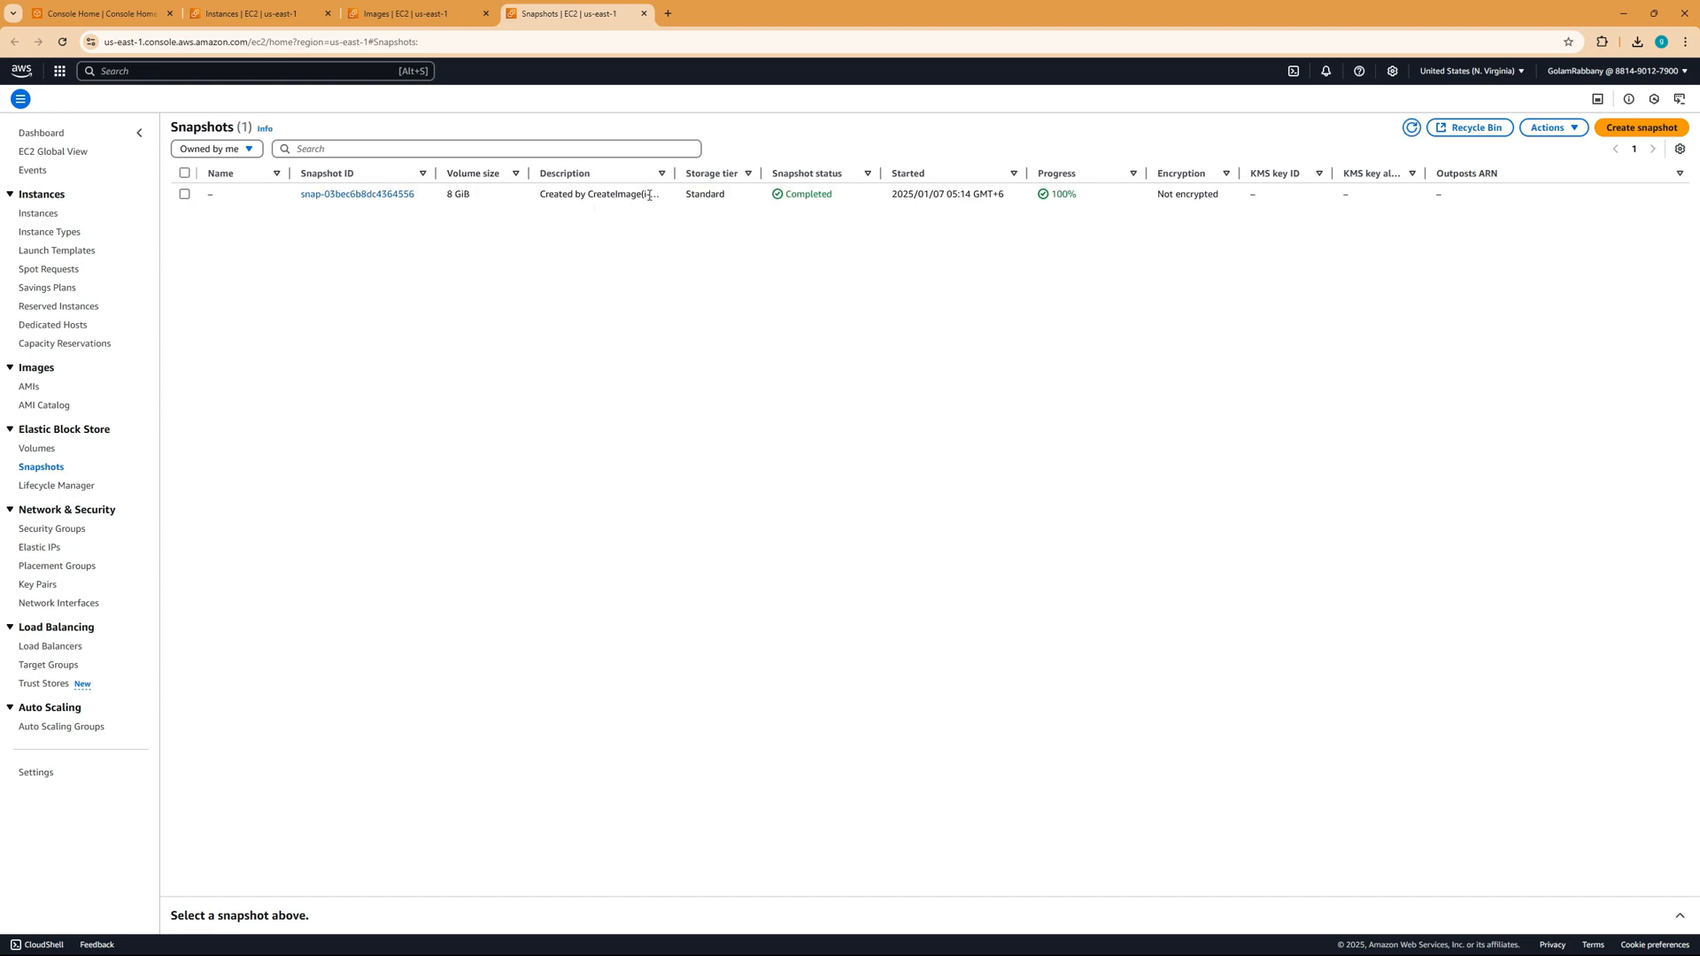
{"action": "left_click_drag", "start_coordinate": [672, 172], "coordinate": [832, 171]}
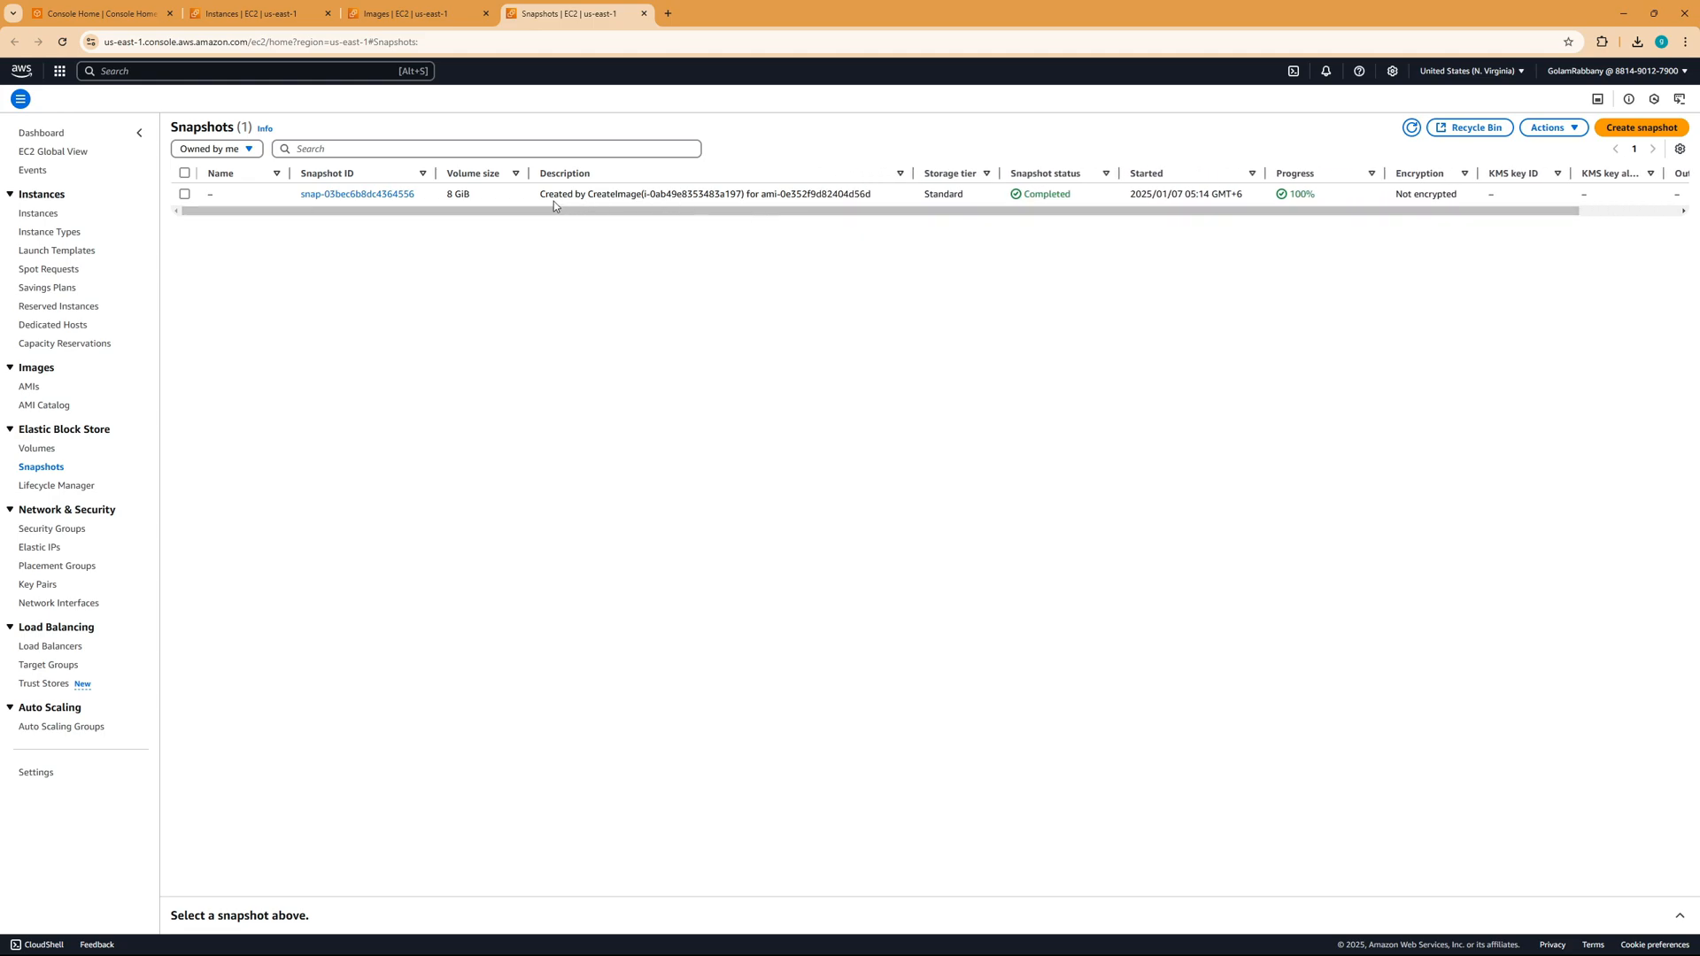
{"action": "mouse_move", "coordinate": [552, 205]}
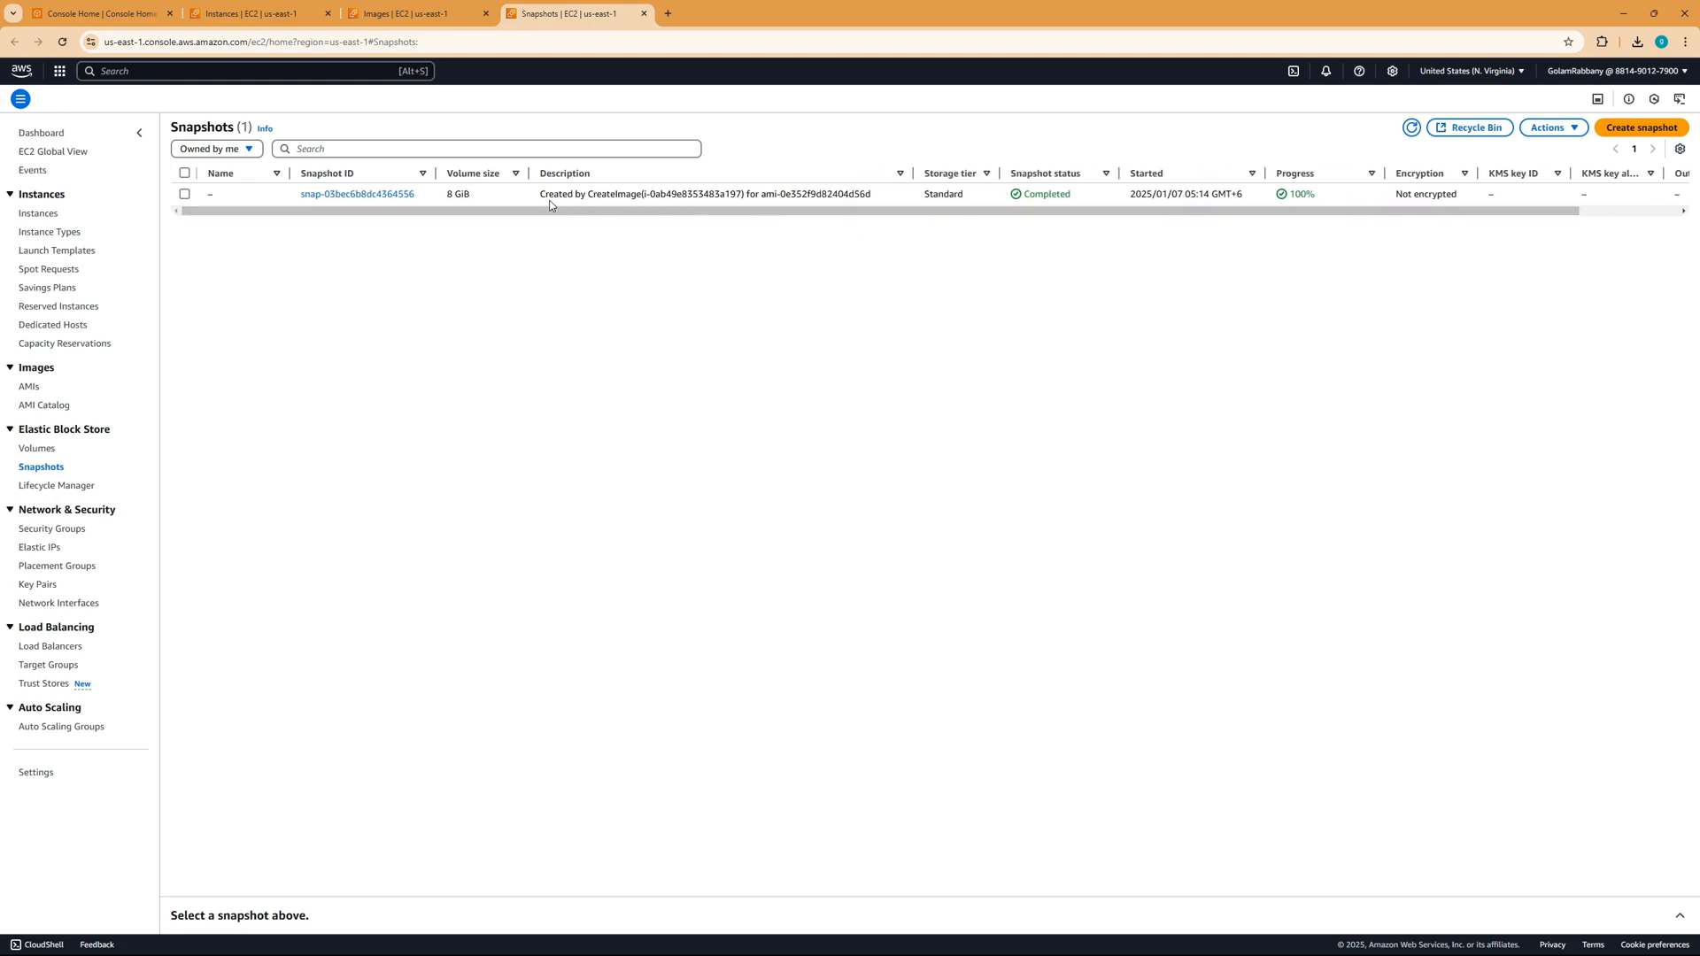
{"action": "mouse_move", "coordinate": [648, 197]}
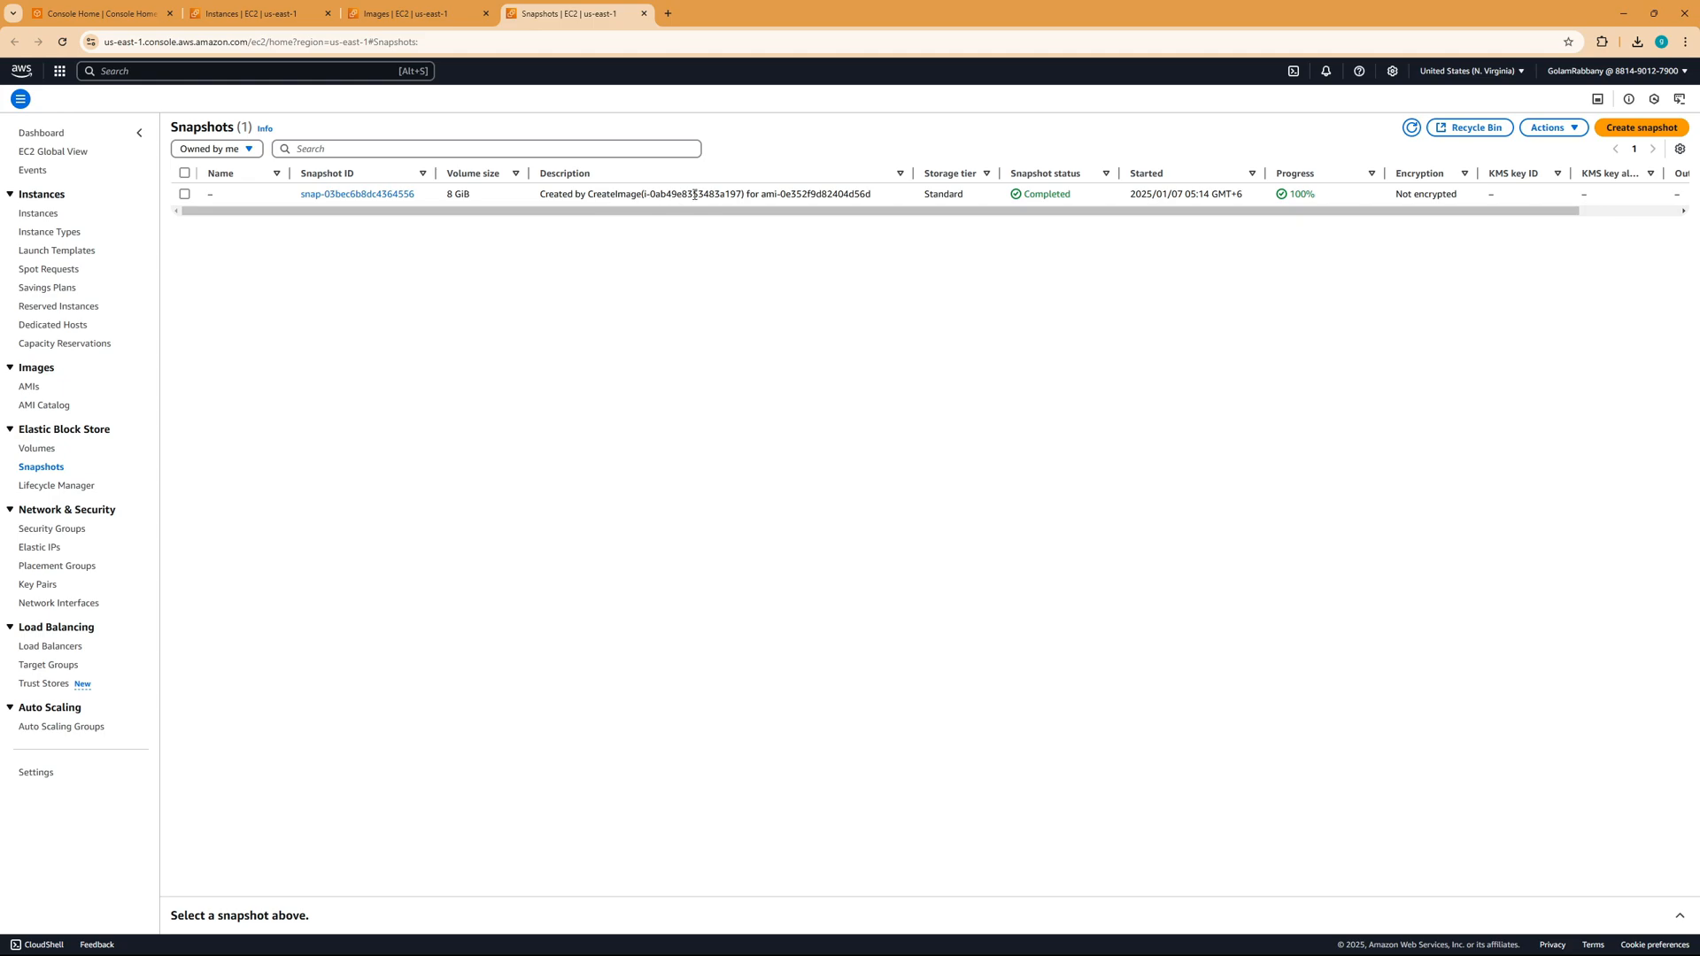
{"action": "mouse_move", "coordinate": [825, 191]}
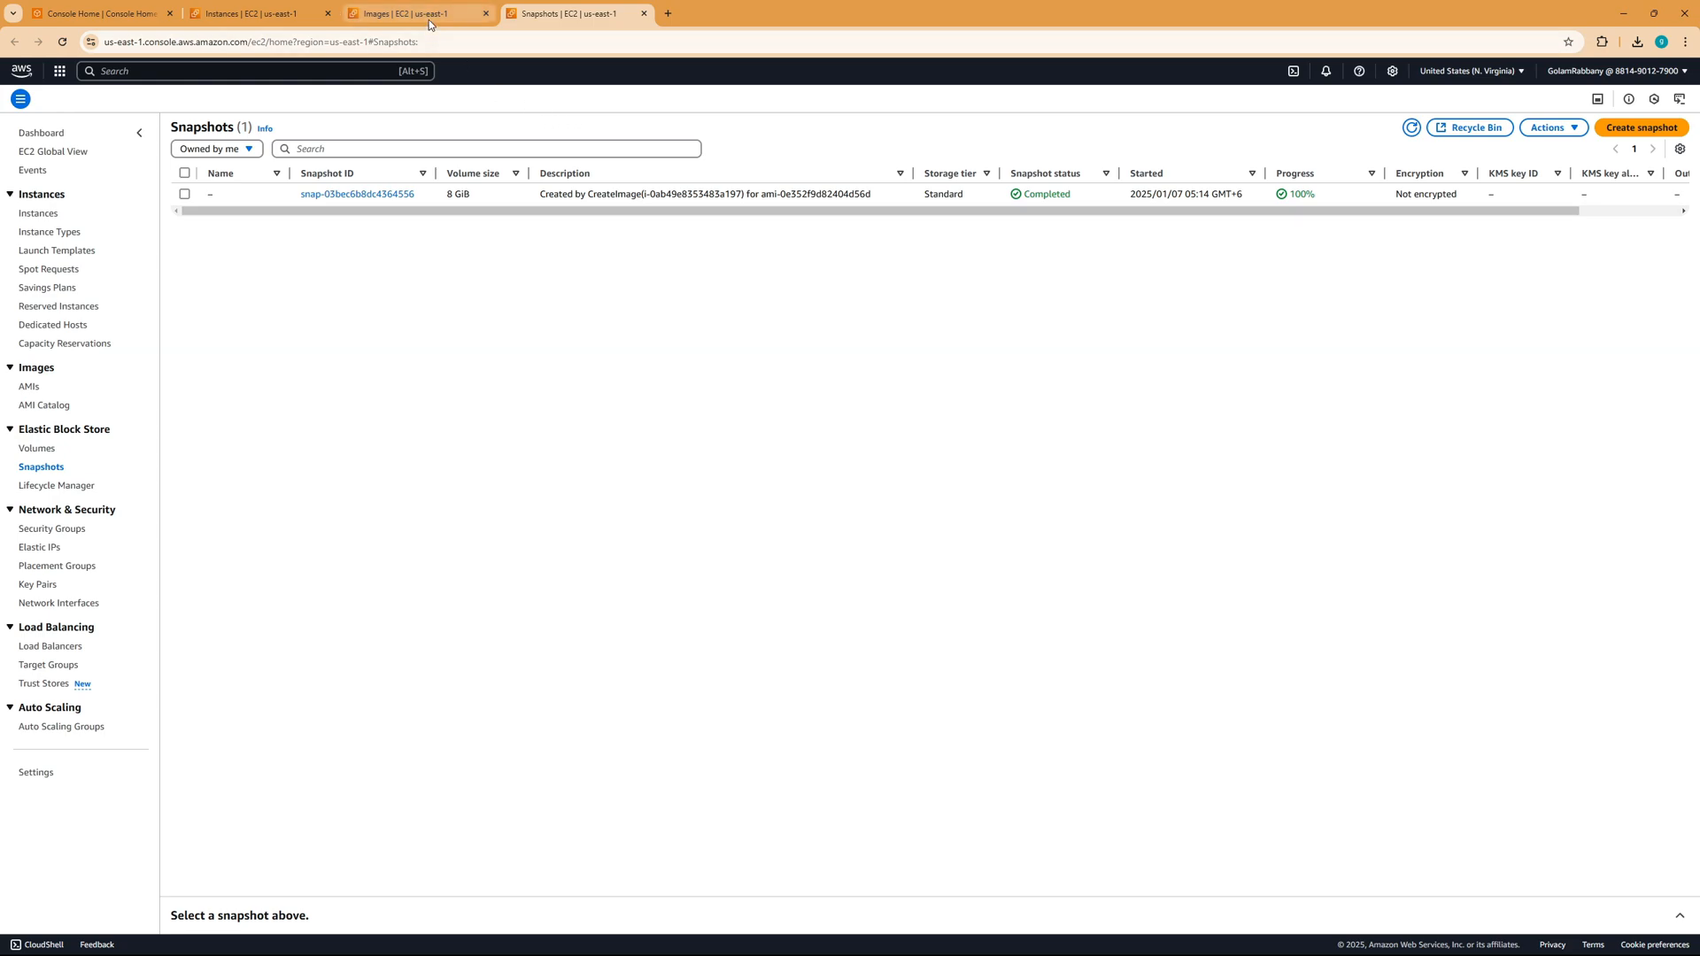
Return to the AMIs list and select the backup-webserver AMI to show its details.
{"action": "left_click", "coordinate": [411, 14]}
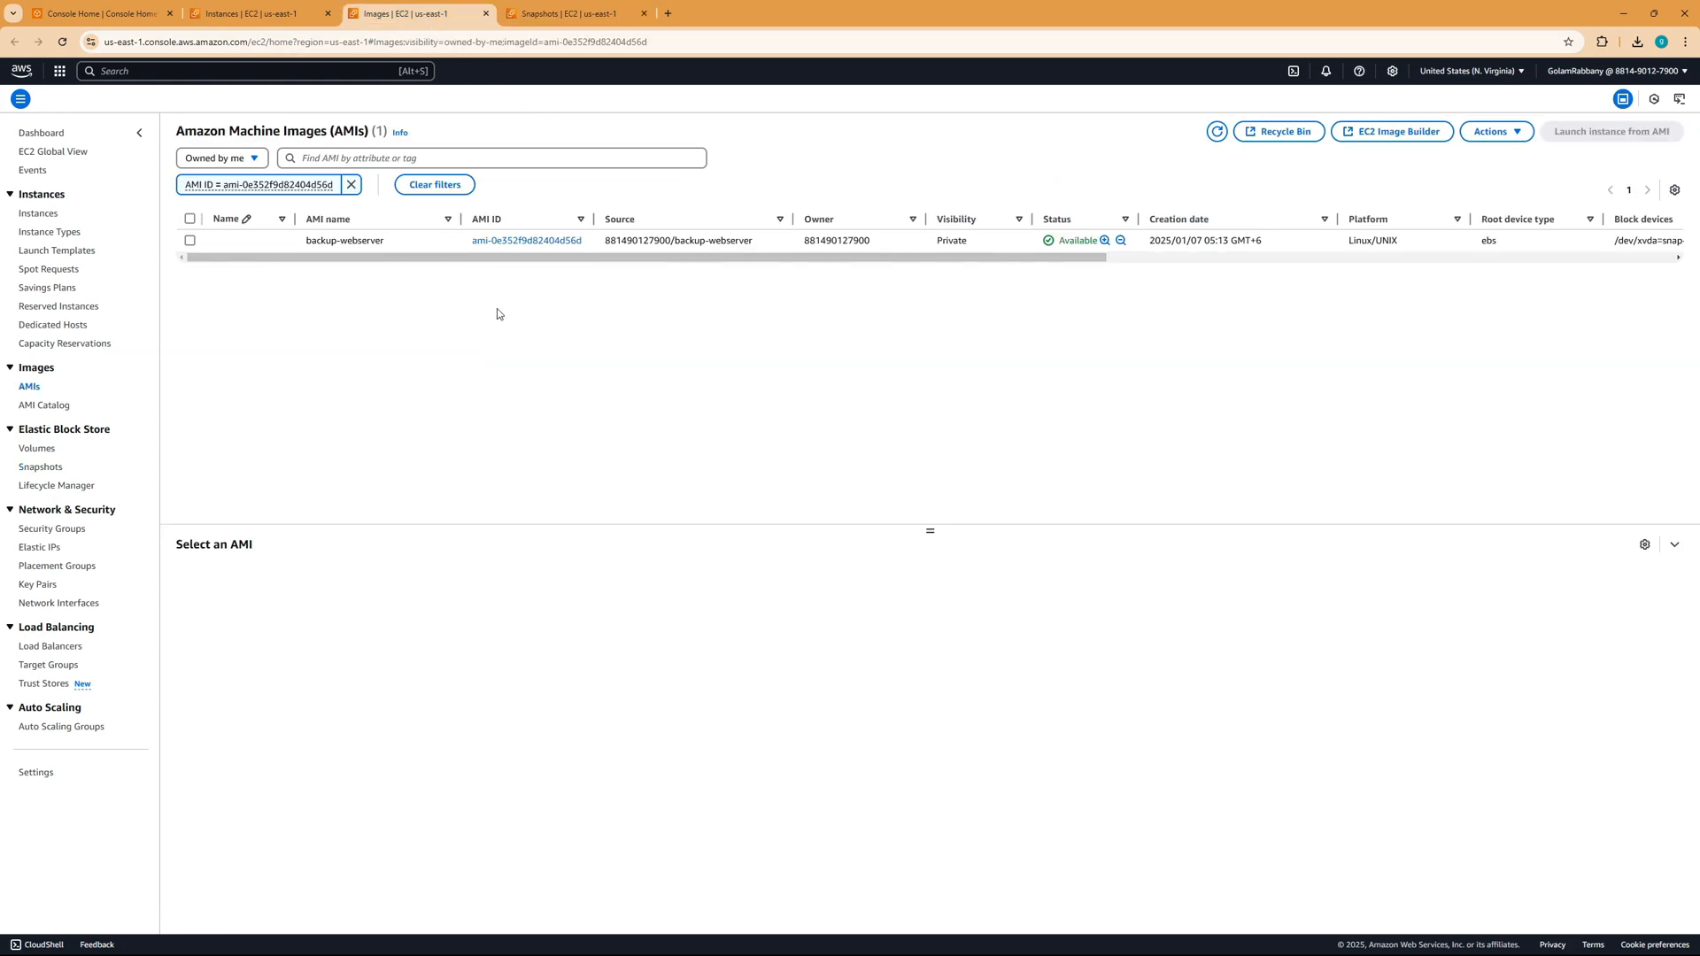
{"action": "mouse_move", "coordinate": [729, 270]}
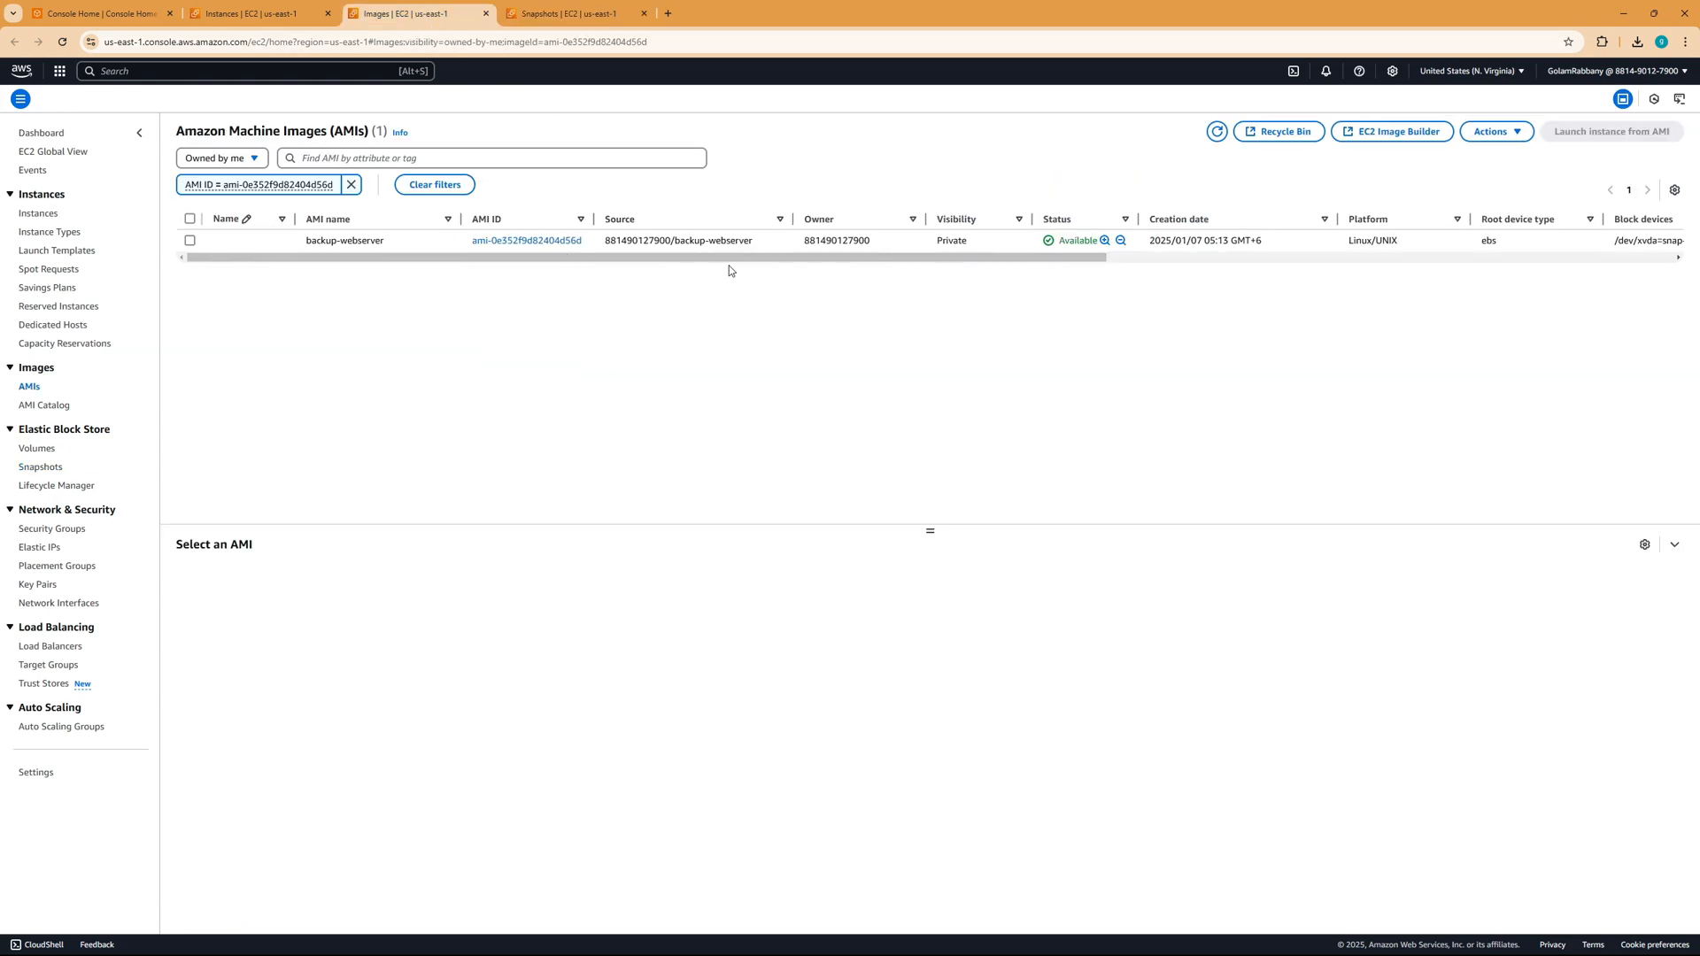
{"action": "mouse_move", "coordinate": [1112, 280]}
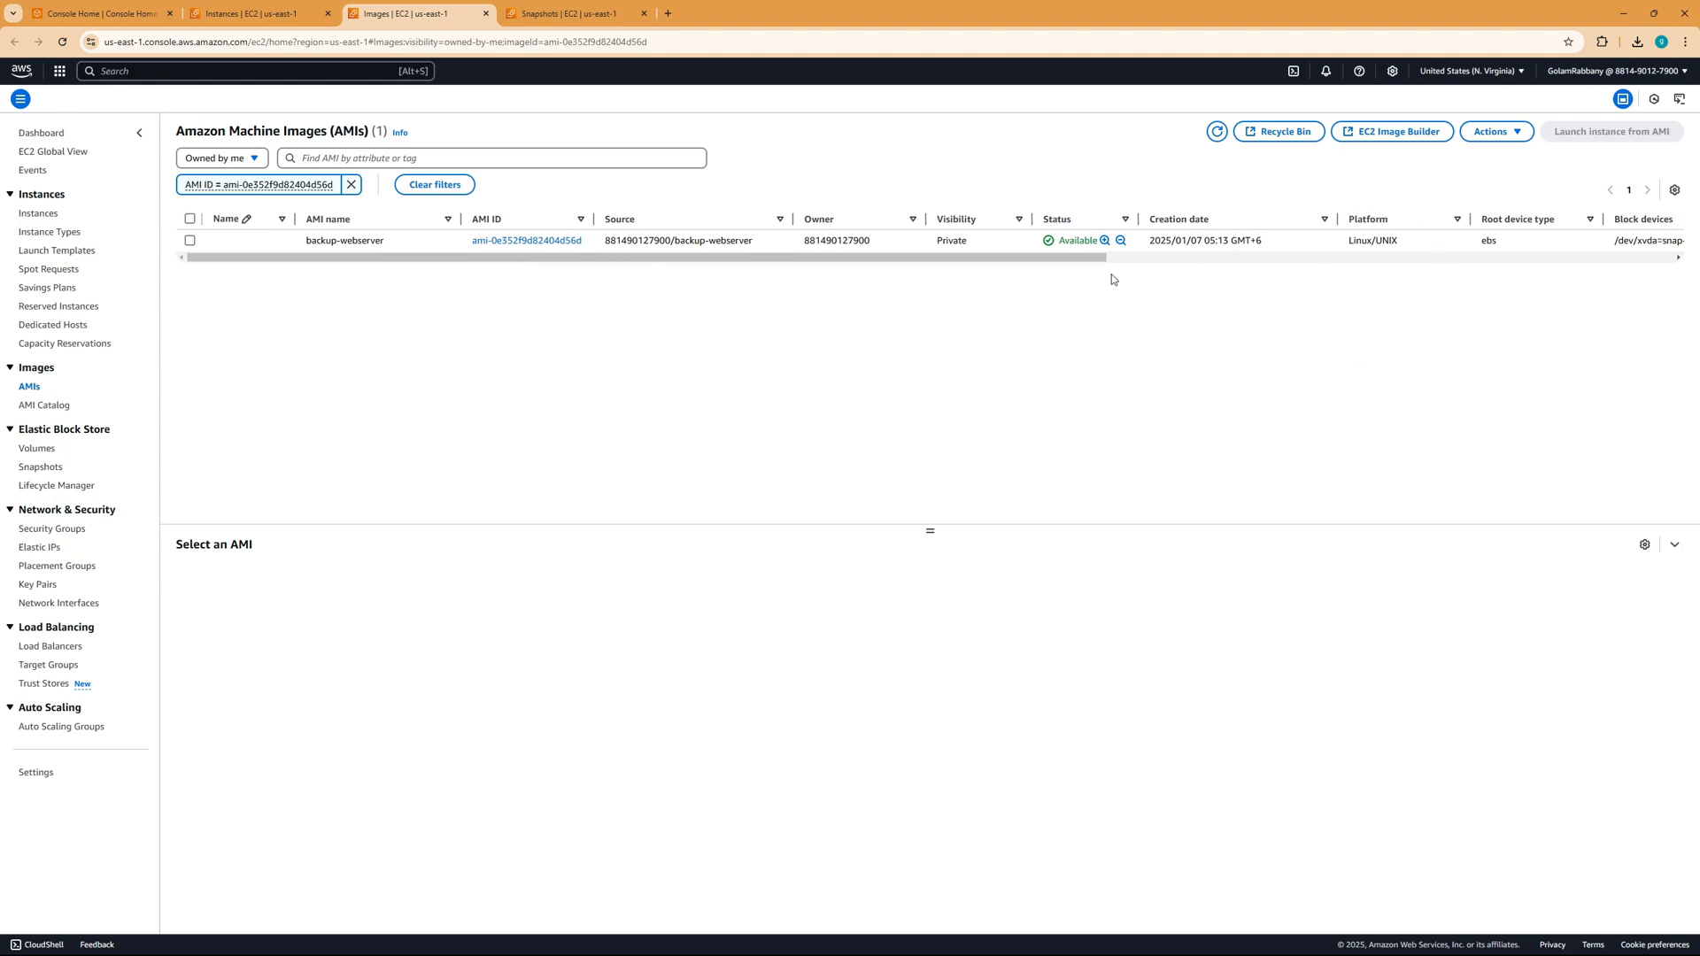
{"action": "mouse_move", "coordinate": [188, 241]}
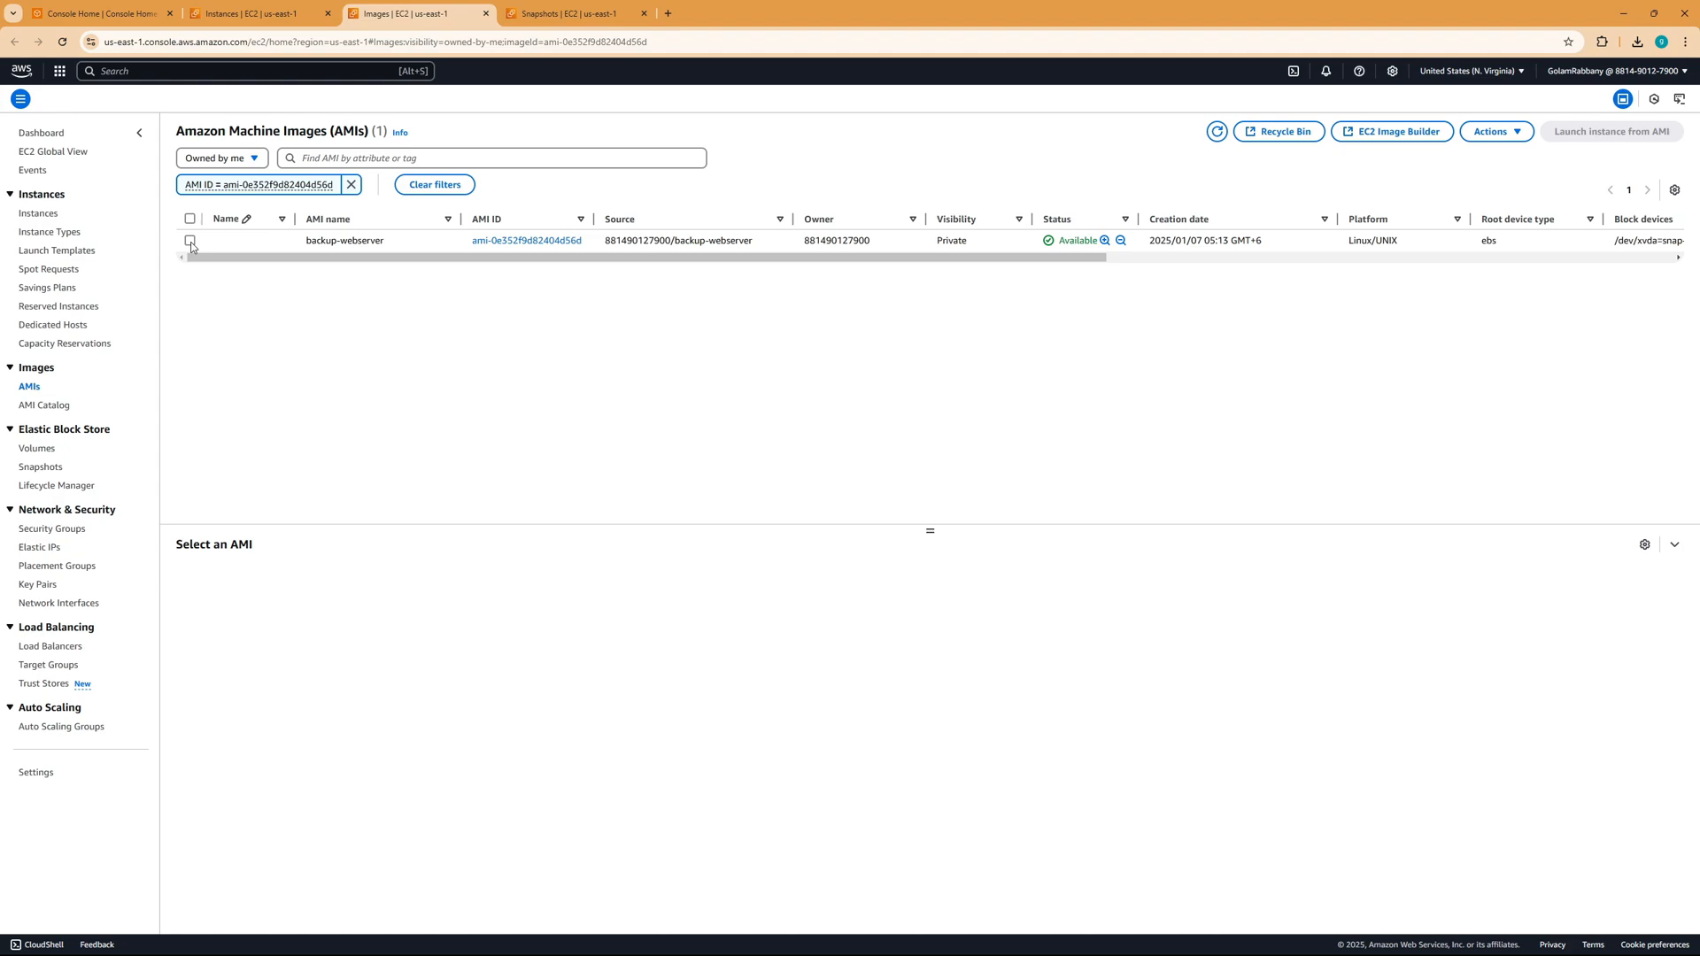
{"action": "left_click", "coordinate": [188, 240]}
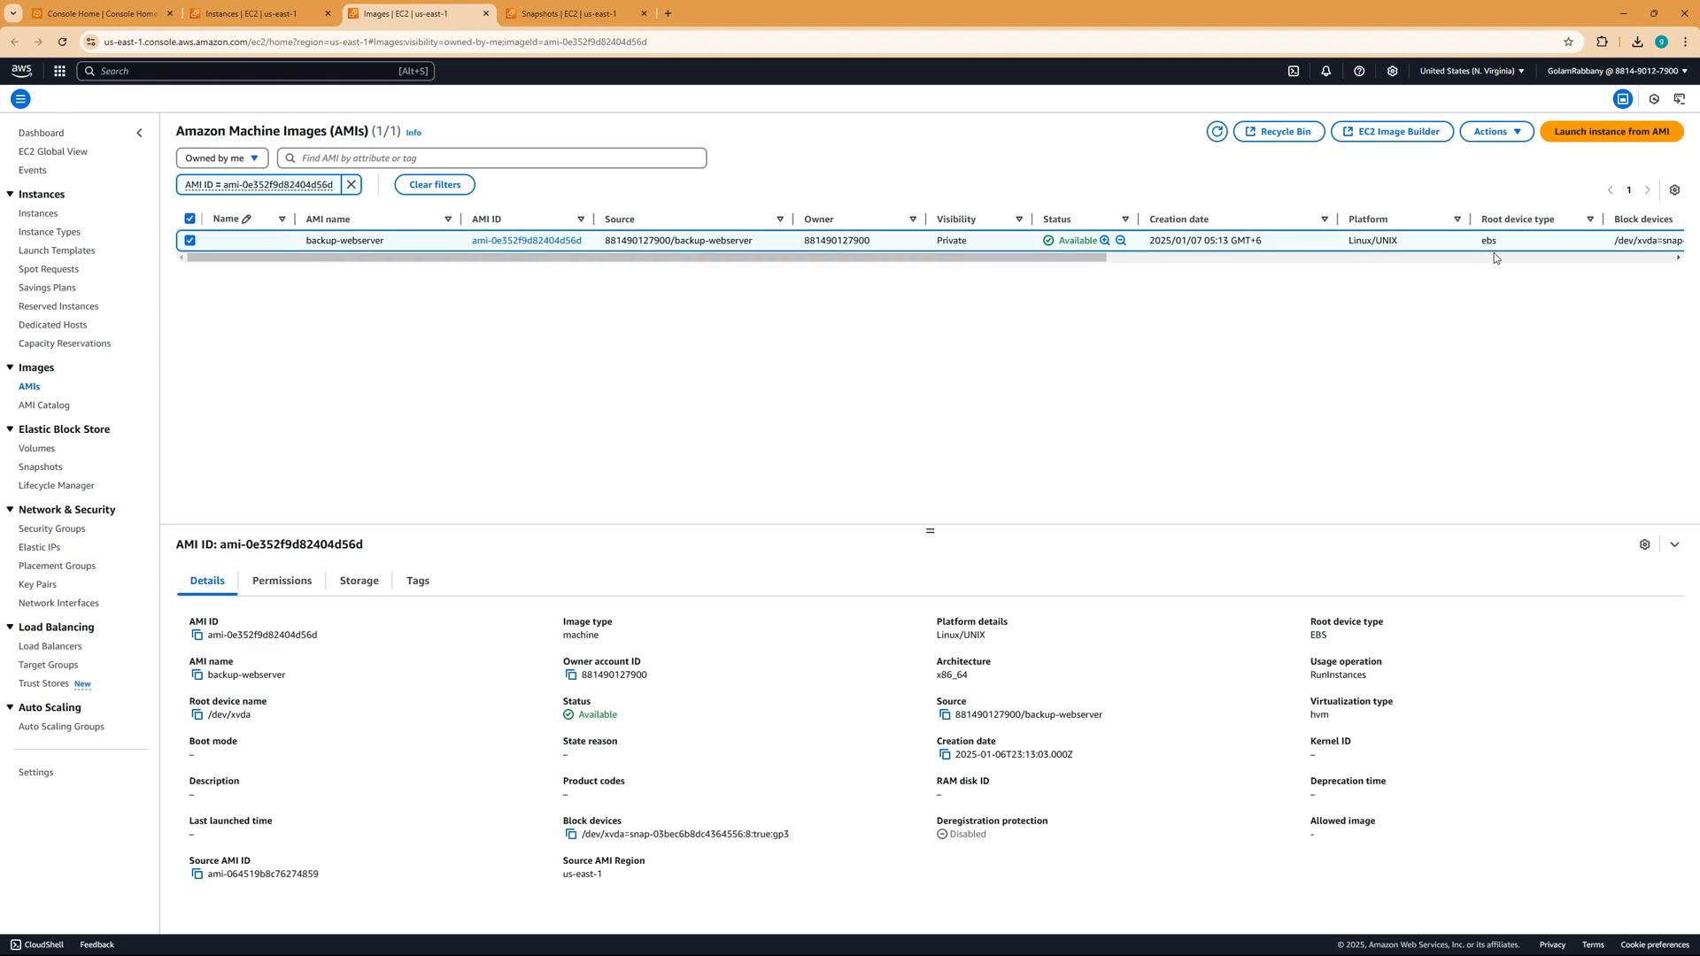
{"action": "mouse_move", "coordinate": [1623, 149]}
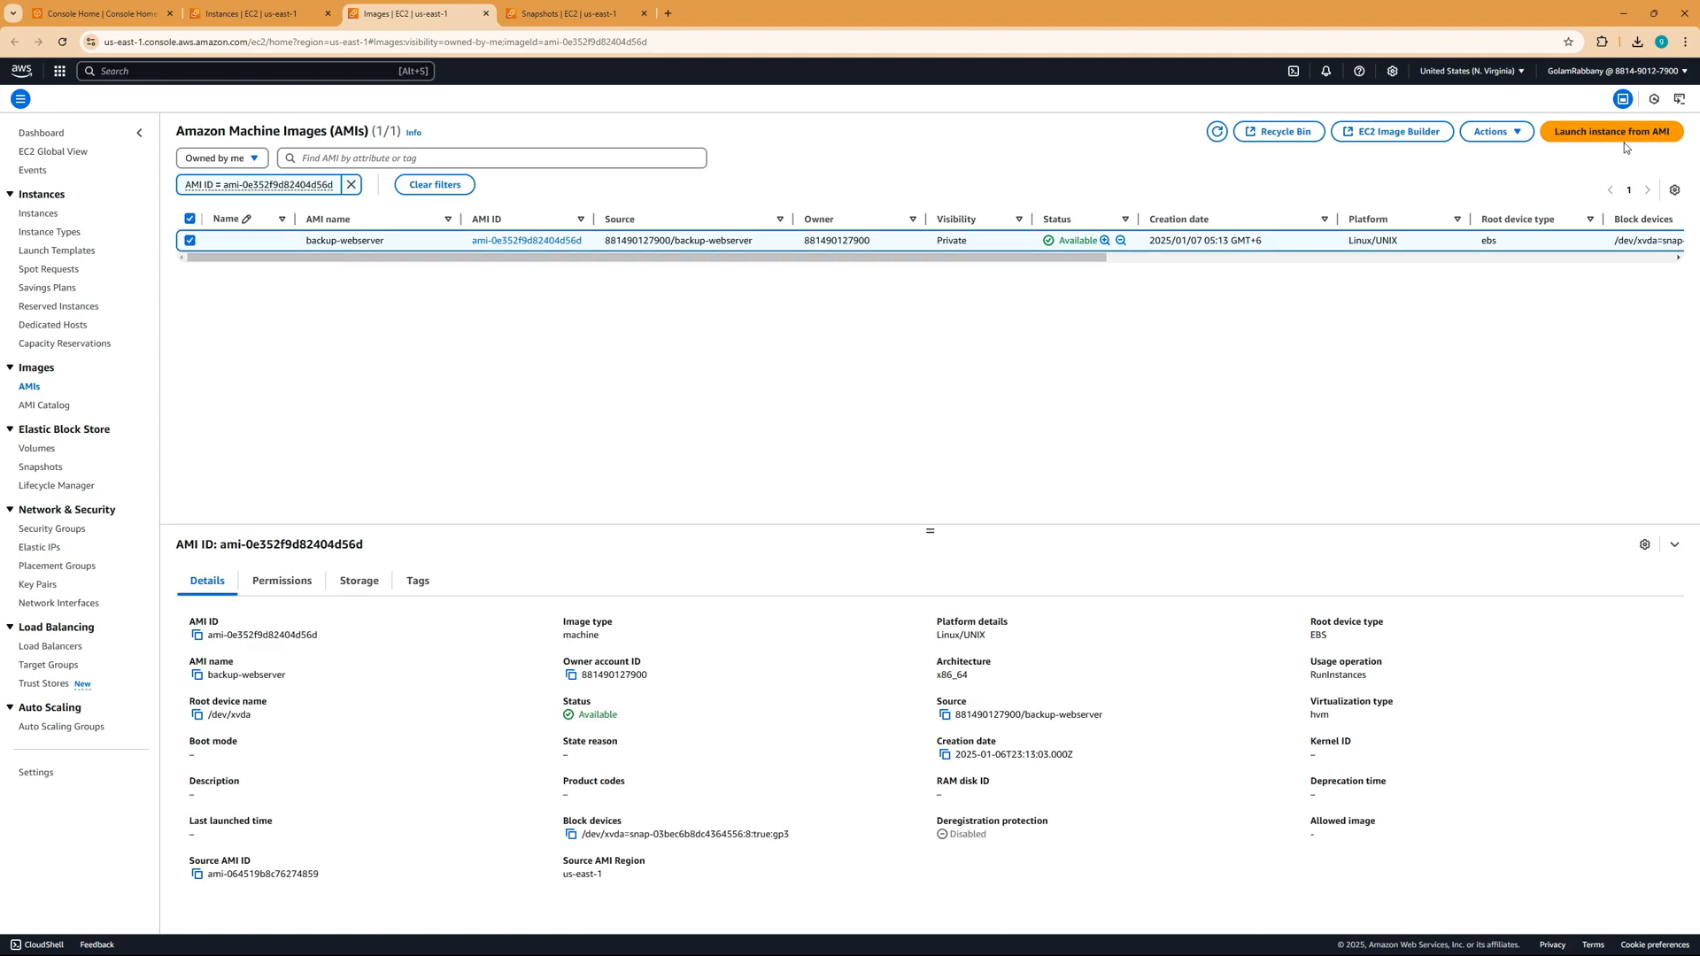
{"action": "mouse_move", "coordinate": [1643, 147]}
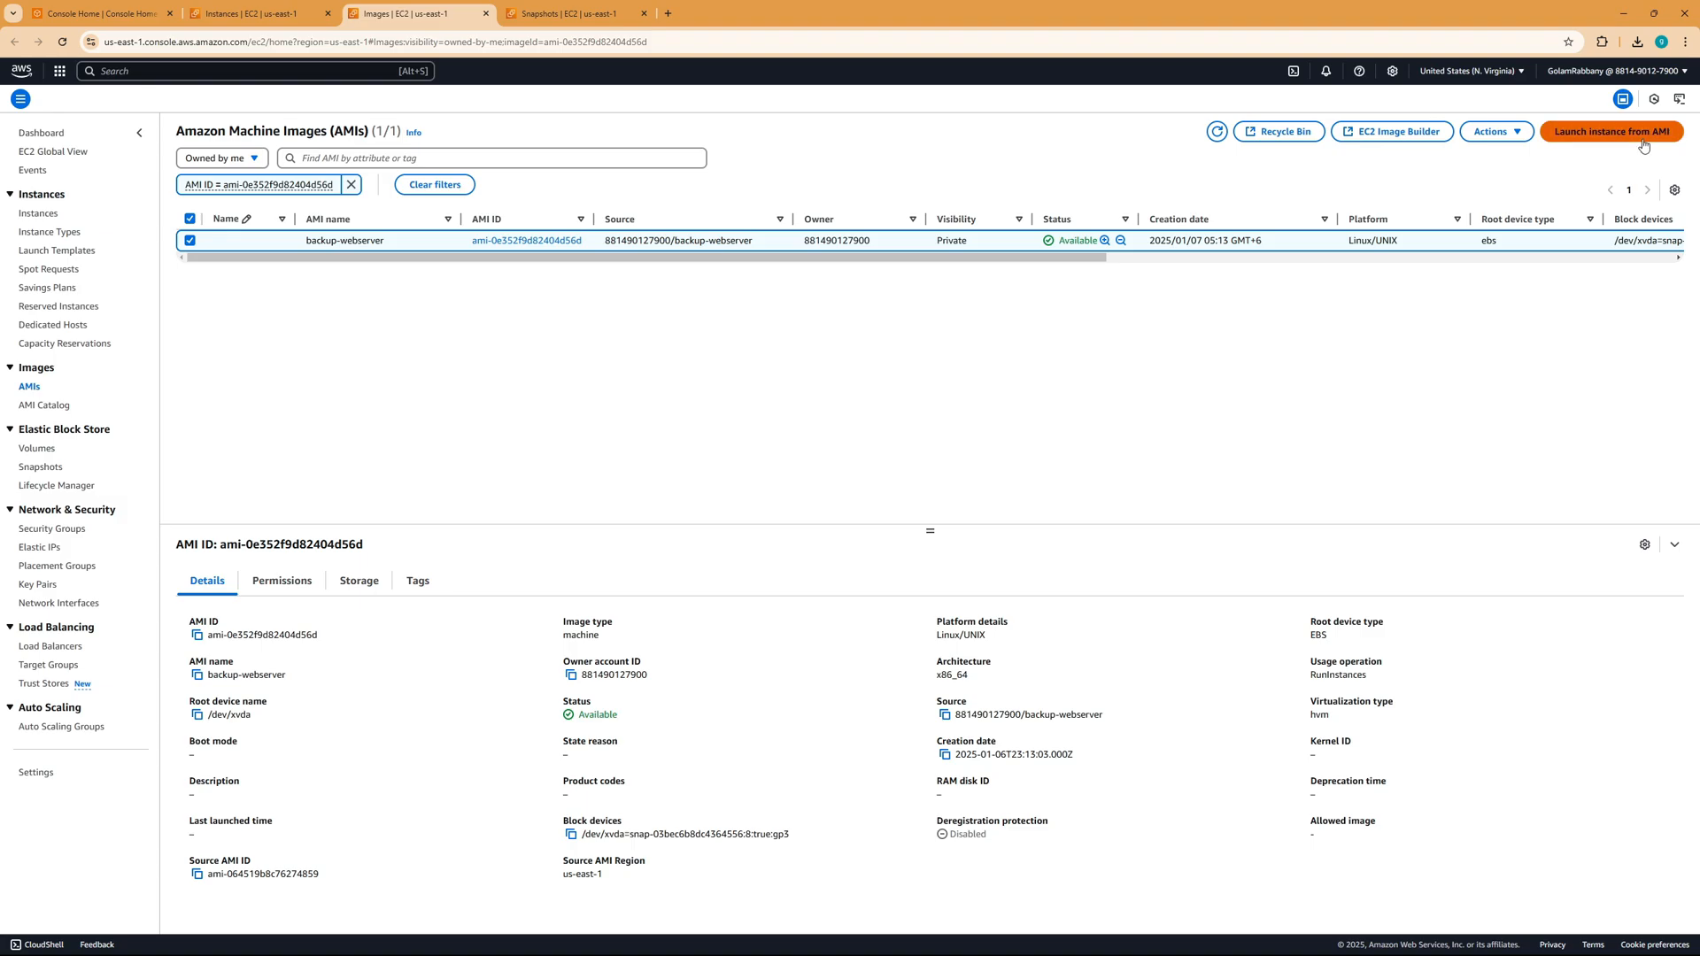
Start a launch from backup-webserver and name the instance 'restored-webserver'.
{"action": "left_click", "coordinate": [1611, 131]}
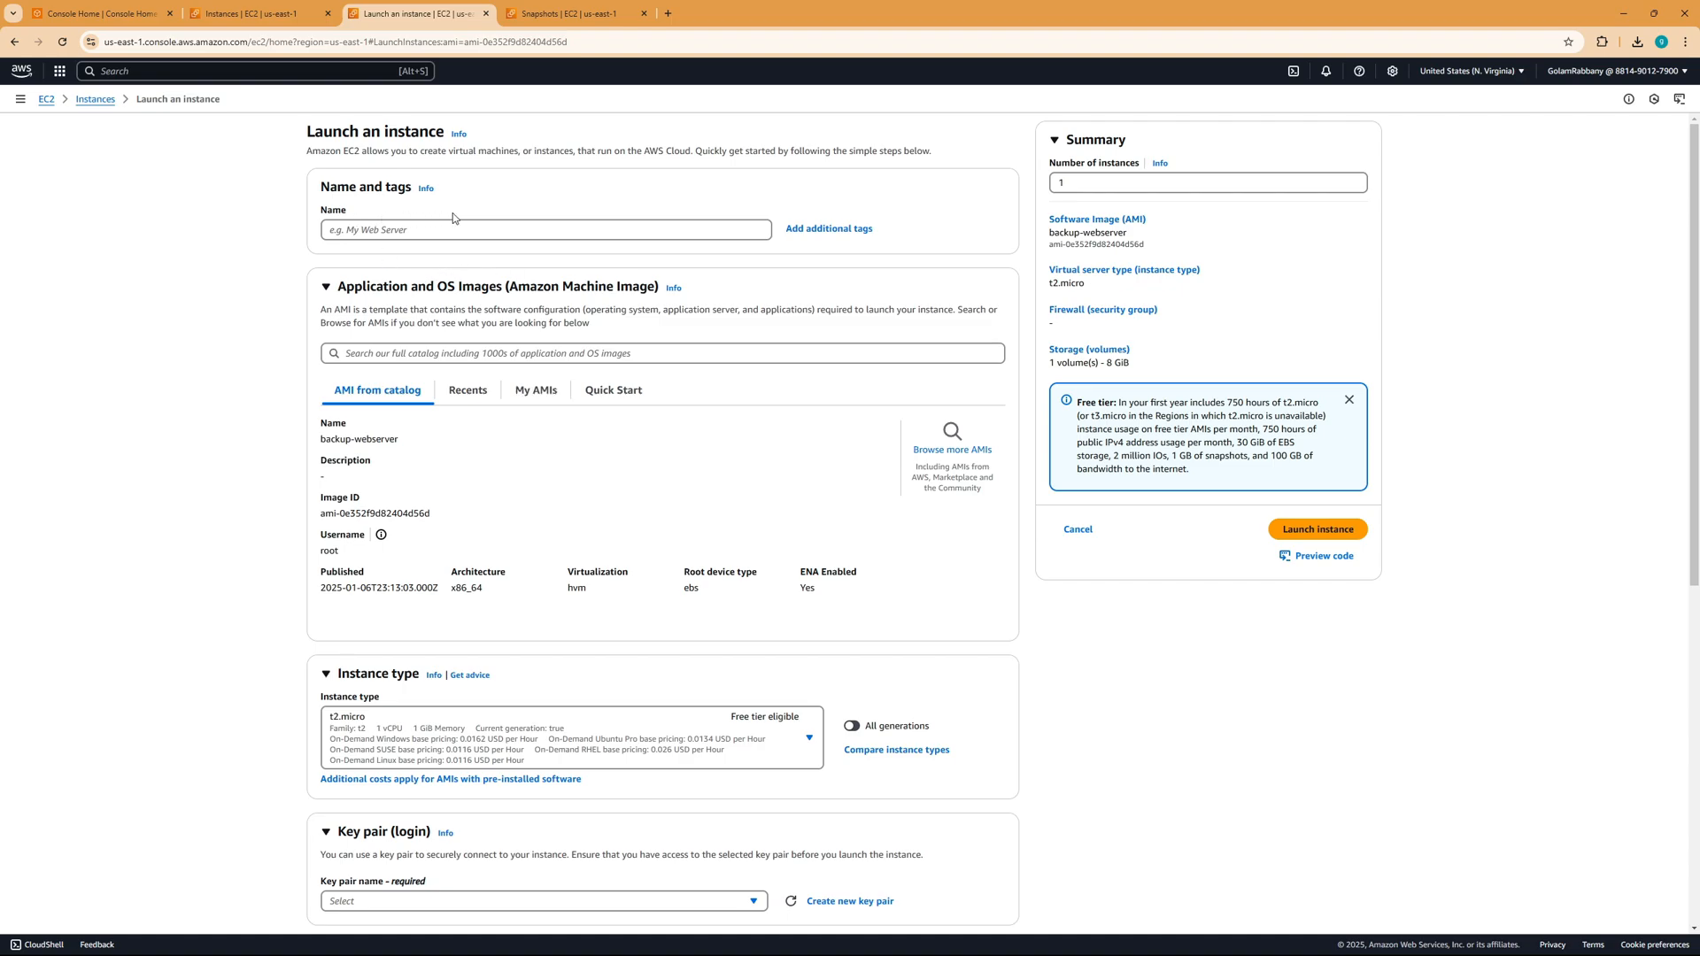
{"action": "left_click", "coordinate": [432, 231]}
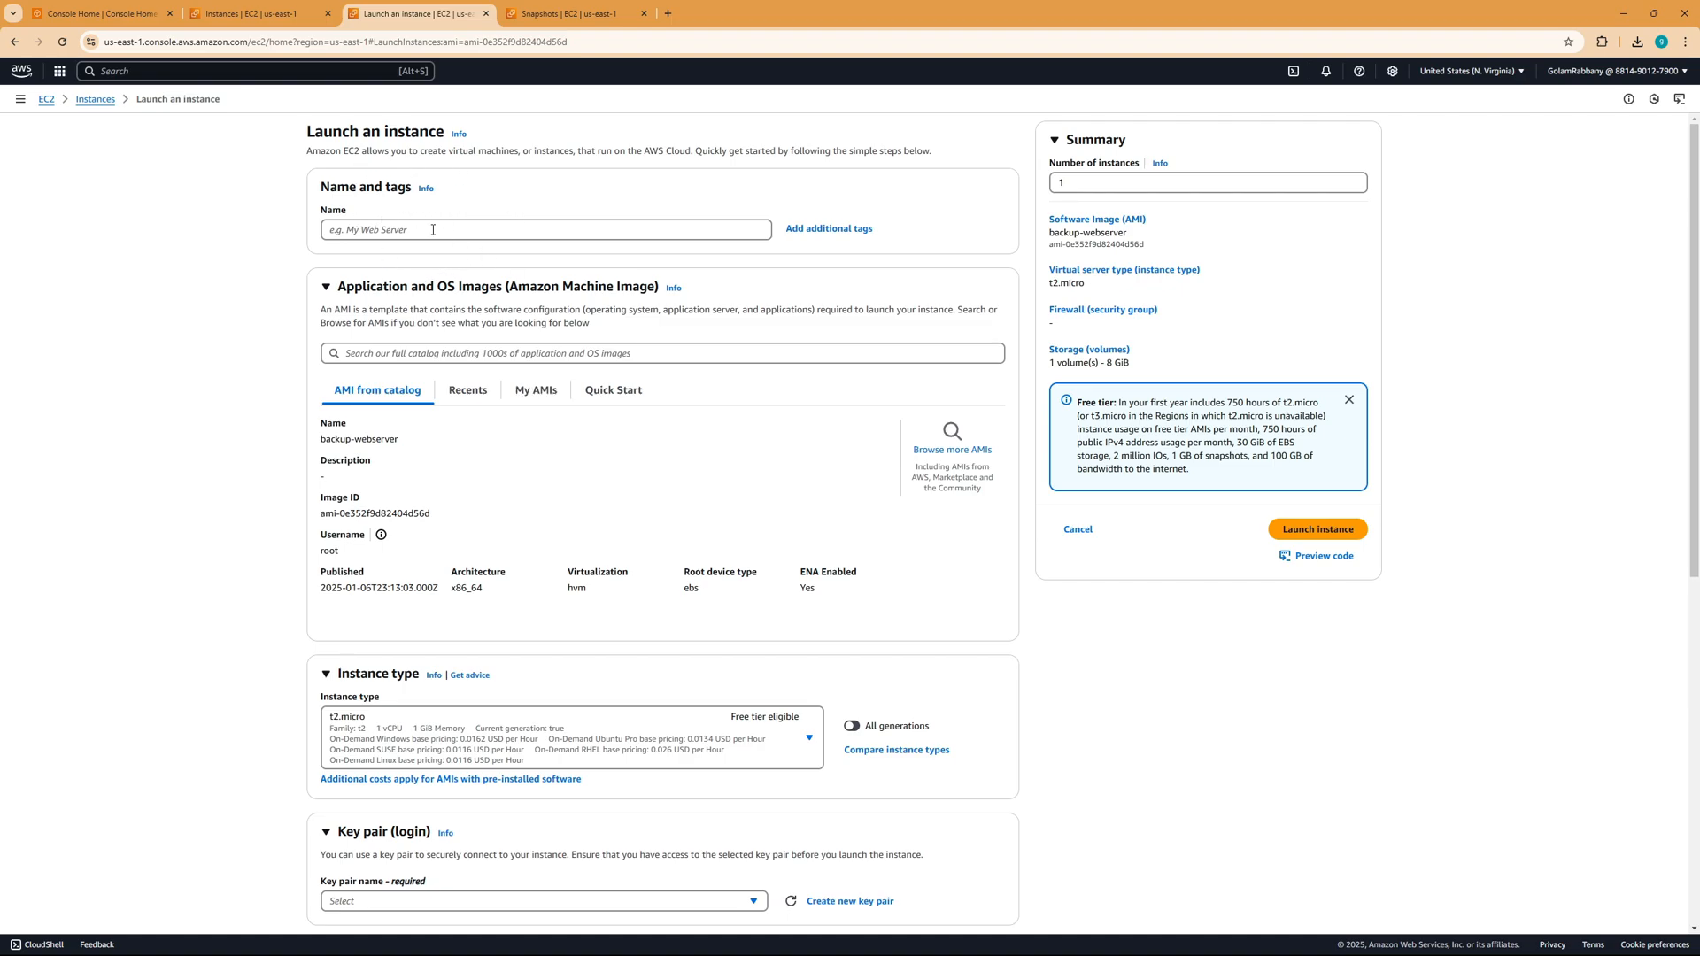
{"action": "type", "text": "r"}
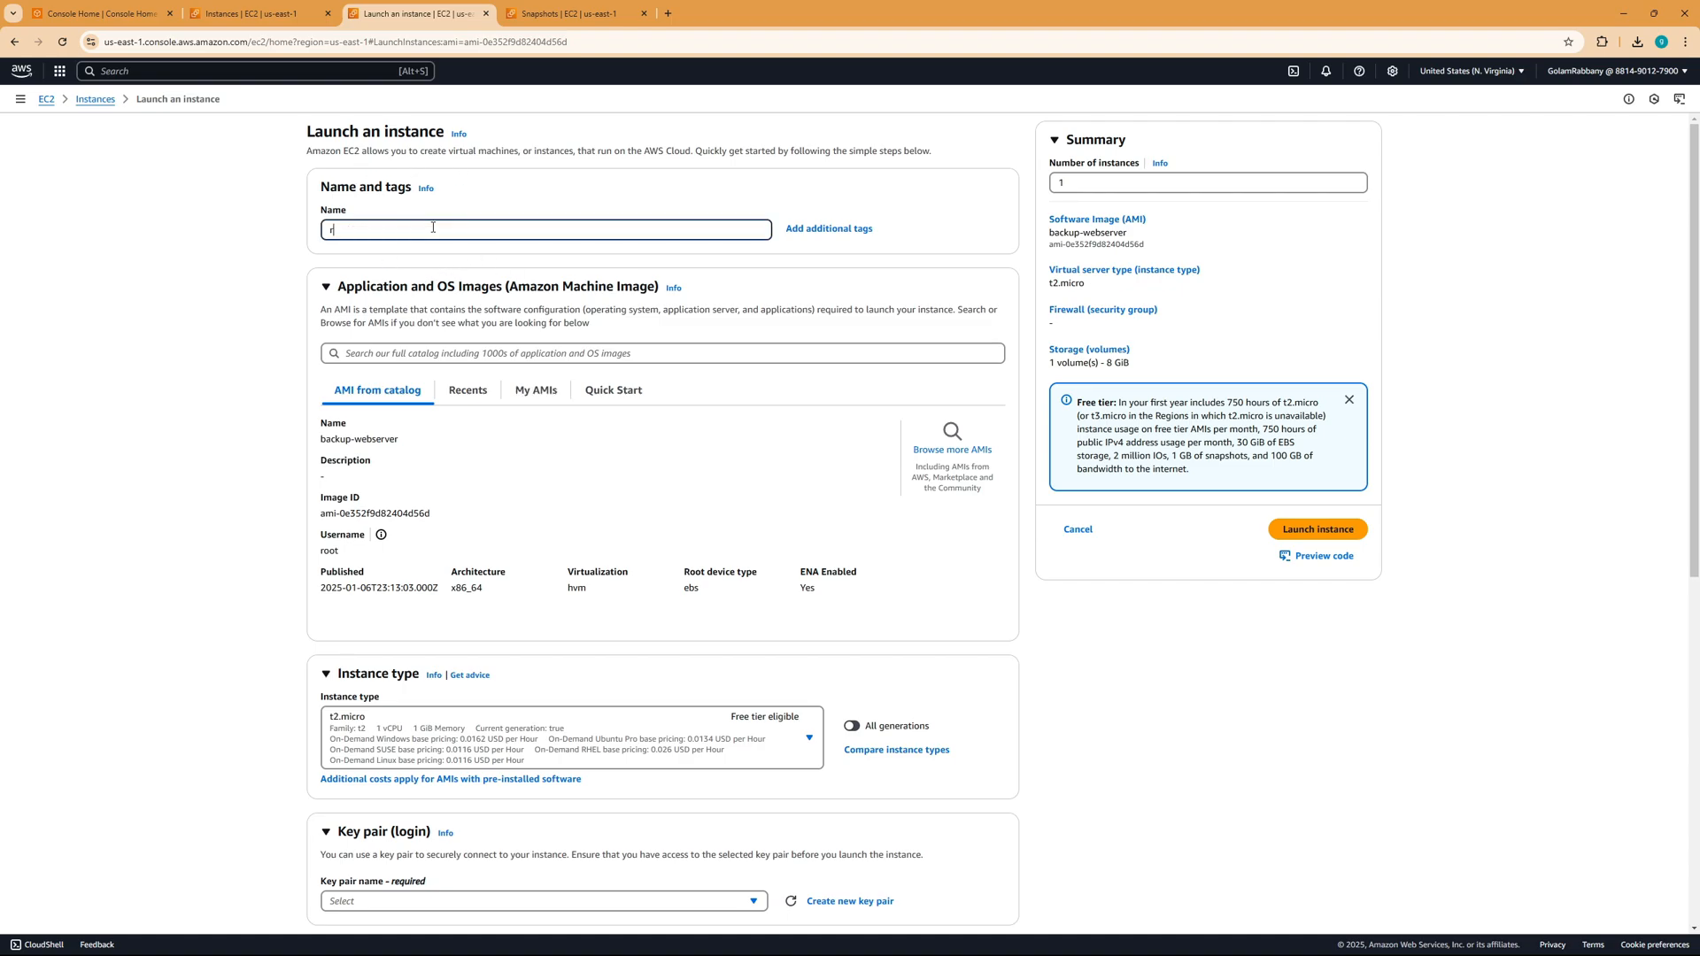
{"action": "type", "text": "estored-web"}
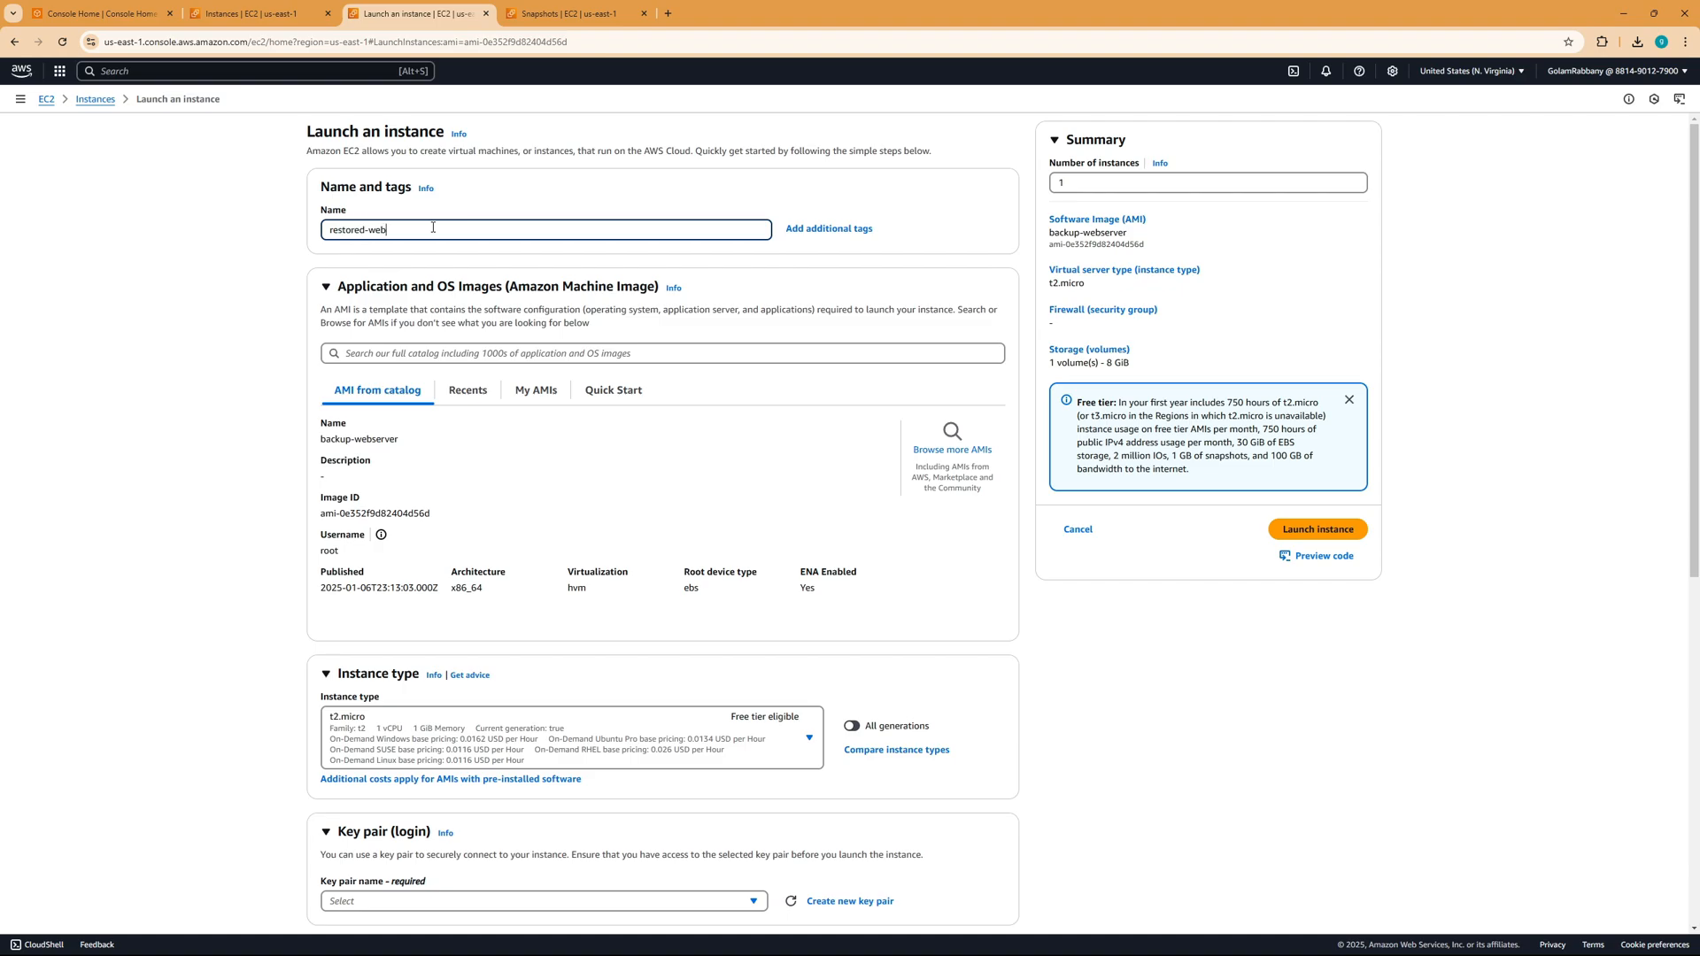
Choose key pair webserver-elitecloud and existing security group launch-wizard-1.
{"action": "scroll", "scroll_direction": "down", "scroll_amount": 3}
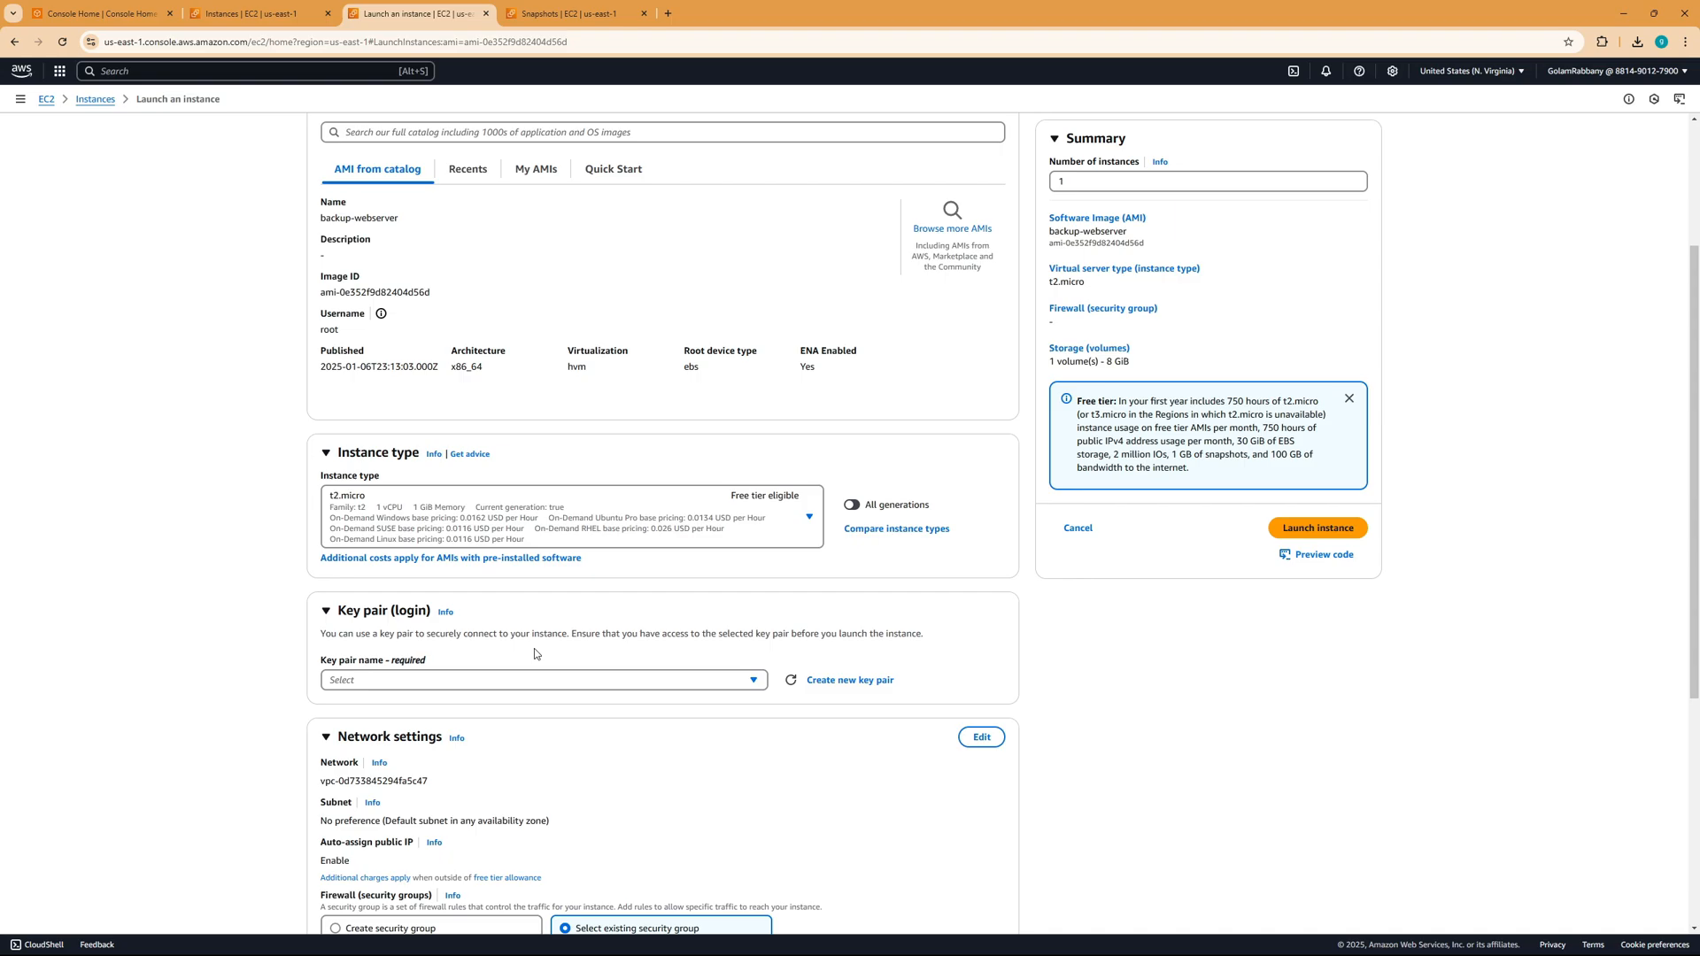
{"action": "left_click", "coordinate": [544, 680]}
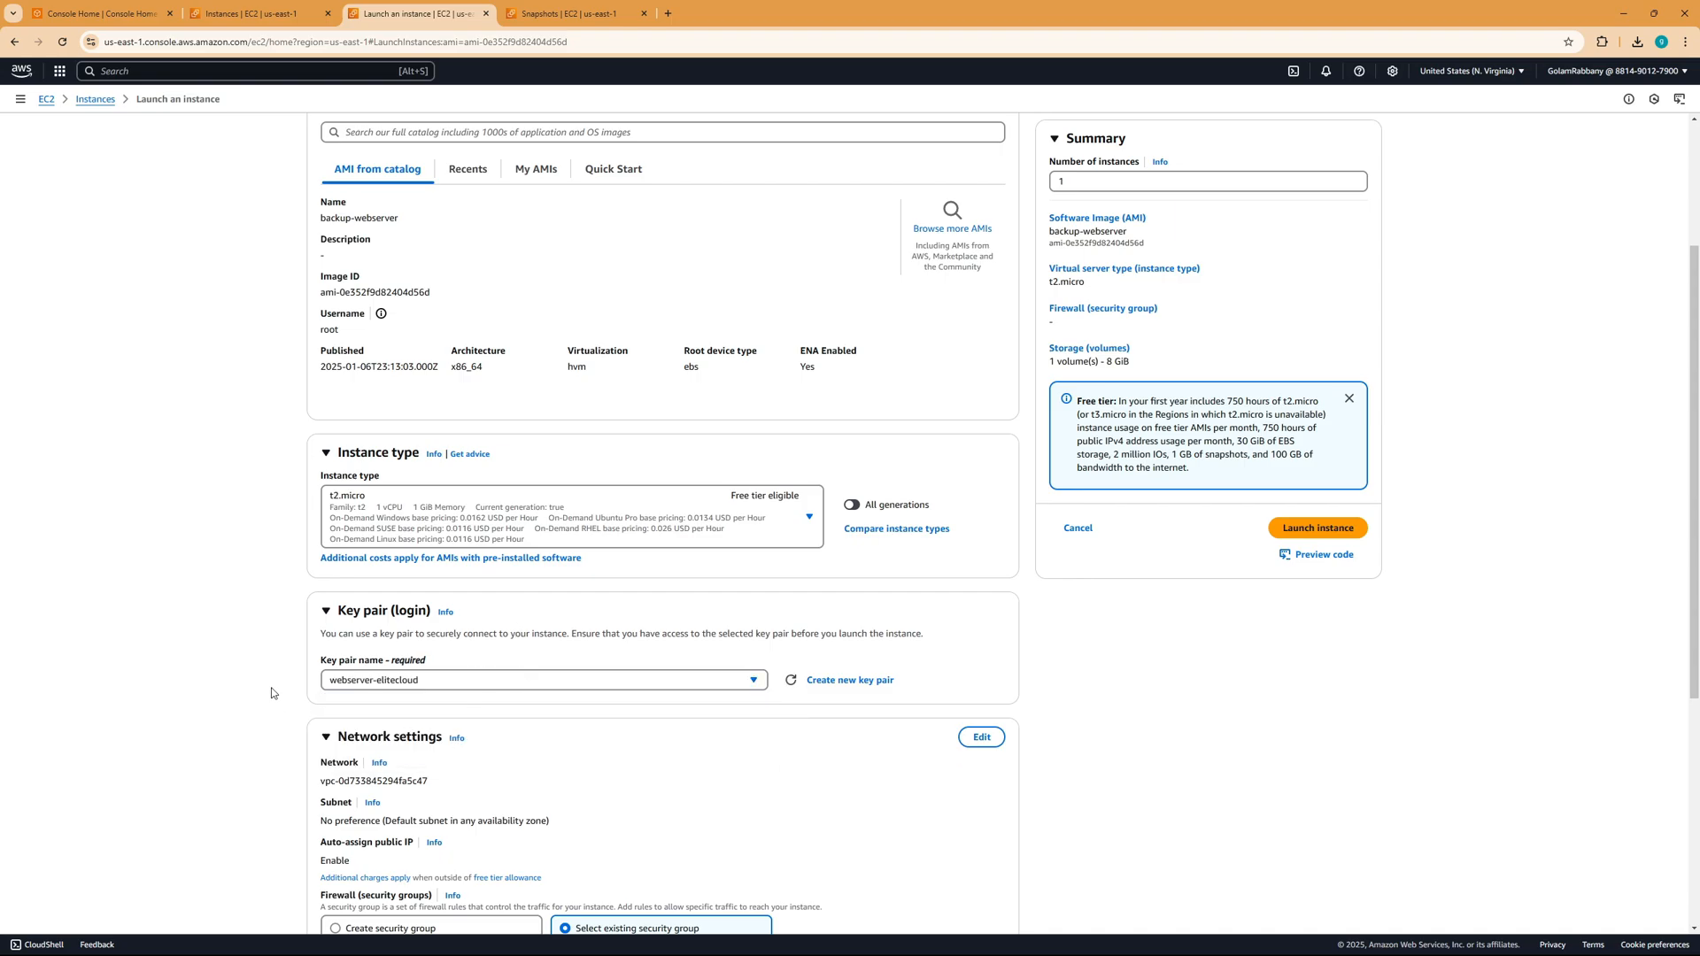
{"action": "scroll", "scroll_direction": "down", "scroll_amount": 3}
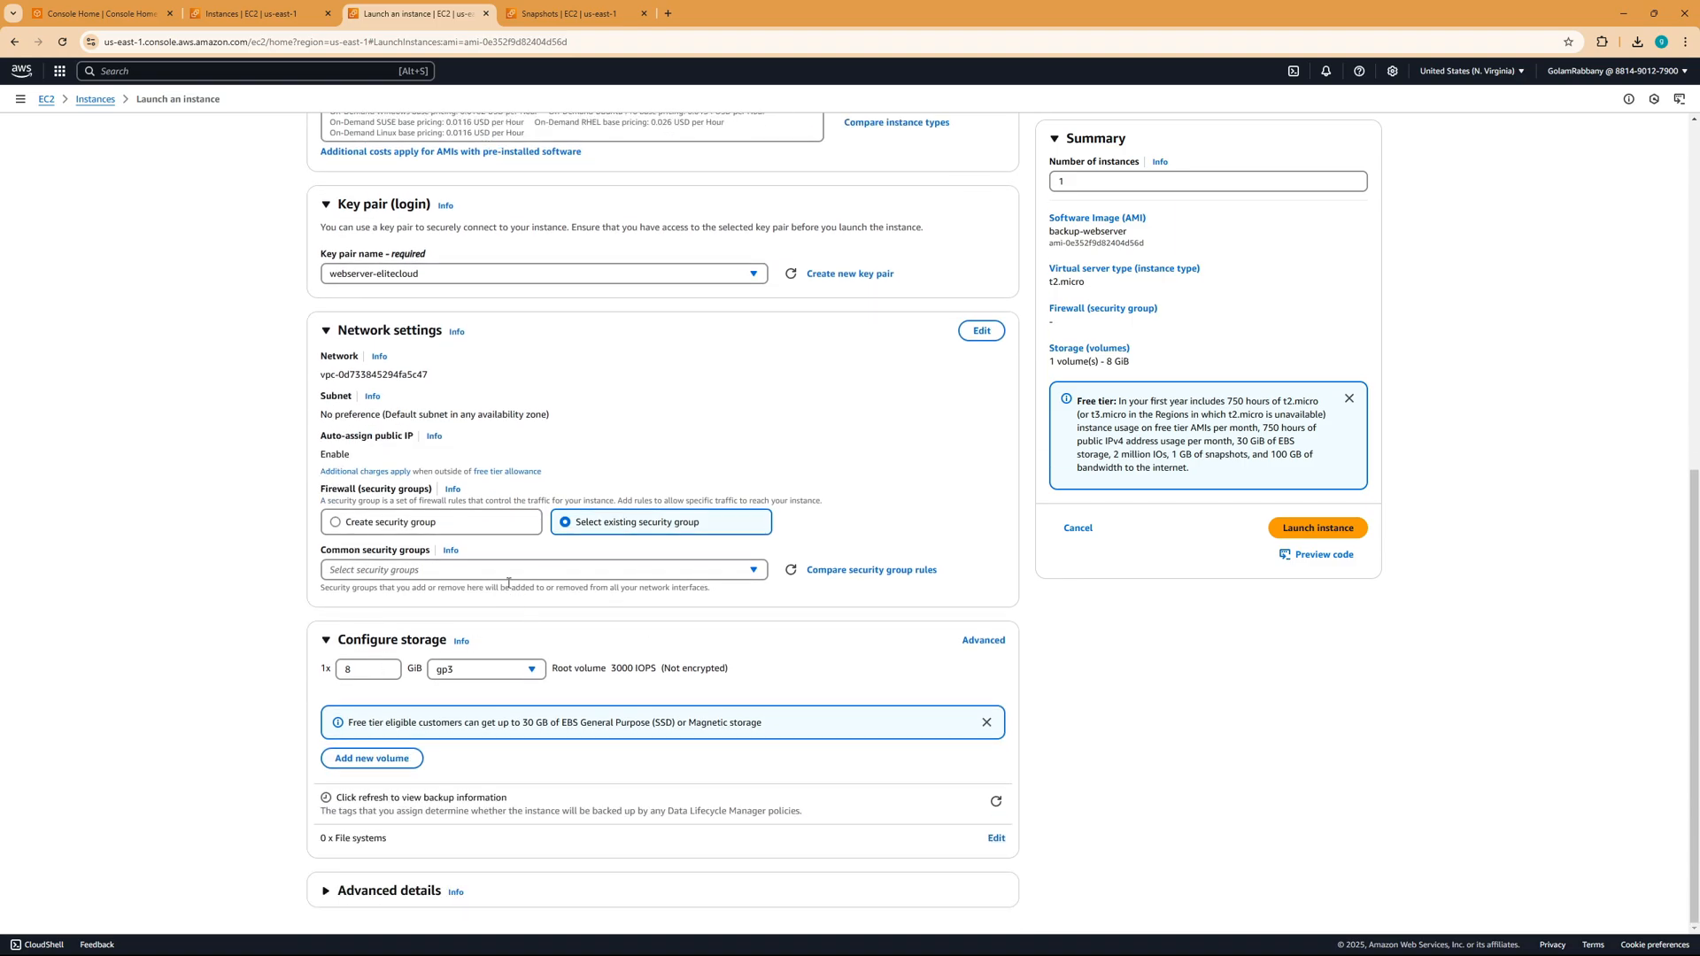
{"action": "left_click", "coordinate": [541, 570]}
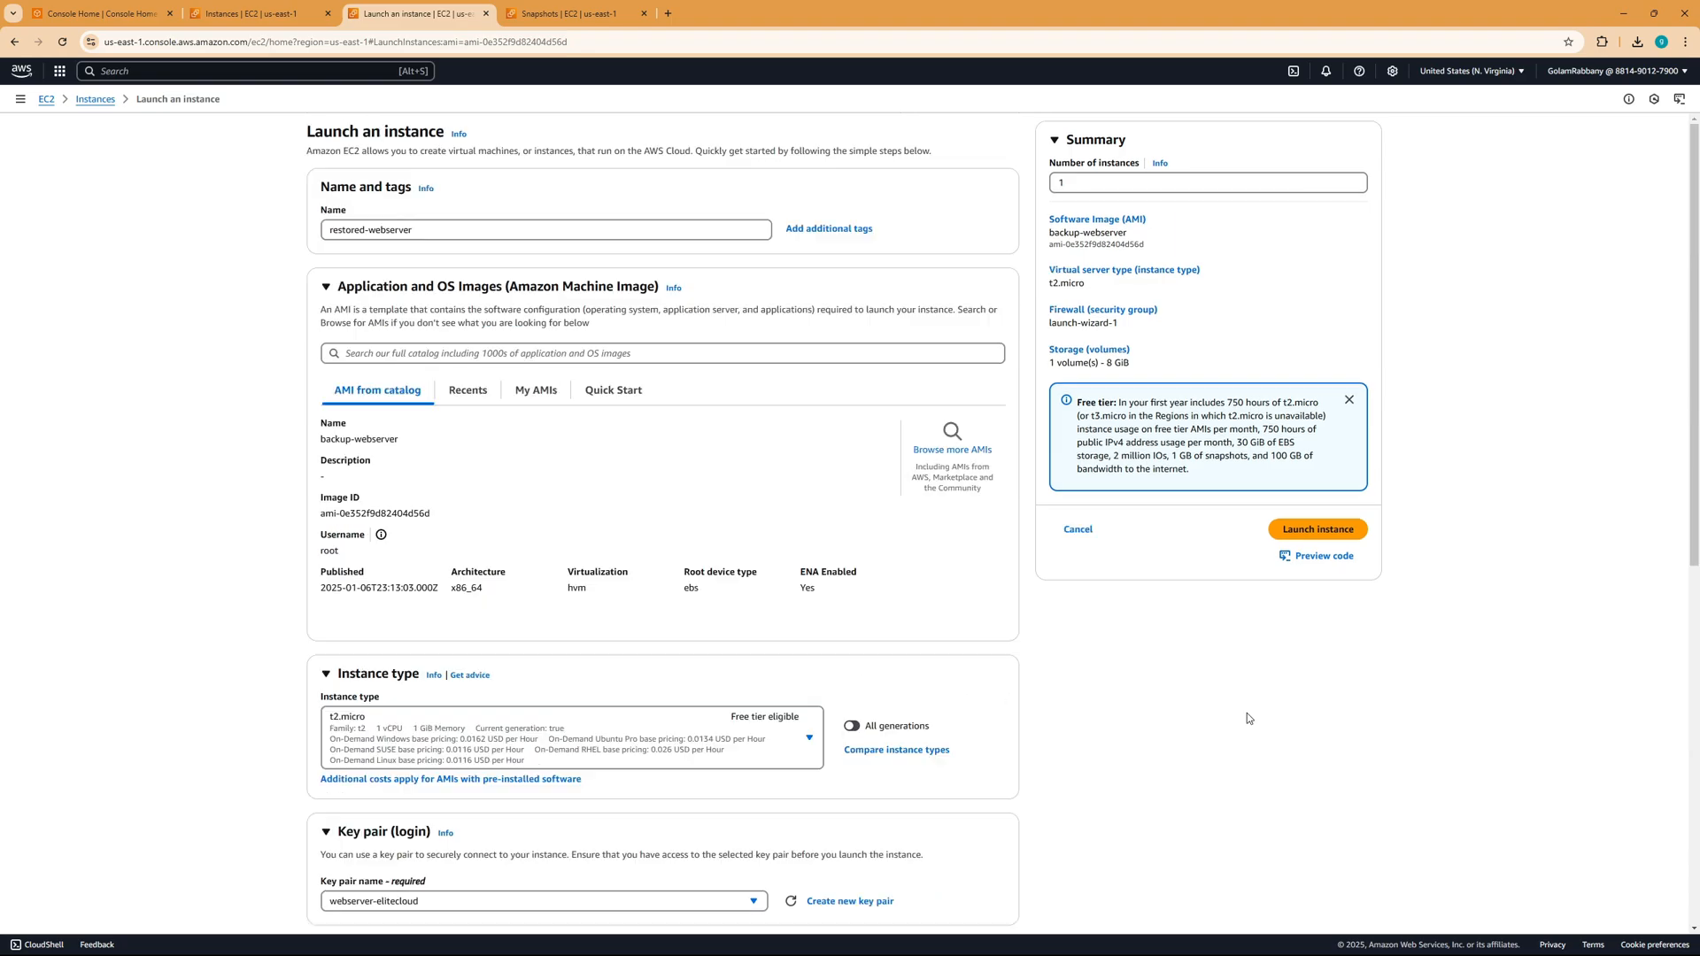
{"action": "mouse_move", "coordinate": [1335, 544]}
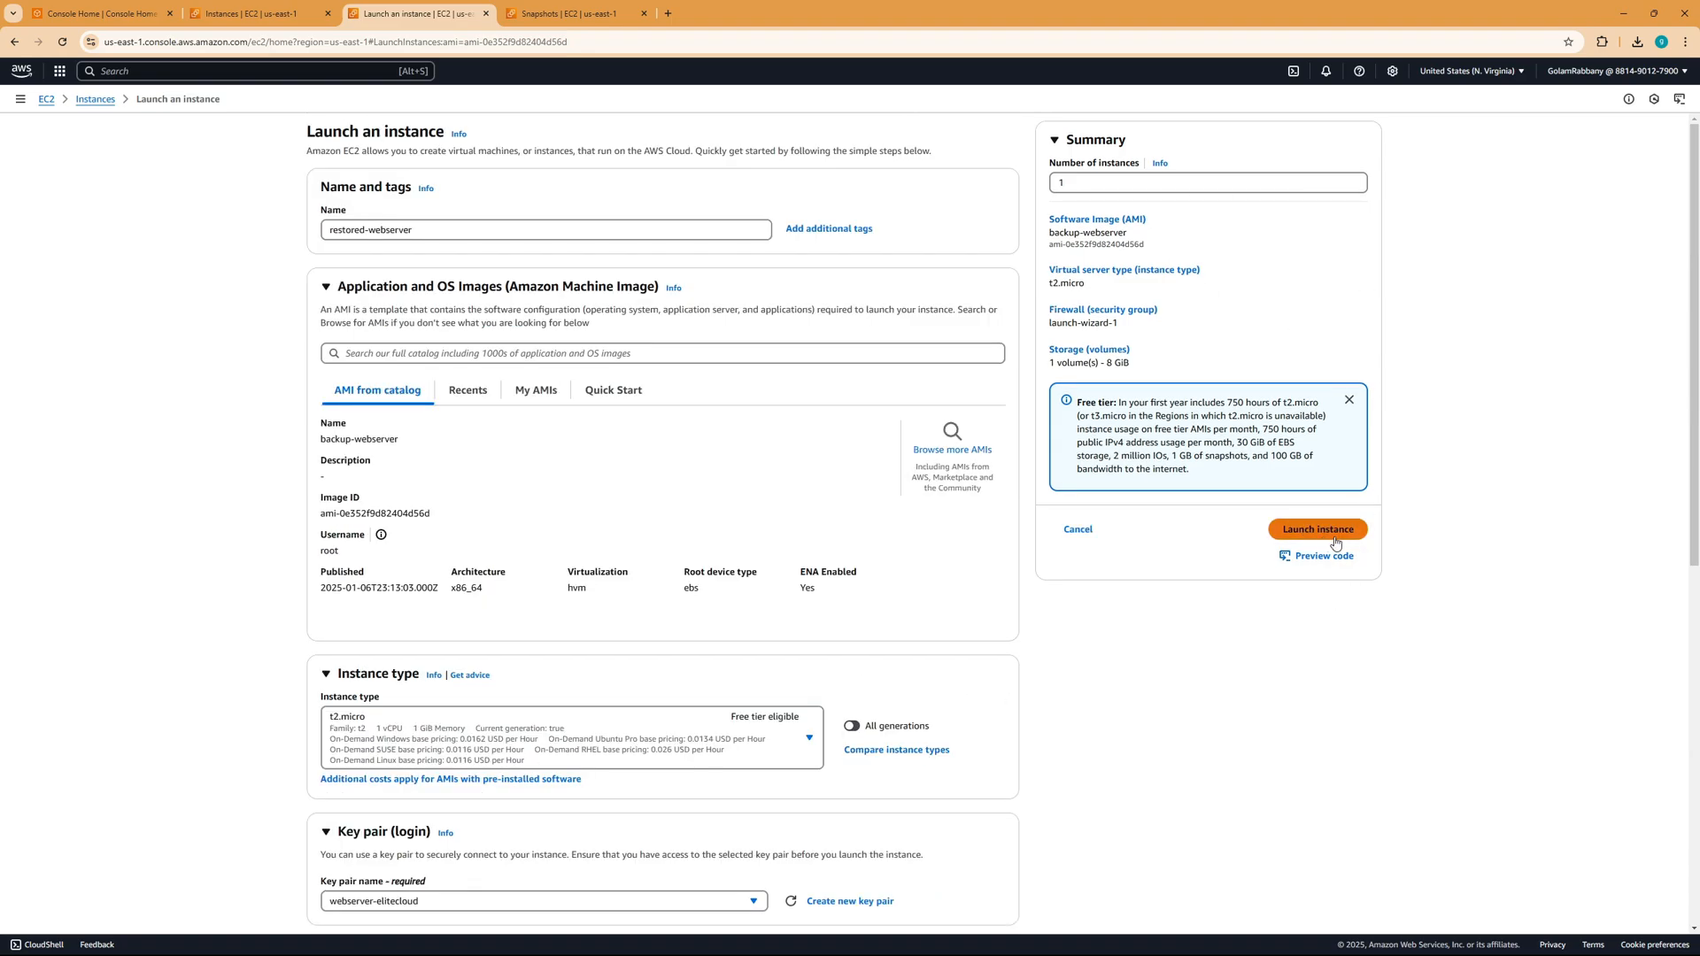
Launch restored-webserver and select it in the instance list to show its running details.
{"action": "left_click", "coordinate": [1318, 530]}
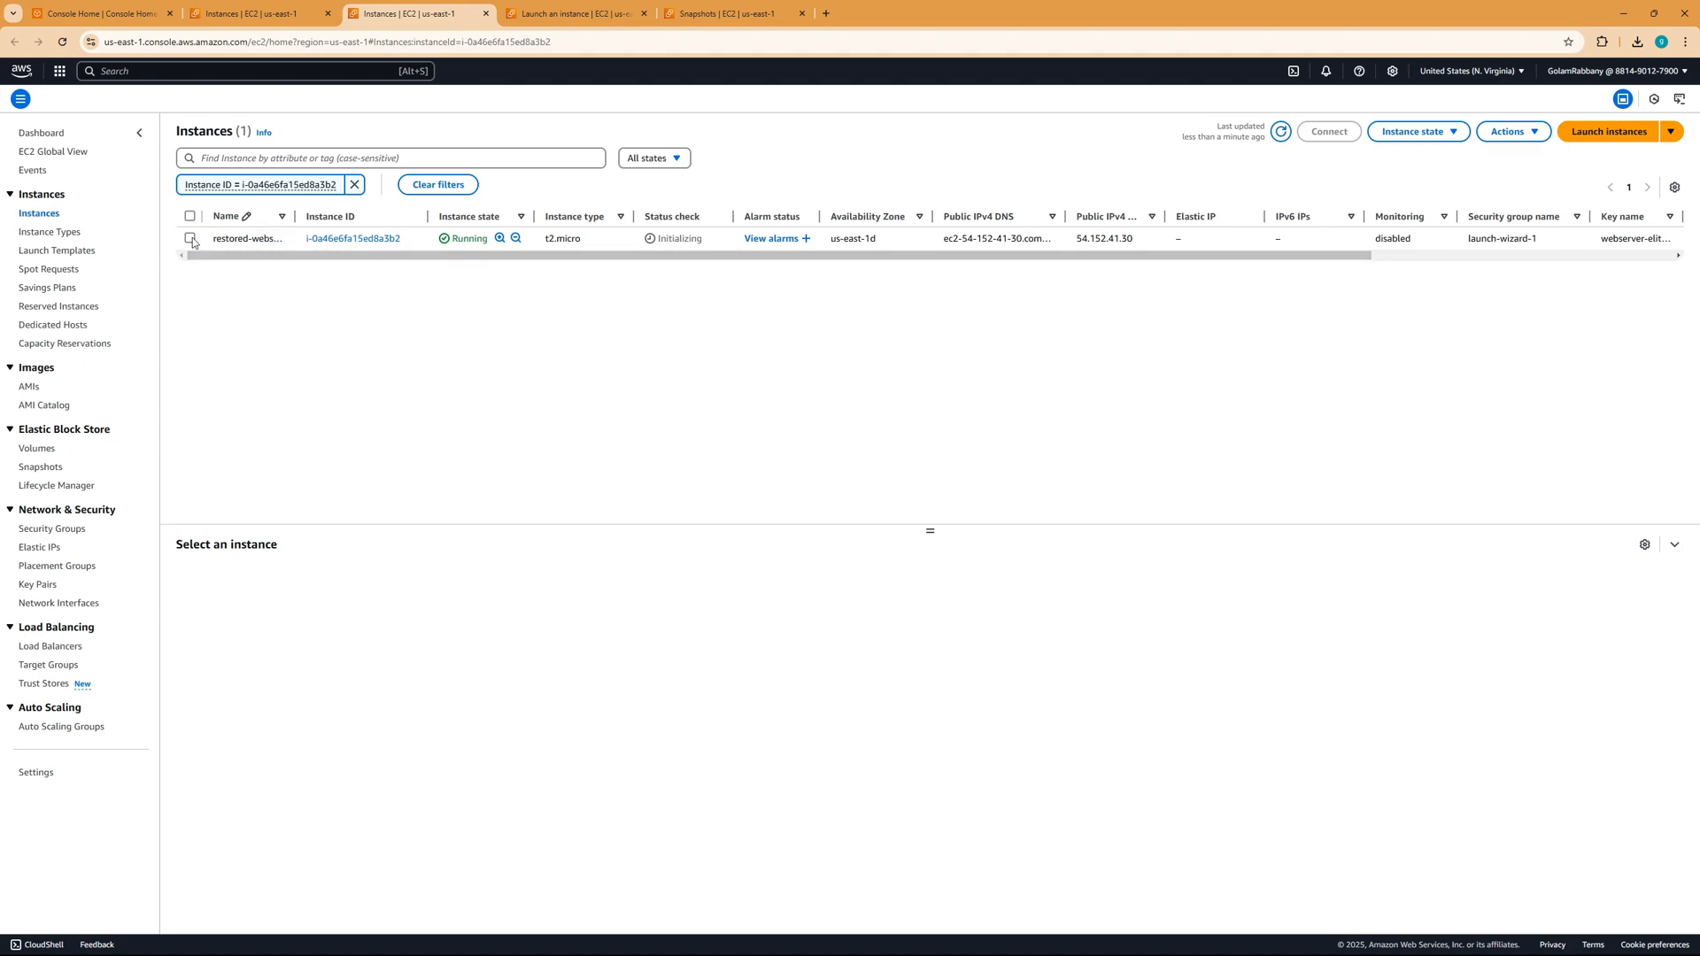
{"action": "left_click", "coordinate": [189, 237]}
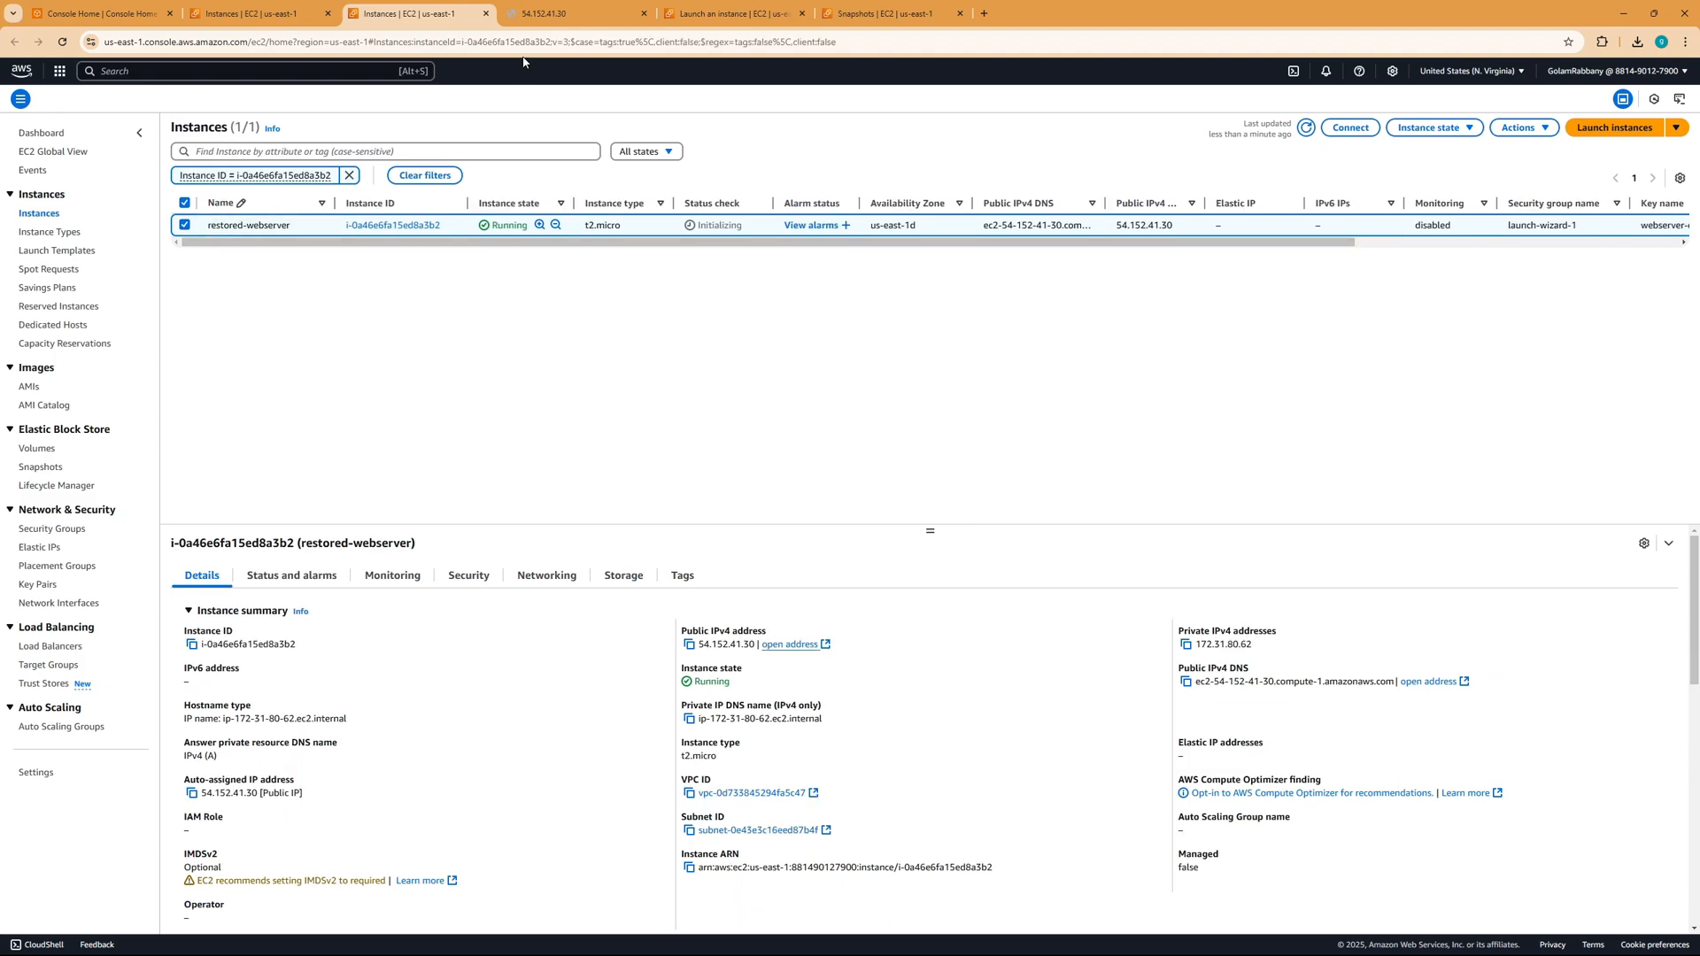
{"action": "left_click", "coordinate": [561, 14]}
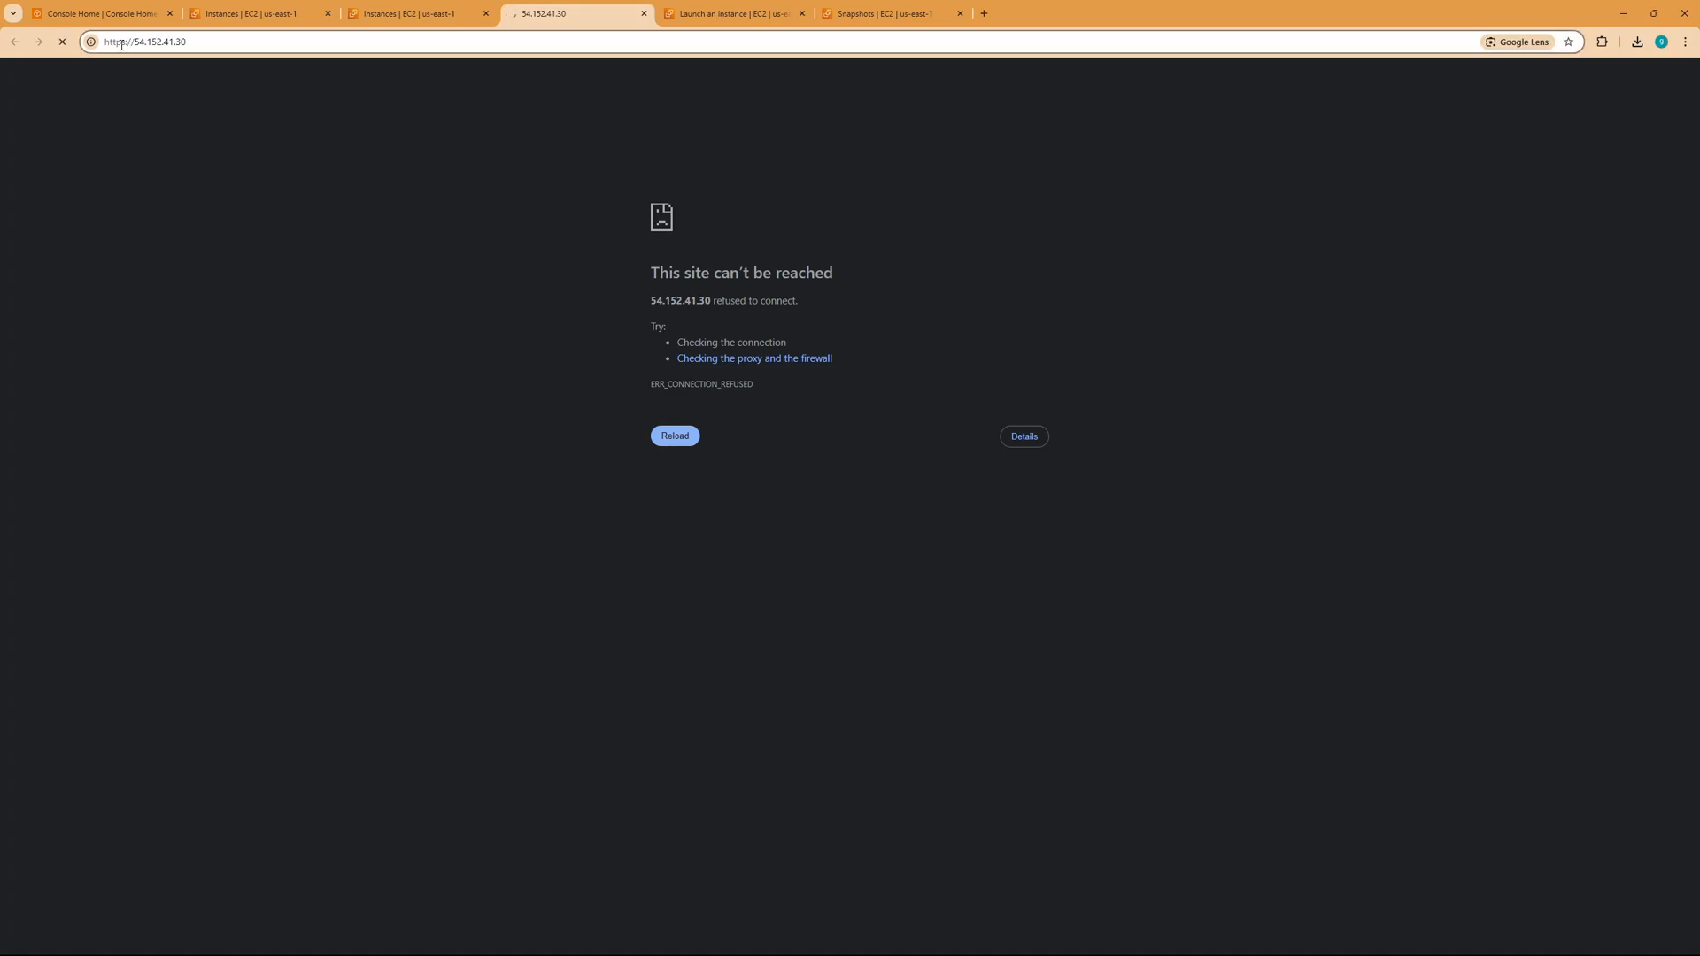
{"action": "left_click", "coordinate": [183, 42]}
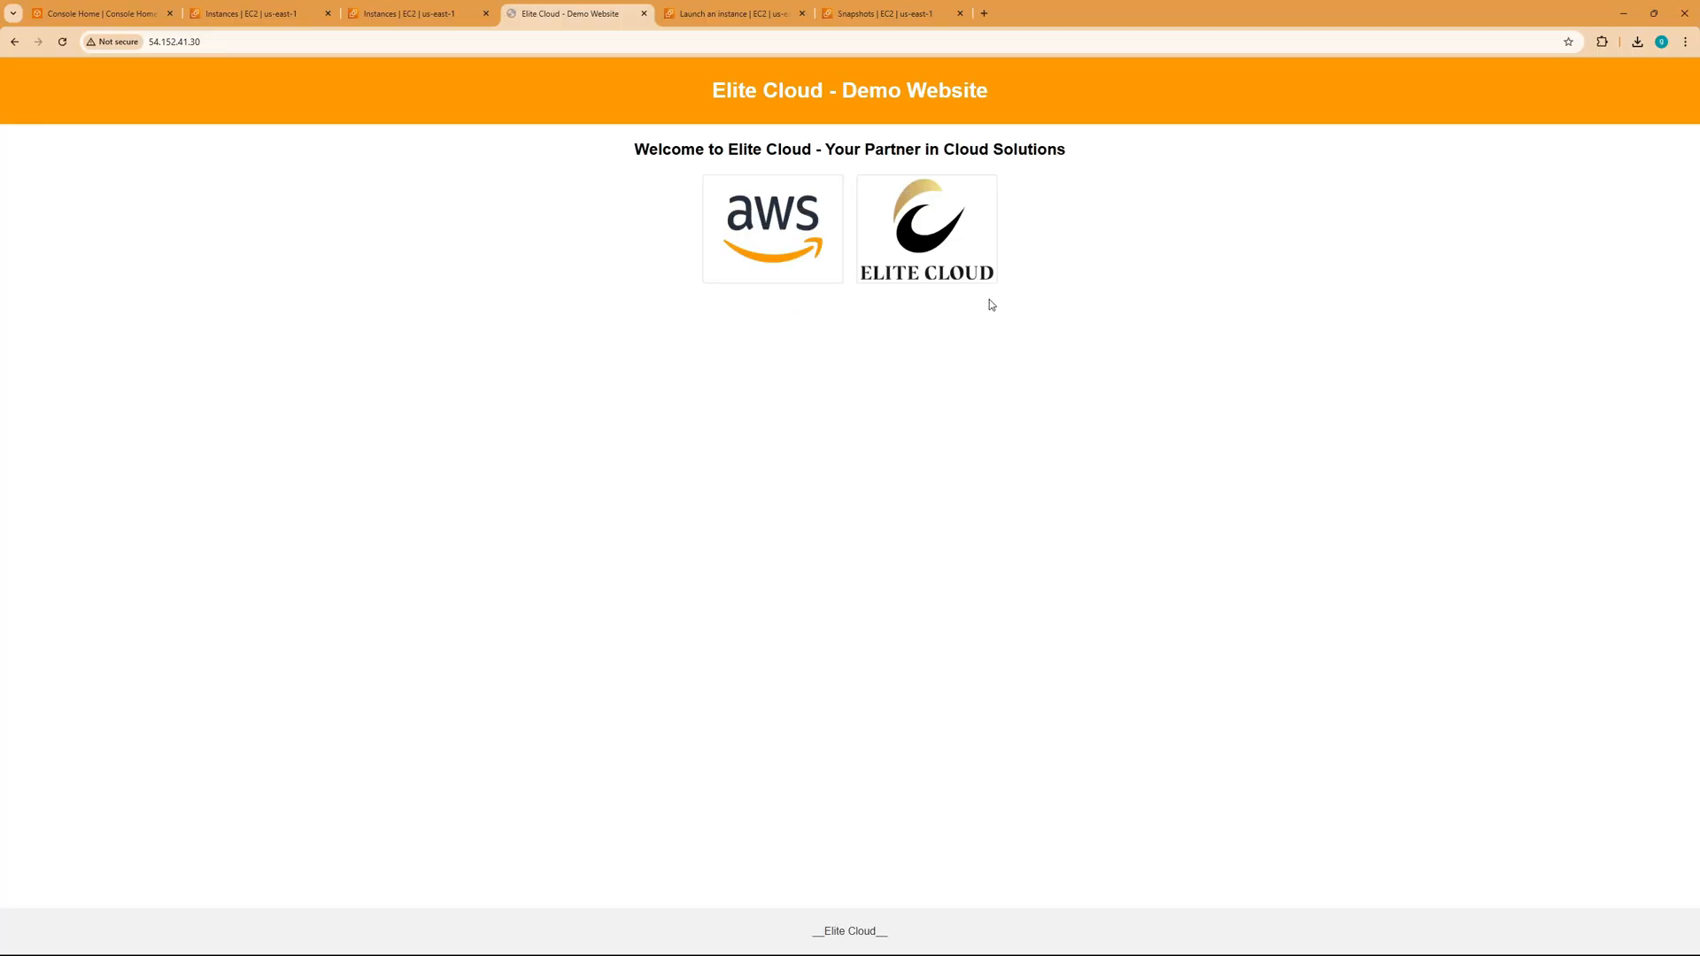
{"action": "mouse_move", "coordinate": [442, 149]}
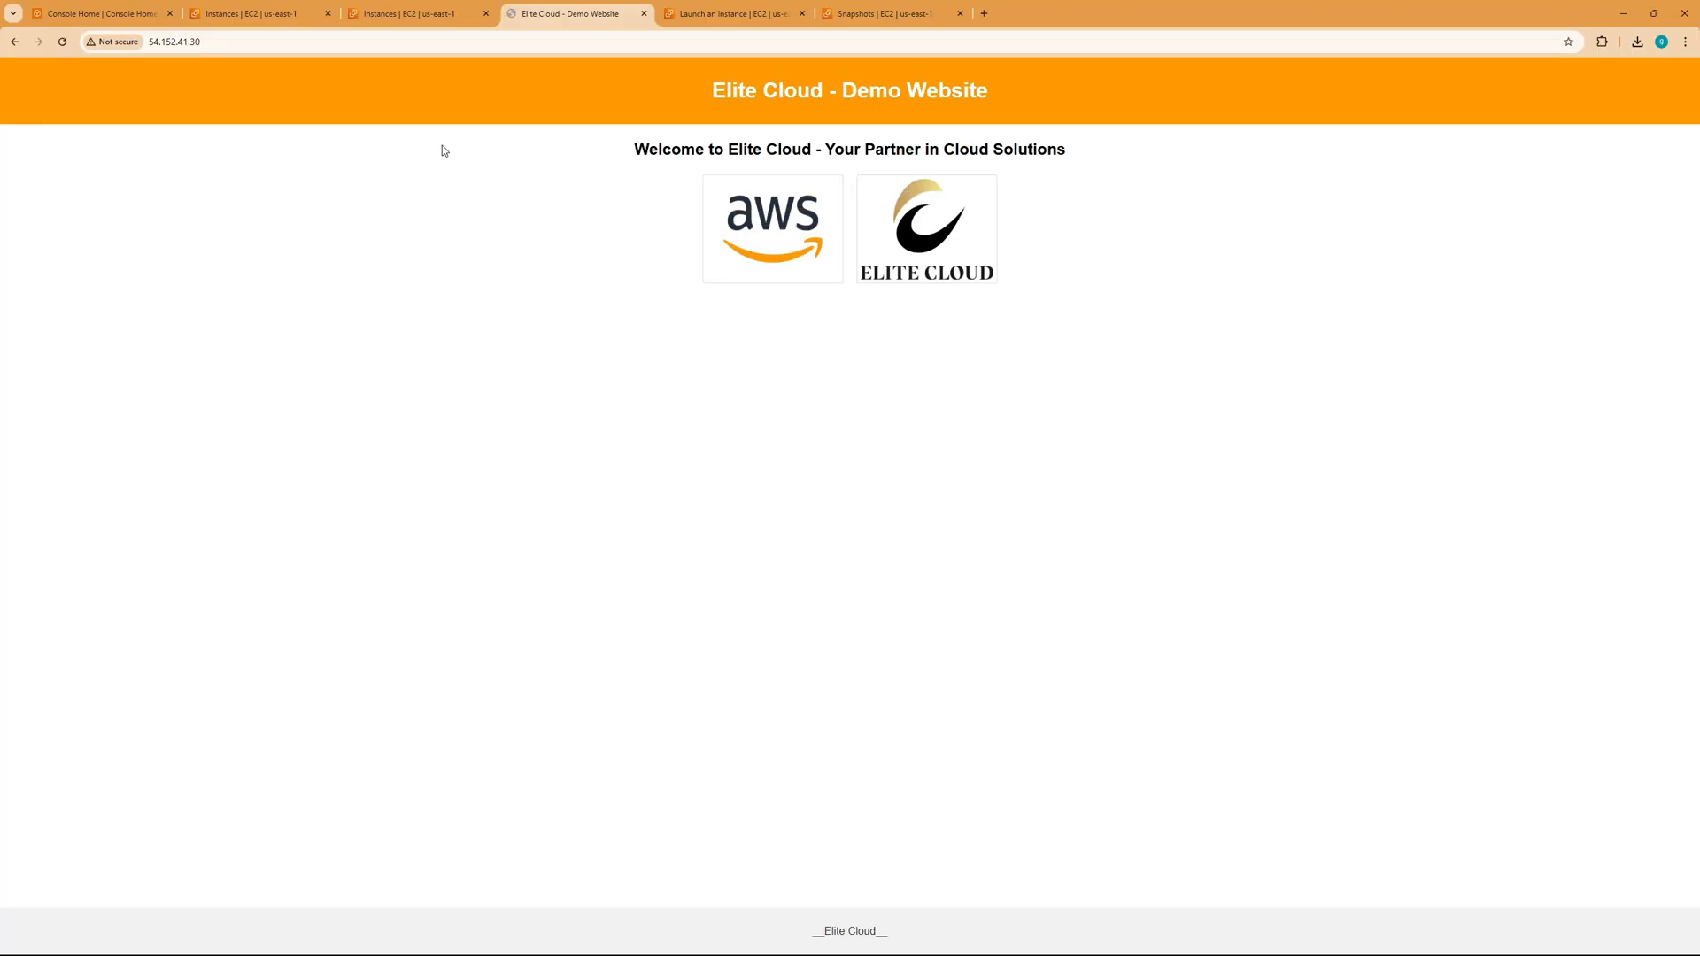
{"action": "left_click", "coordinate": [256, 14]}
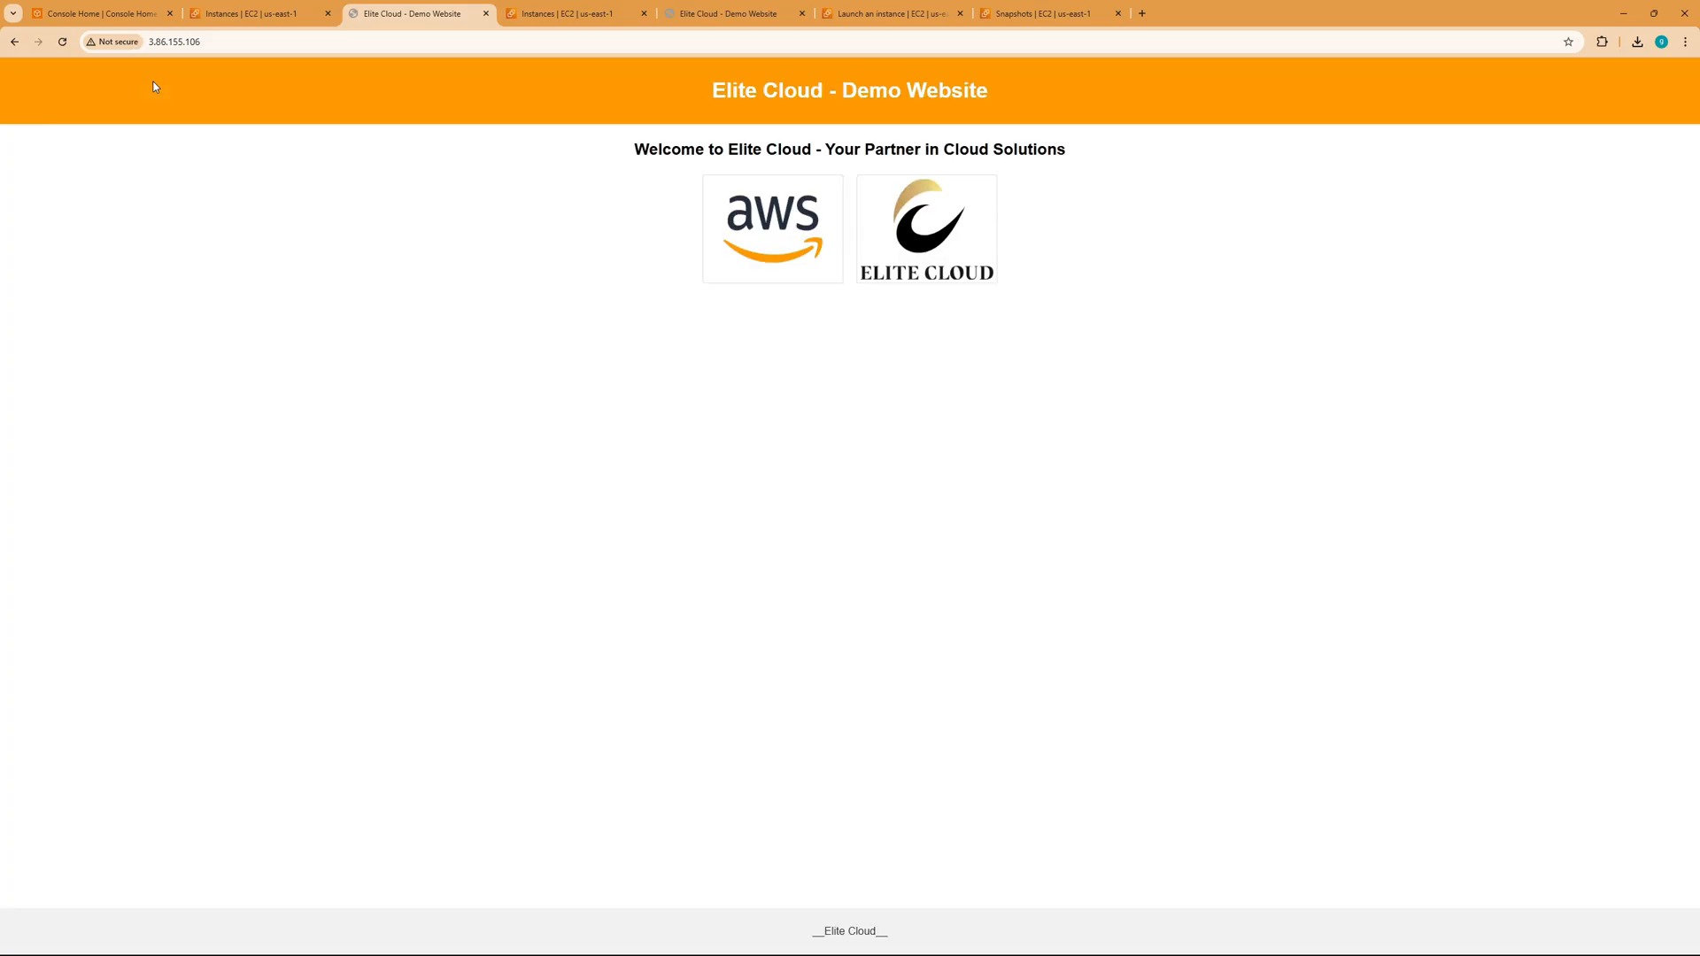
Compare the restored and original server tabs, confirming the same Elite Cloud welcome page.
{"action": "left_click", "coordinate": [570, 15]}
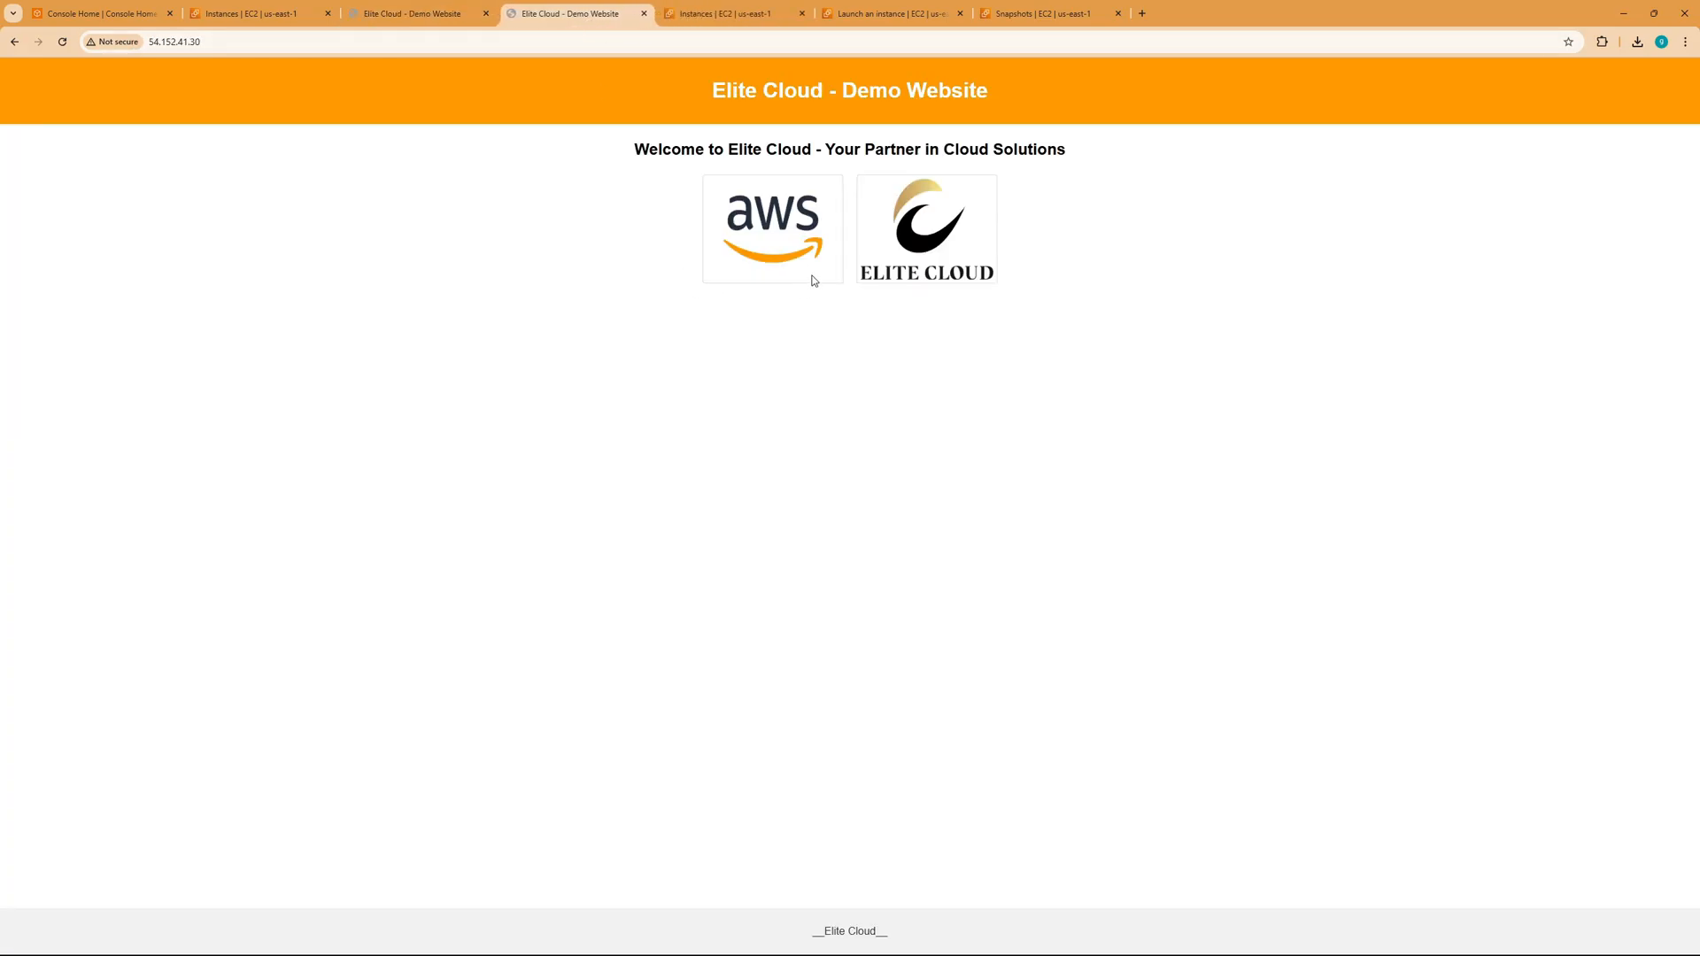
{"action": "left_click", "coordinate": [417, 14]}
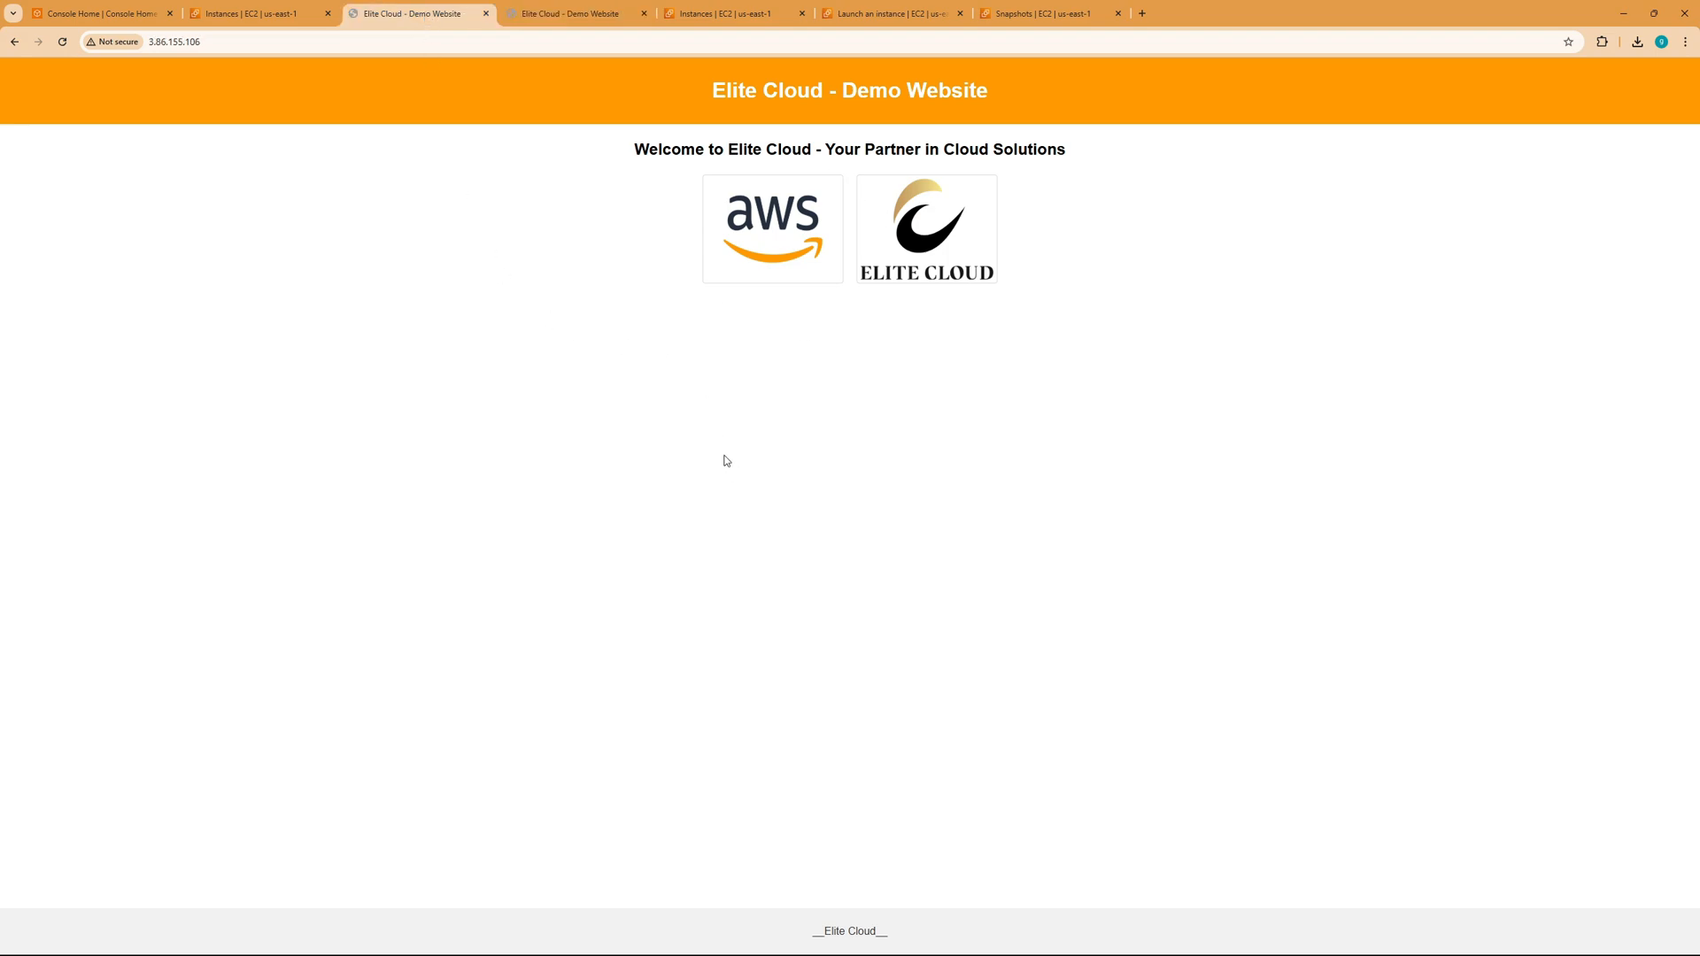
{"action": "left_click", "coordinate": [572, 14]}
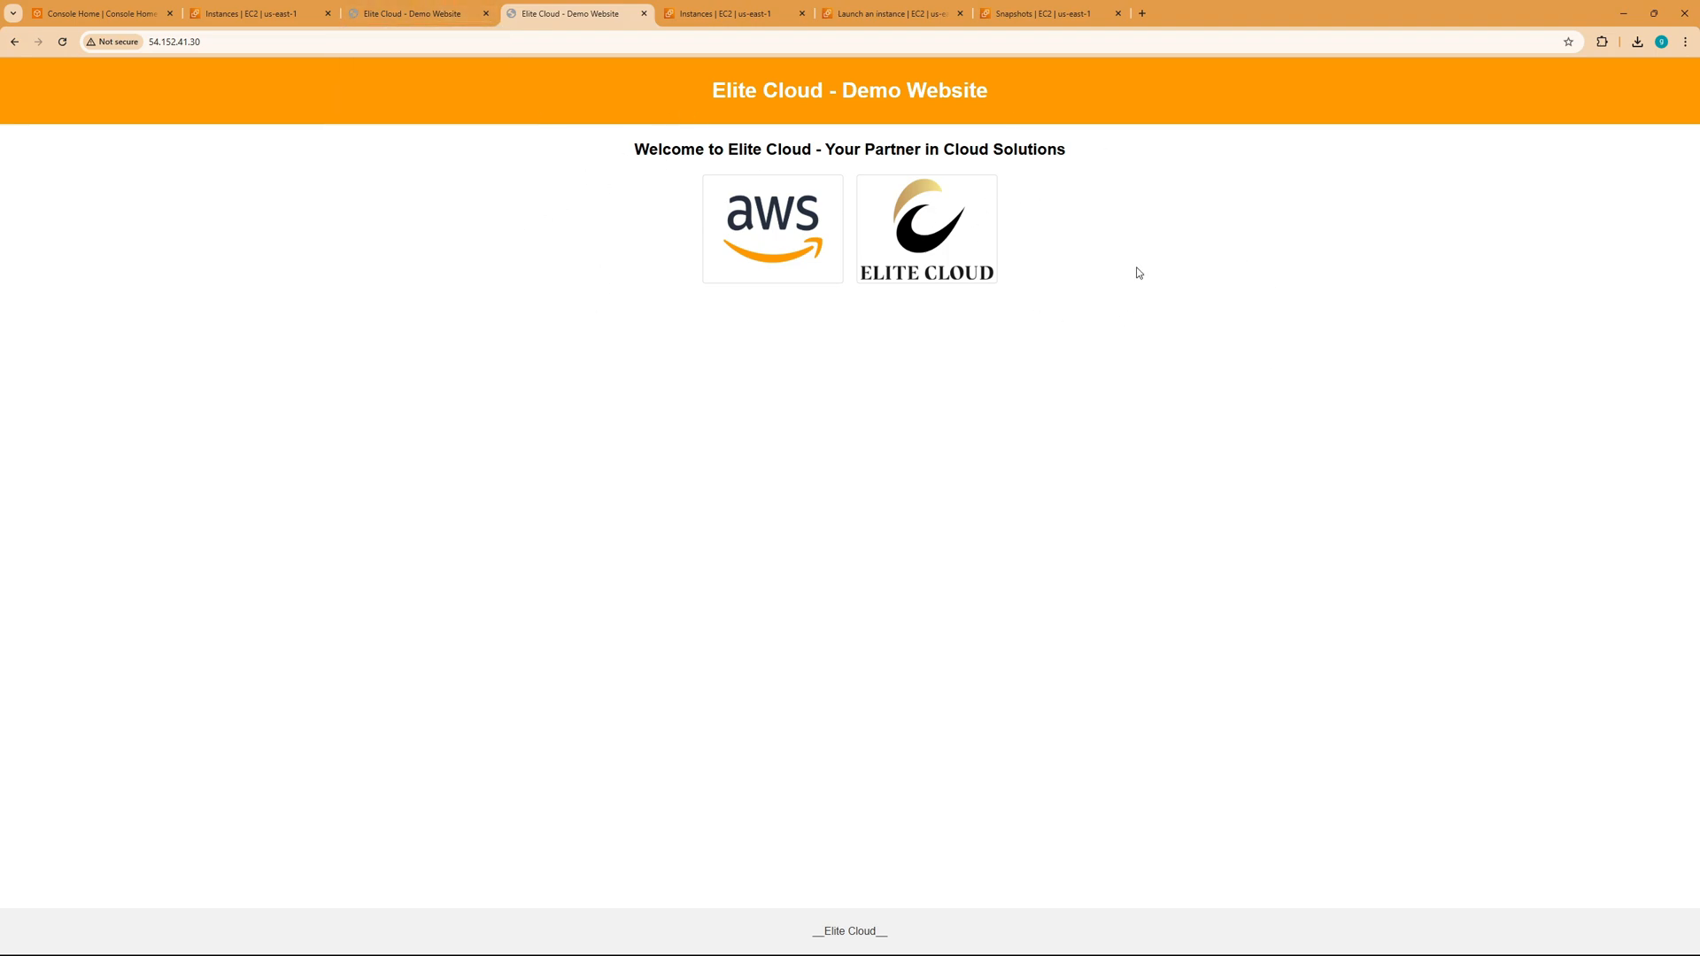
{"action": "mouse_move", "coordinate": [1169, 279]}
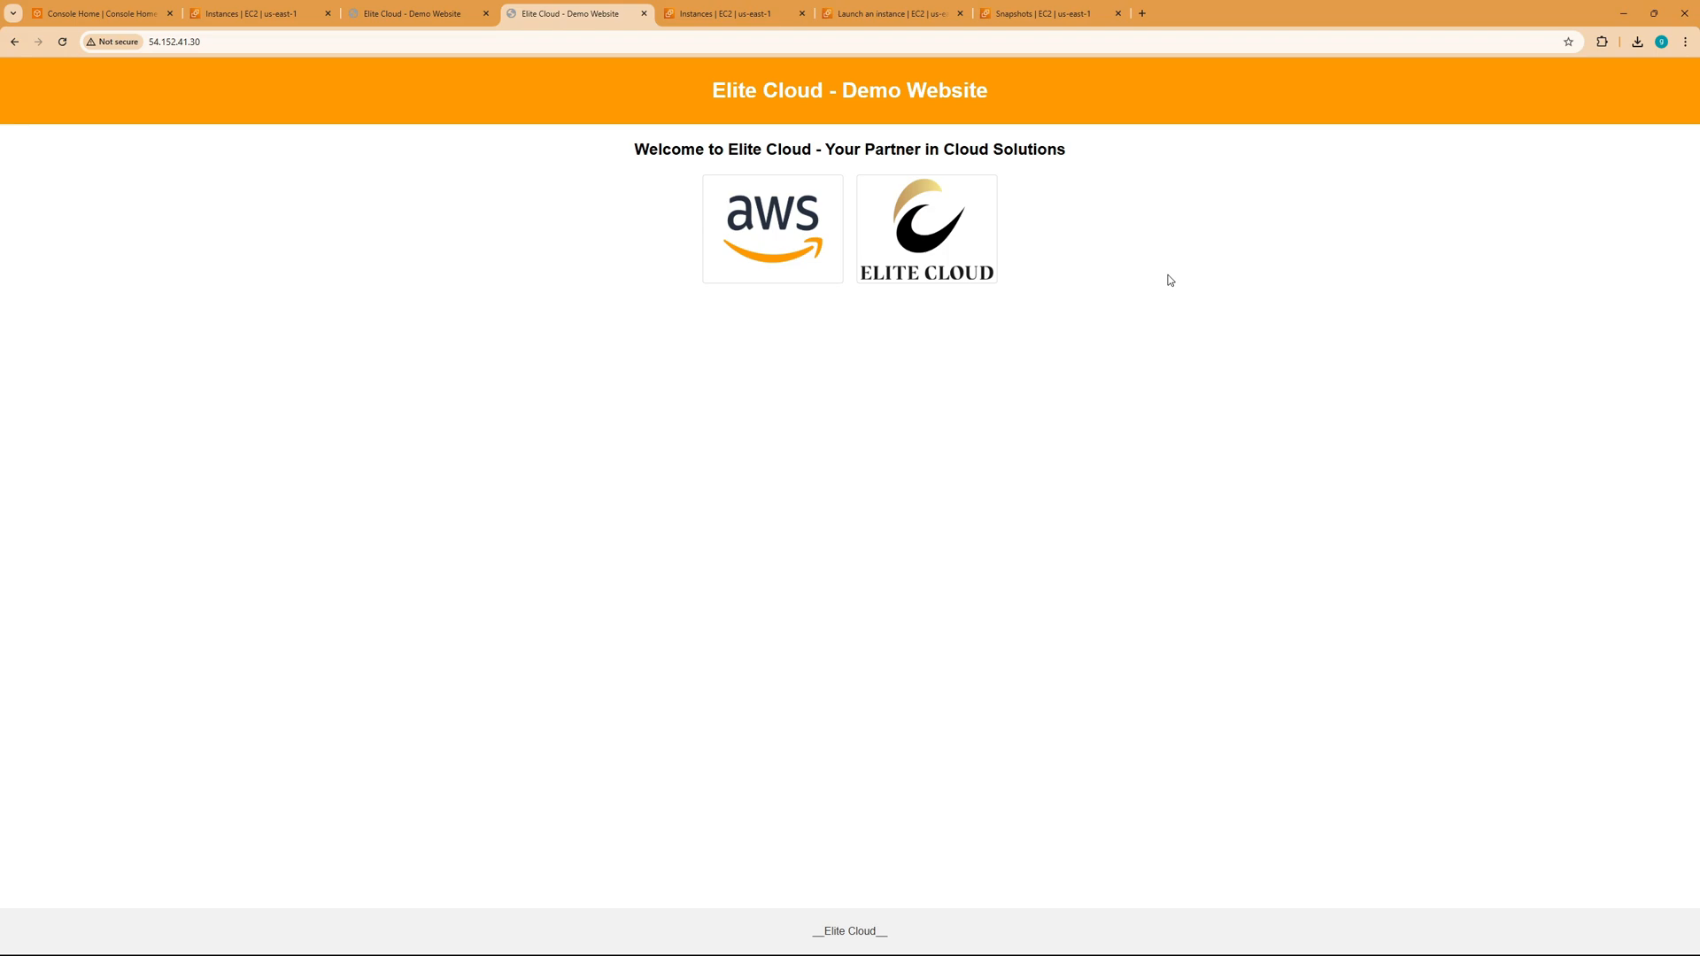
{"action": "mouse_move", "coordinate": [594, 129]}
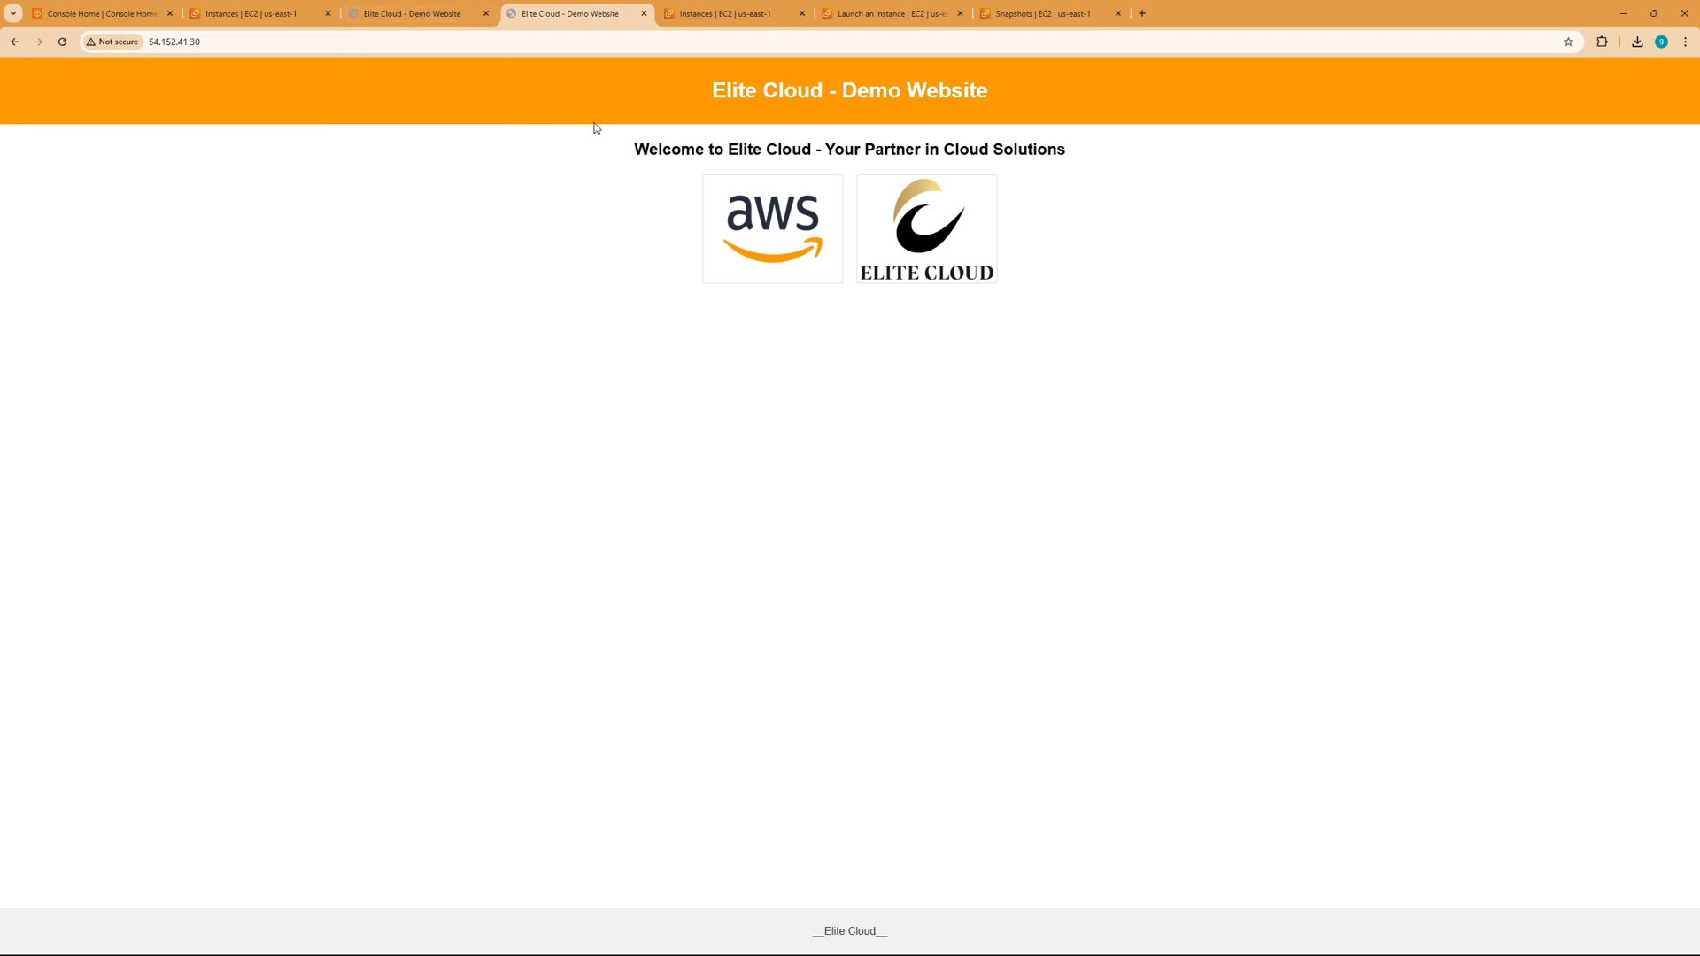
{"action": "left_click_drag", "start_coordinate": [796, 148], "coordinate": [1064, 149]}
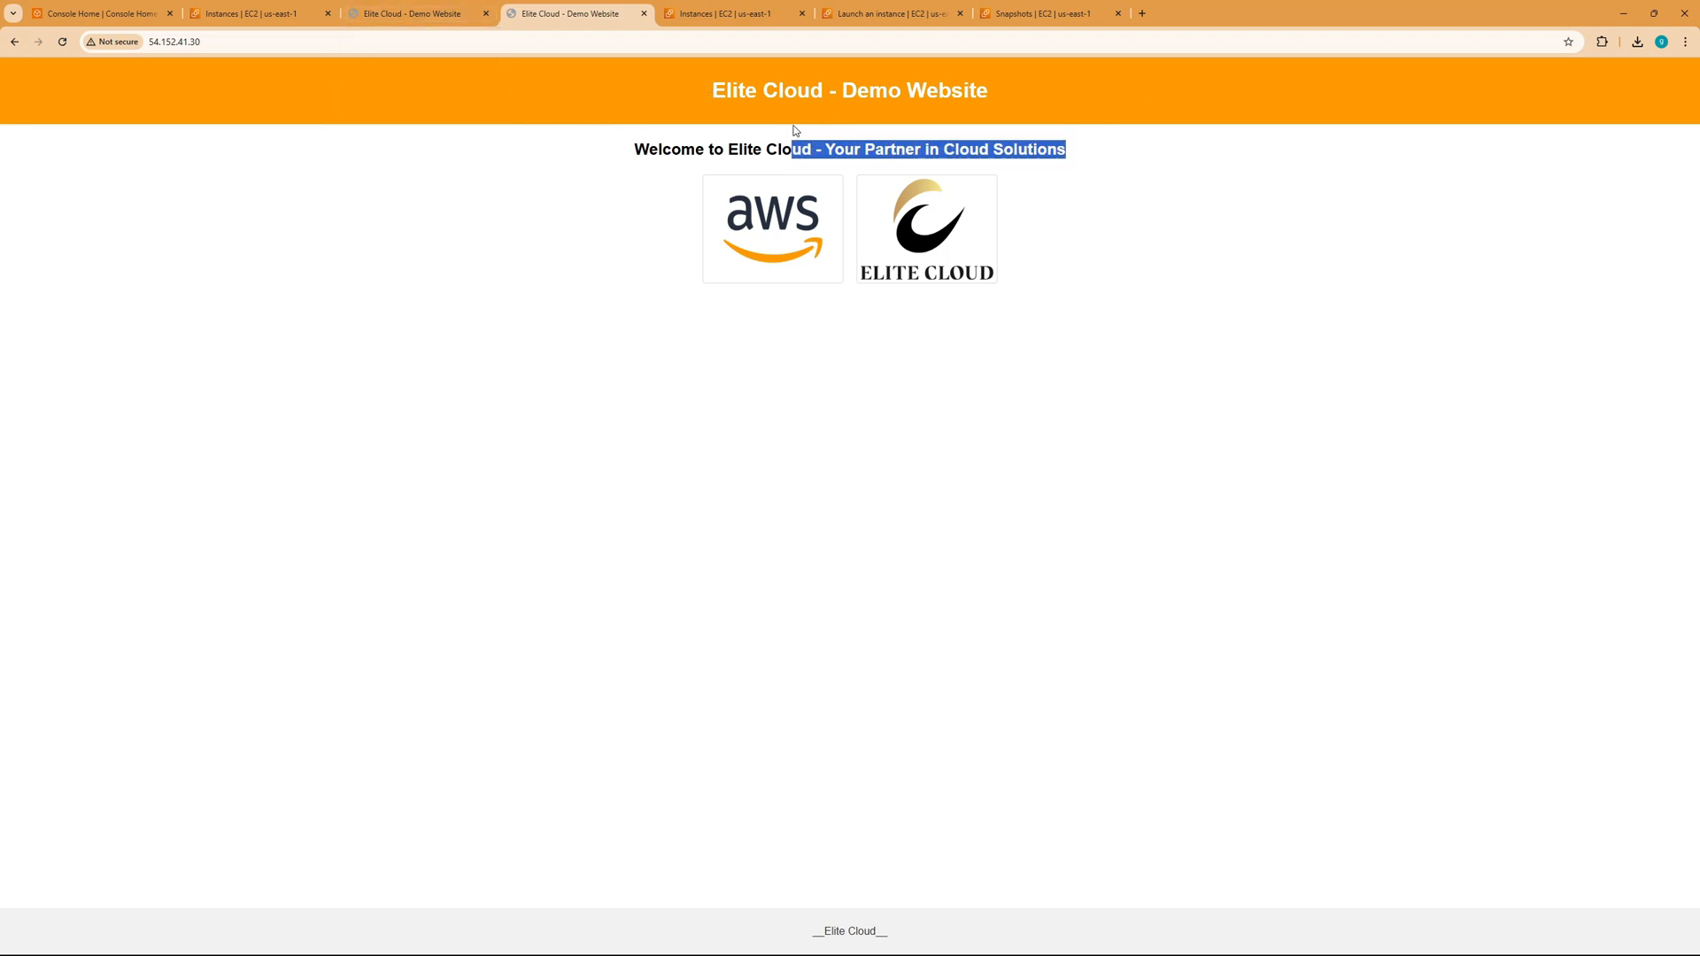
{"action": "left_click", "coordinate": [489, 32]}
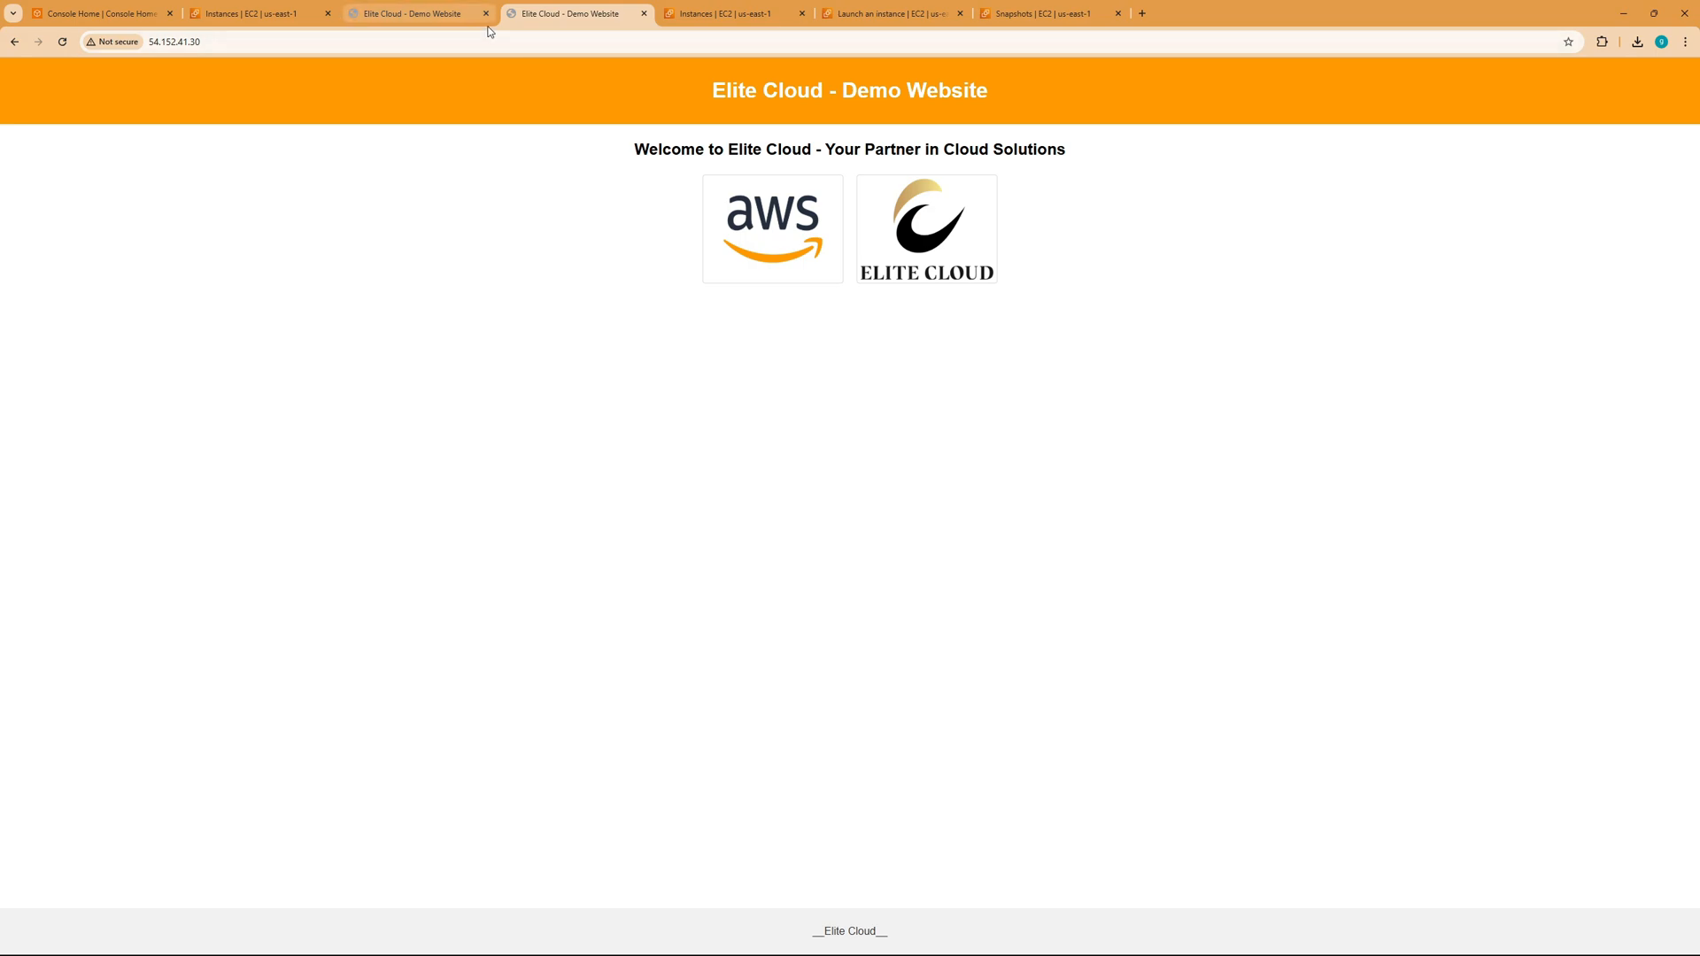
{"action": "left_click", "coordinate": [425, 14]}
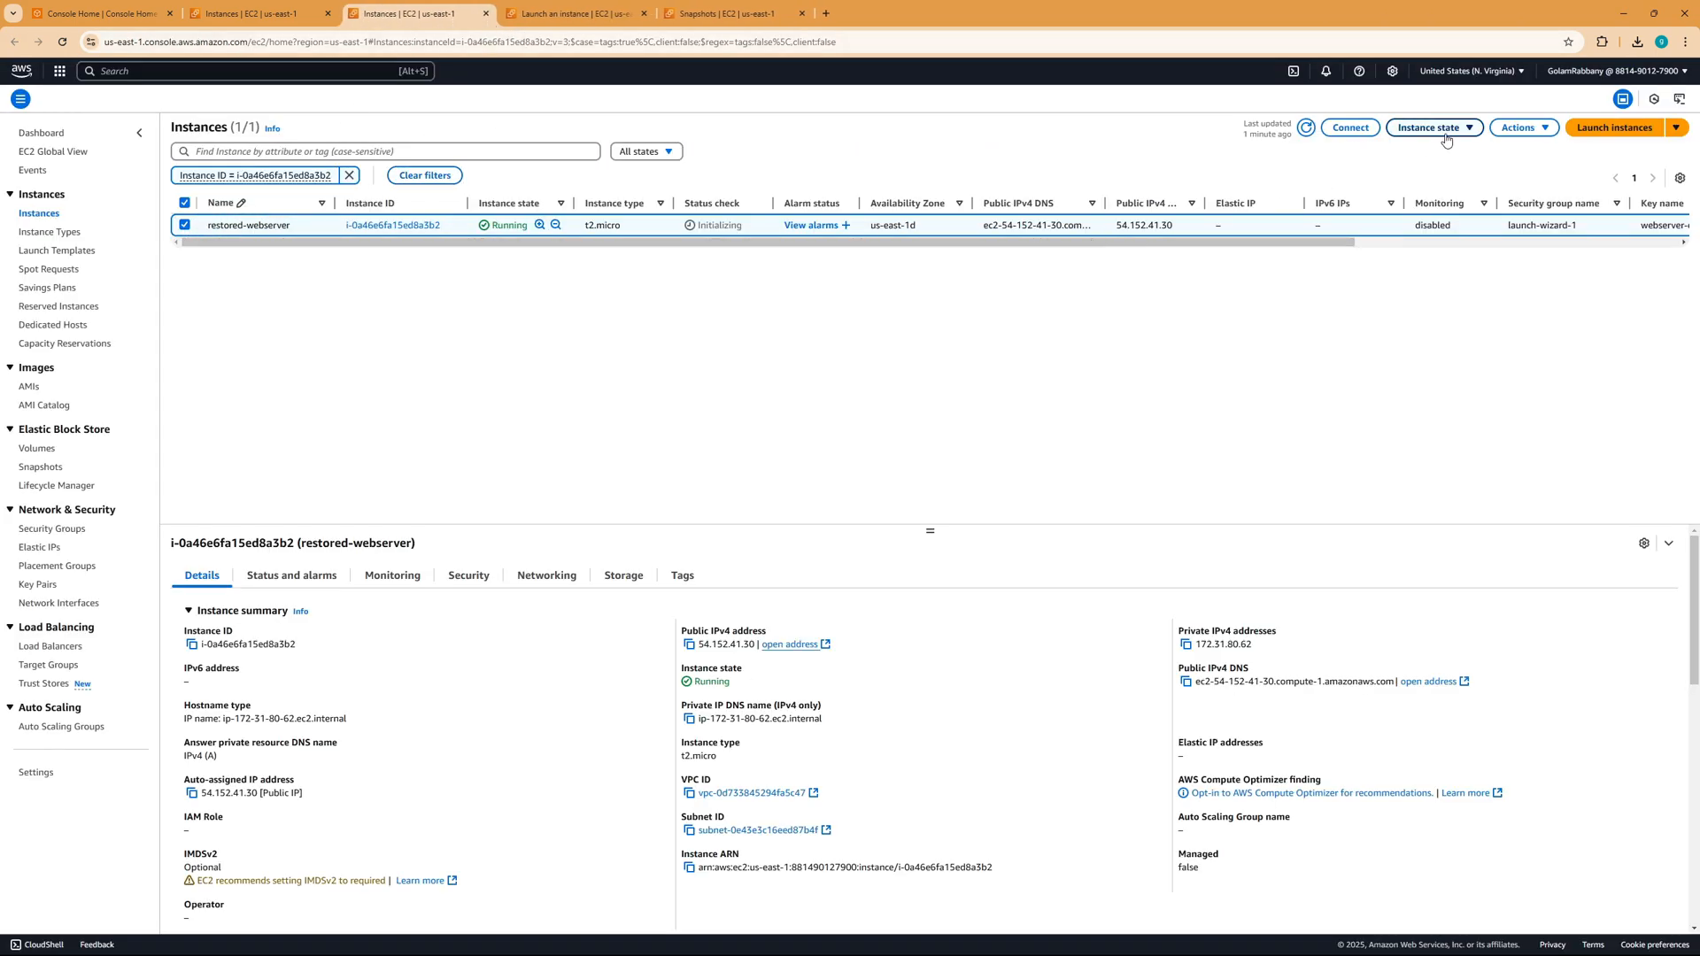
Terminate the restored-webserver instance via Instance state, leaving it shutting down.
{"action": "left_click", "coordinate": [1434, 127]}
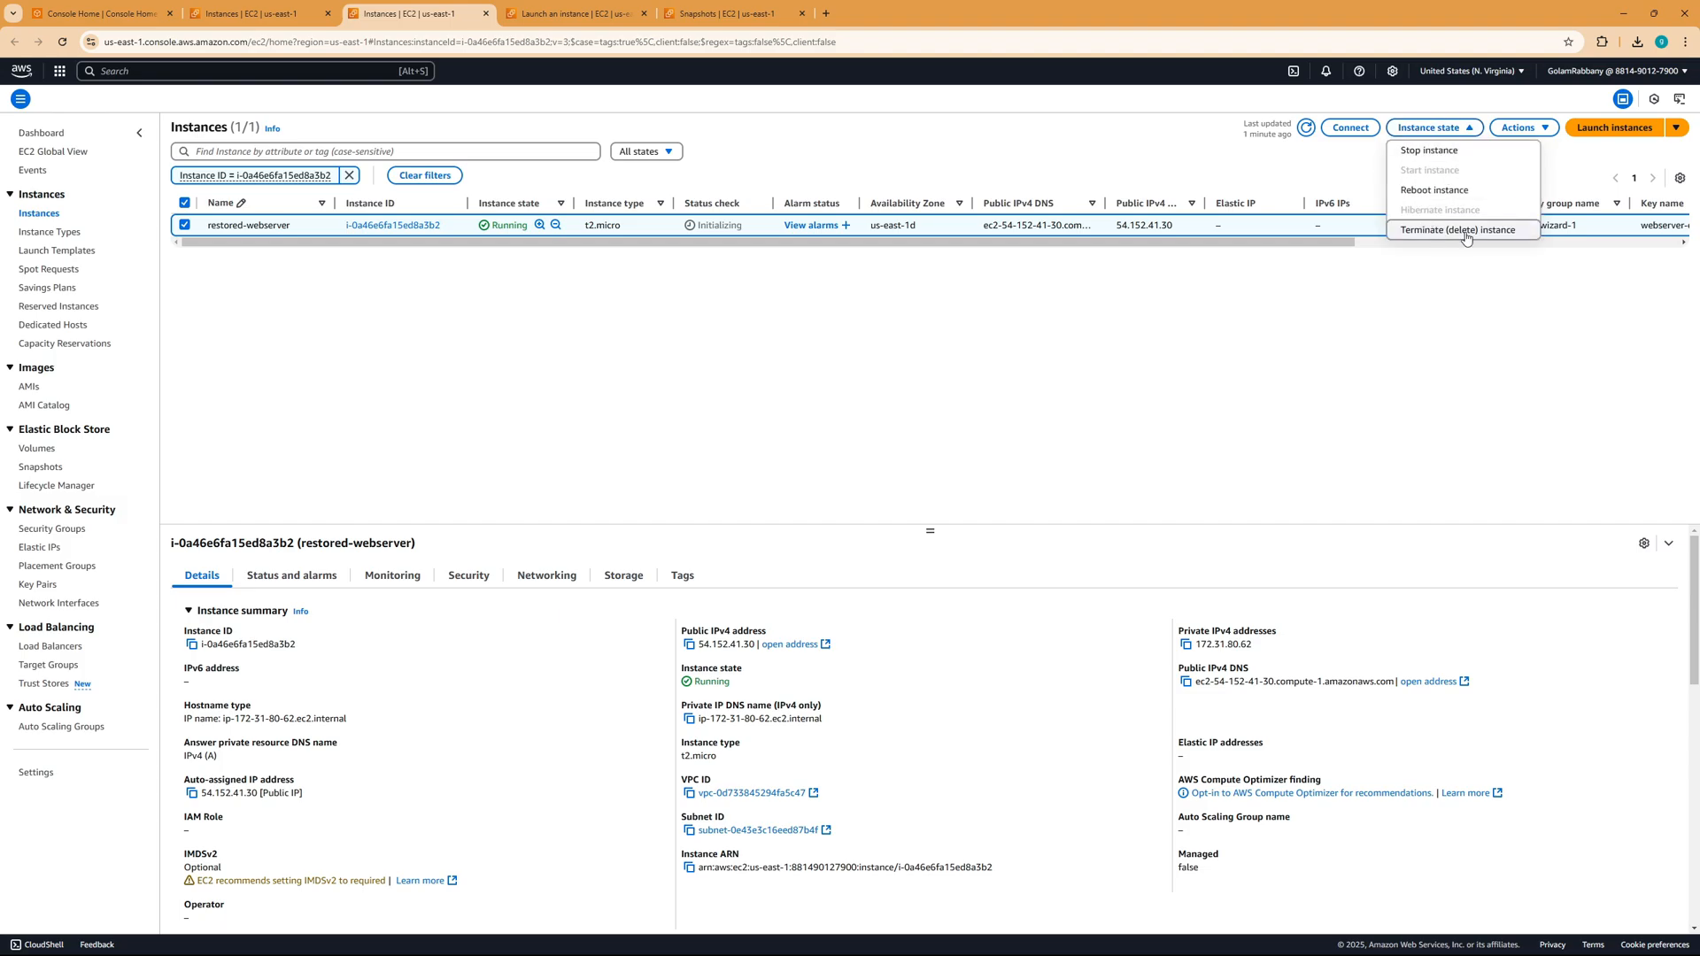
{"action": "left_click", "coordinate": [1455, 231]}
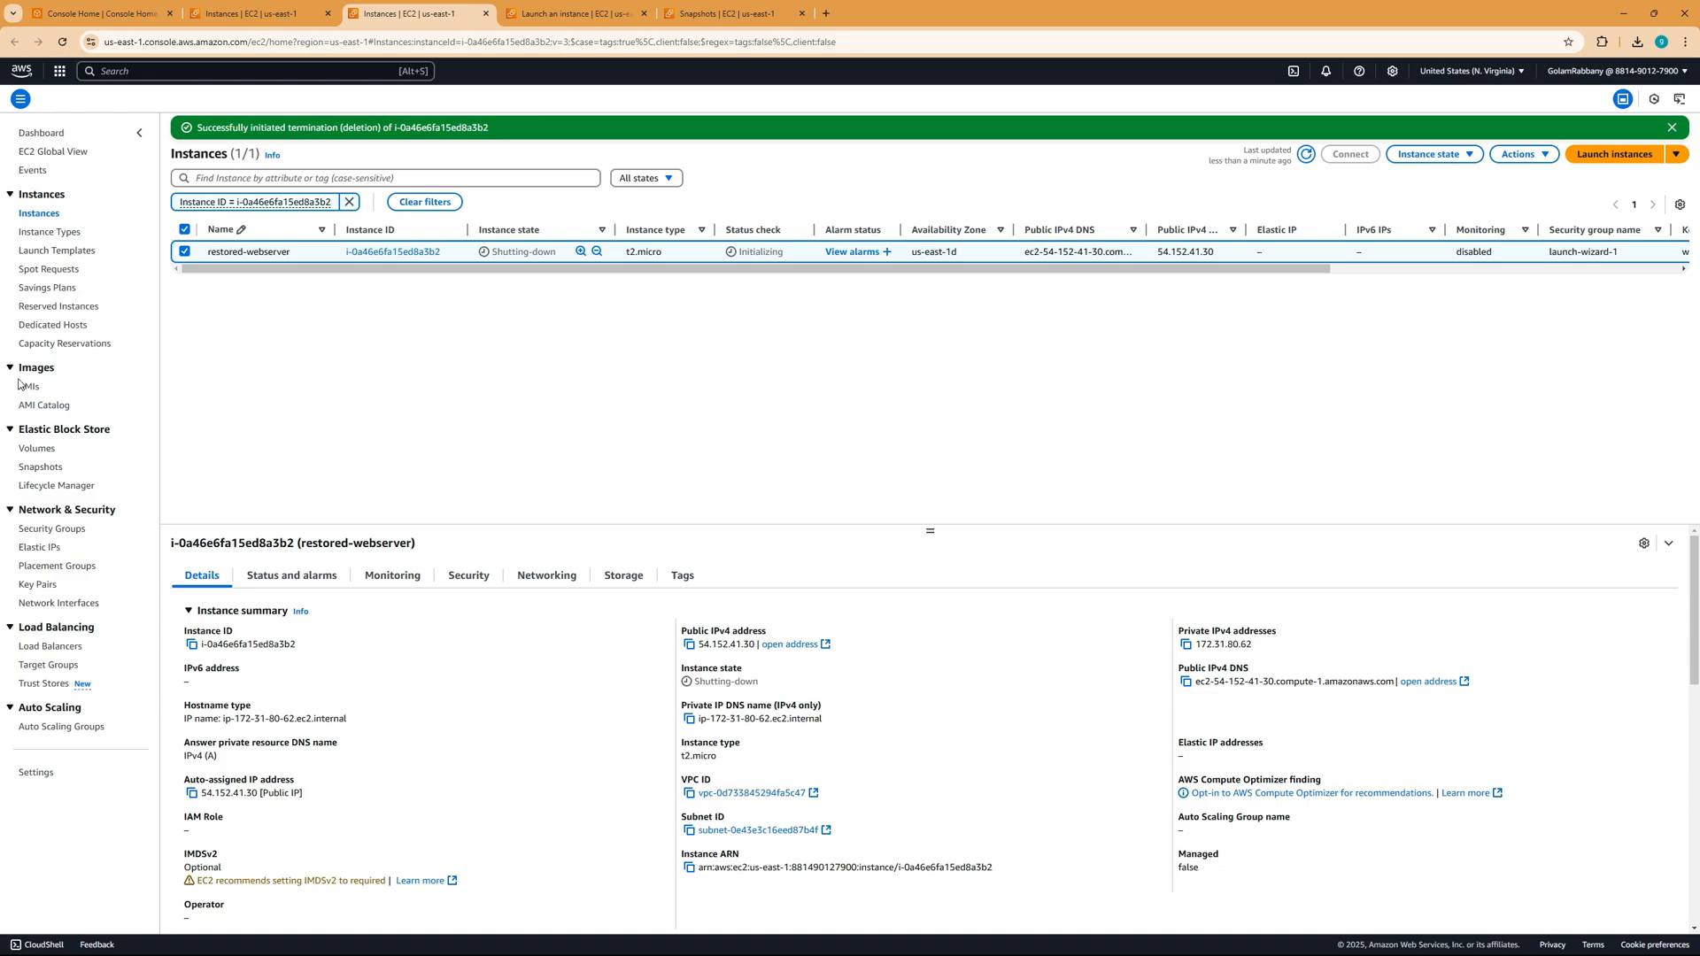
{"action": "left_click", "coordinate": [29, 385]}
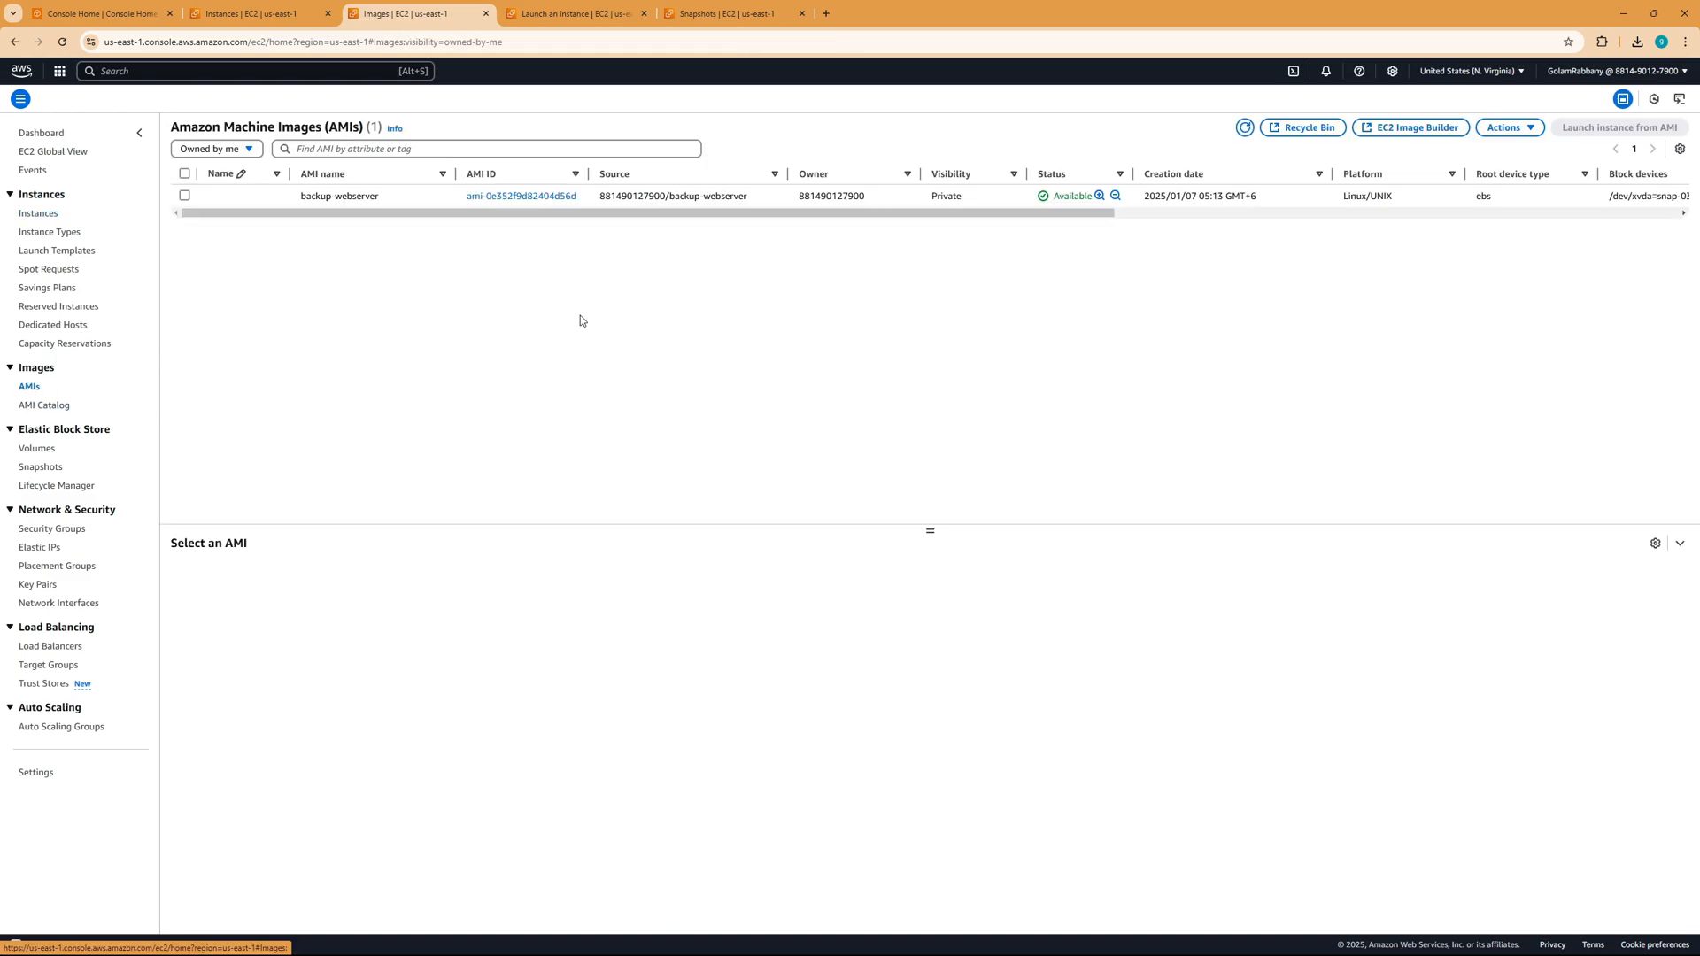
Deregister the backup-webserver AMI, noting its associated 8 GiB snapshot remains.
{"action": "left_click", "coordinate": [184, 195]}
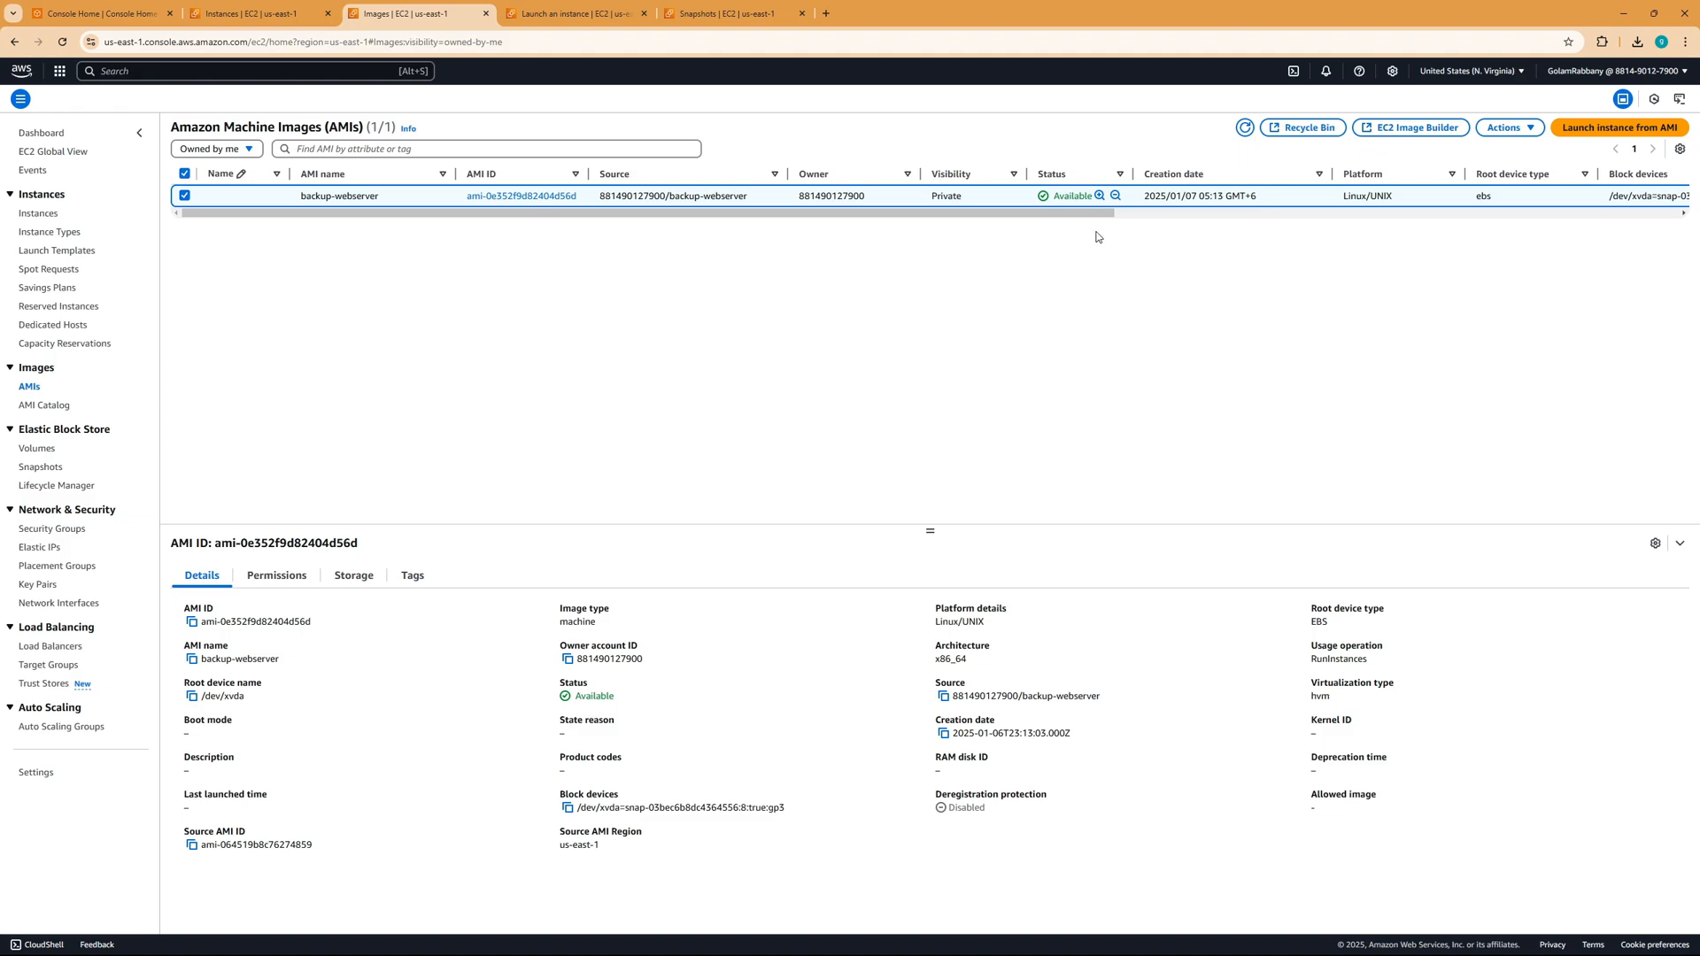
{"action": "left_click", "coordinate": [1509, 127]}
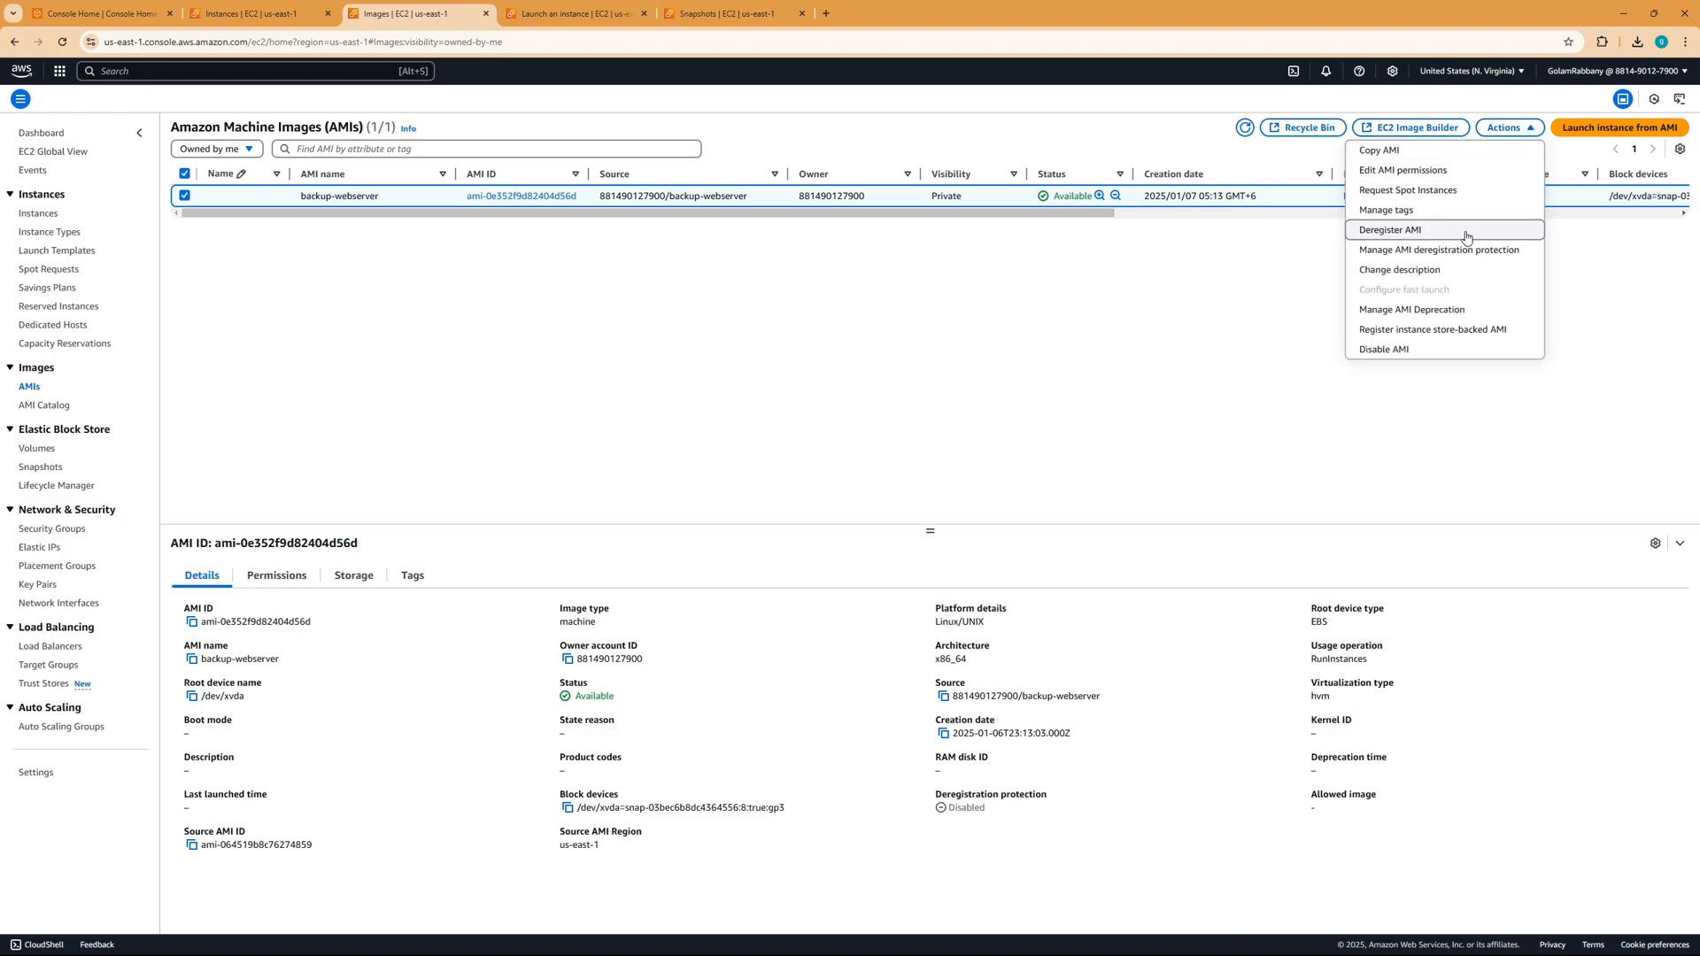
{"action": "left_click", "coordinate": [1388, 228]}
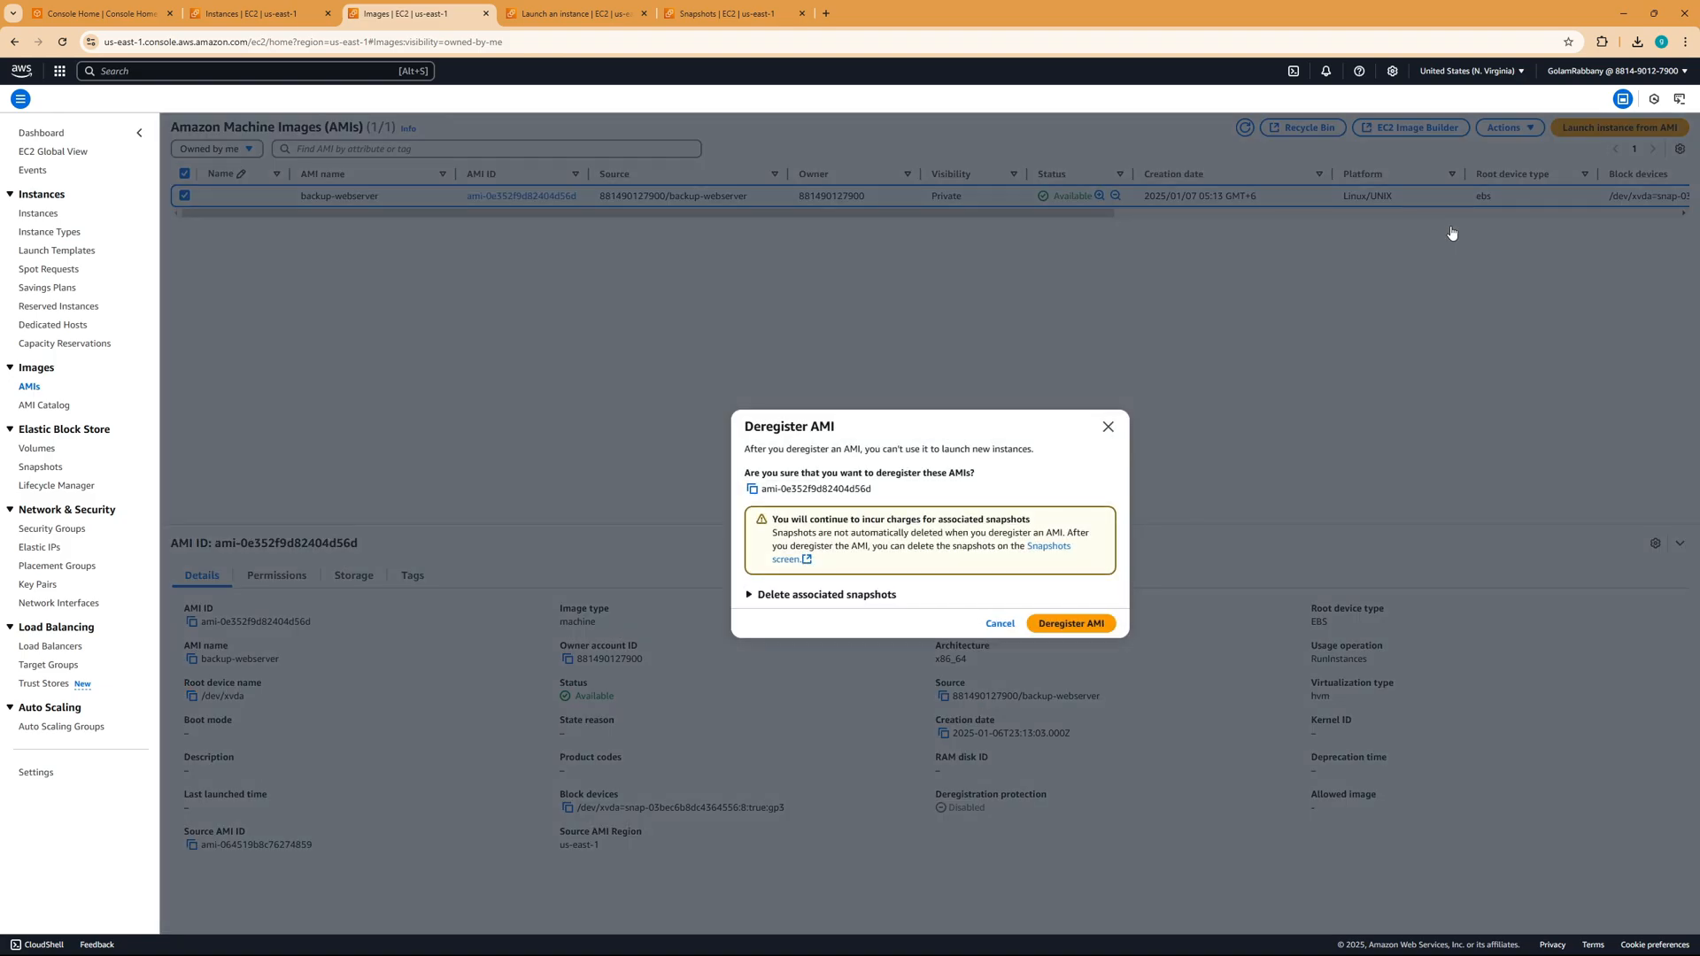
{"action": "mouse_move", "coordinate": [927, 533]}
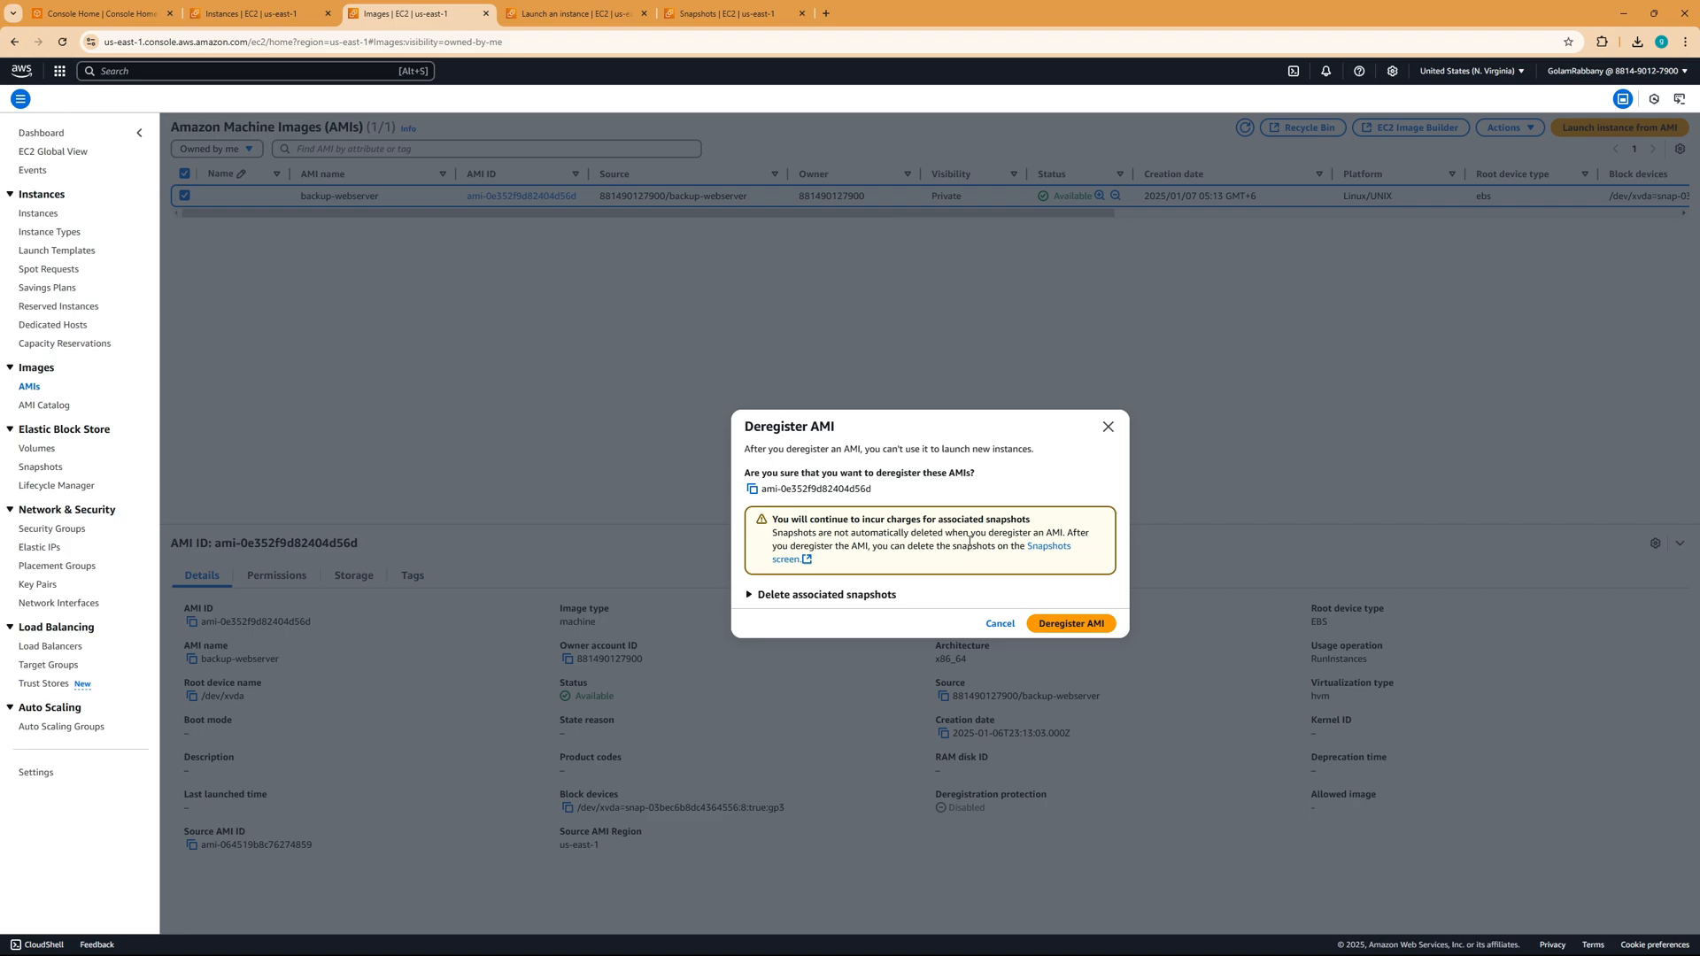
{"action": "mouse_move", "coordinate": [882, 560]}
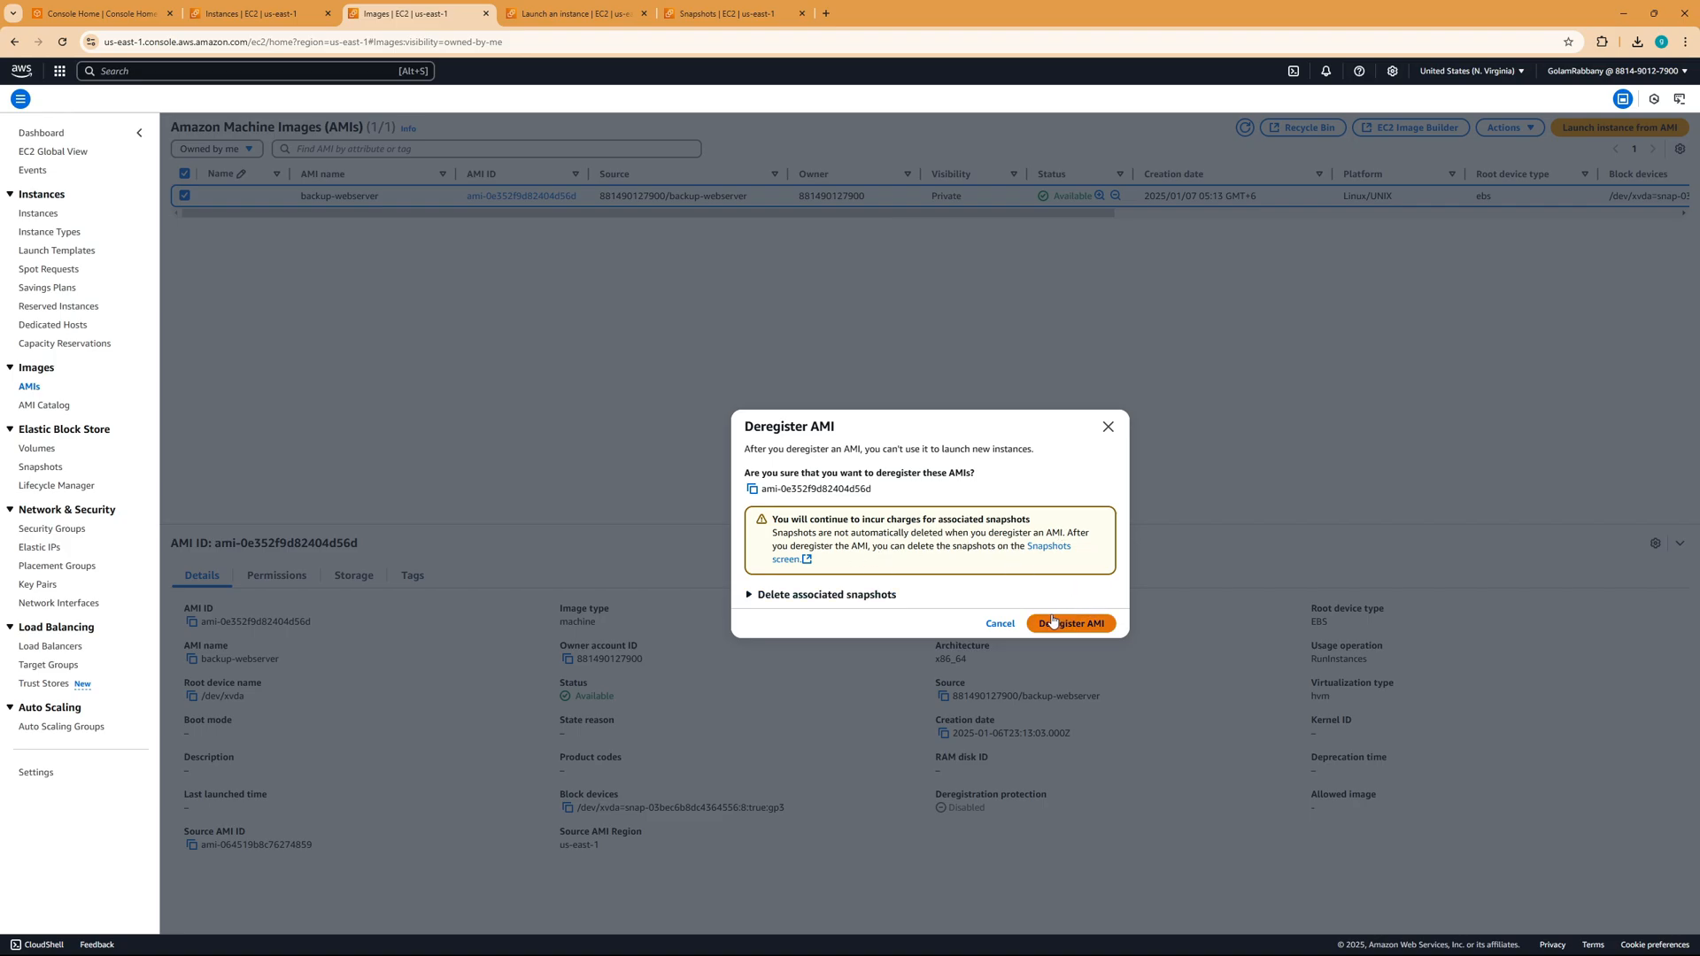
{"action": "left_click", "coordinate": [825, 595]}
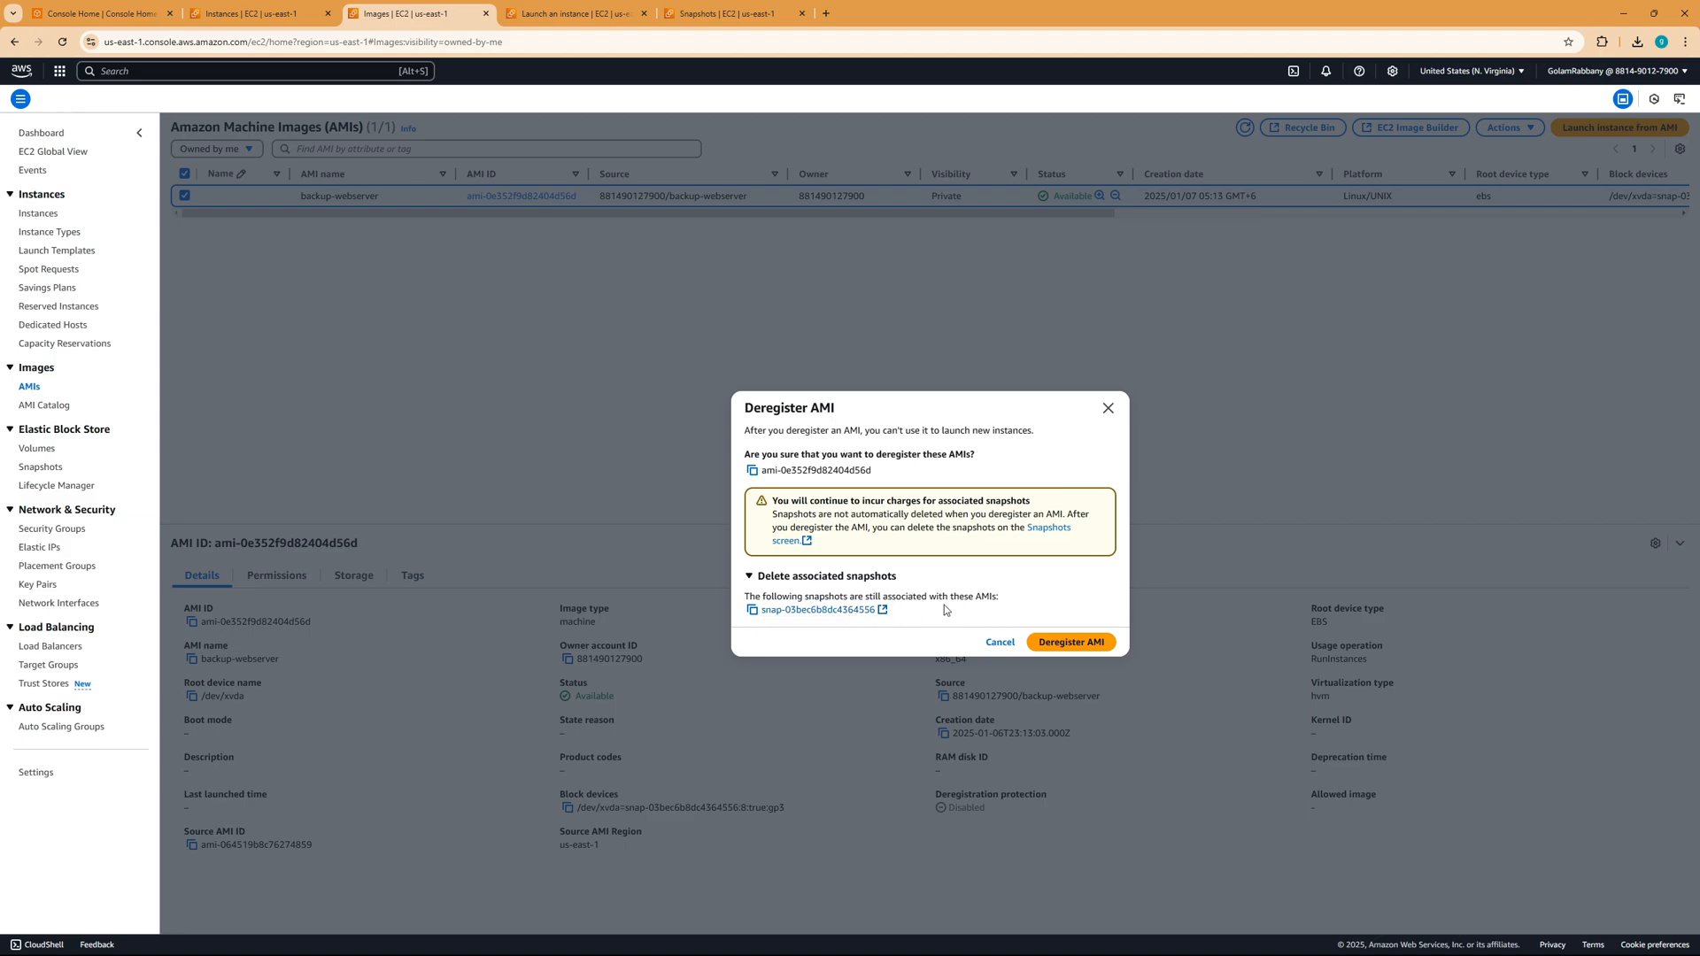
{"action": "mouse_move", "coordinate": [1077, 646]}
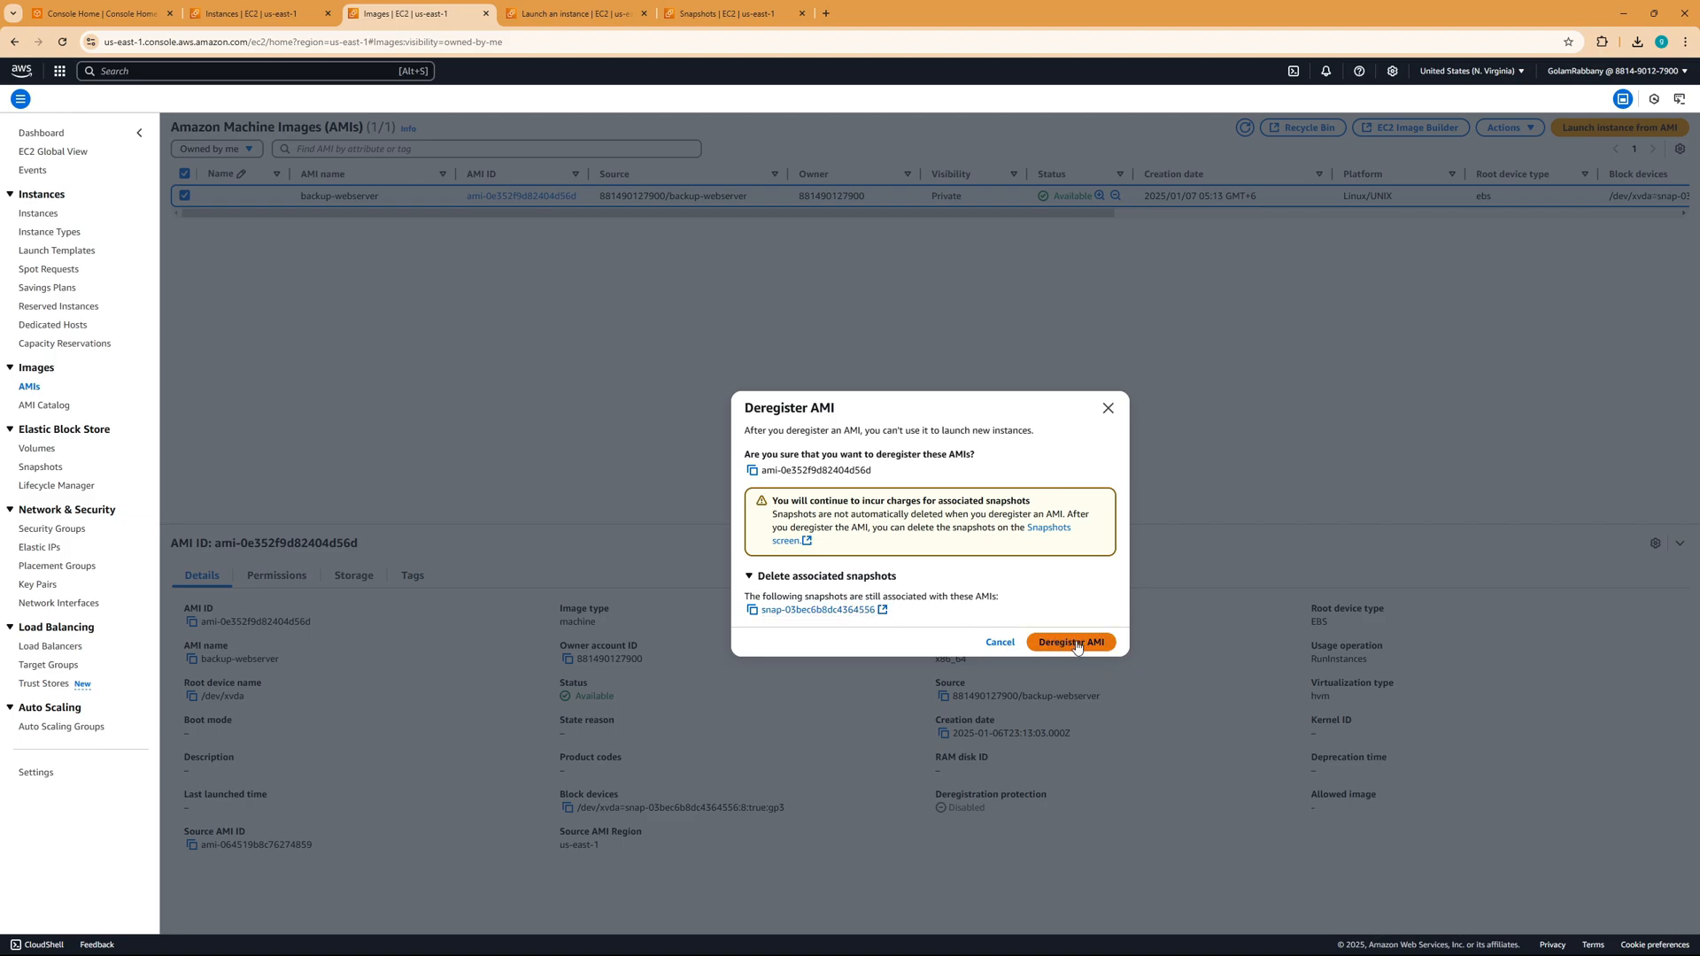
{"action": "left_click", "coordinate": [1071, 643]}
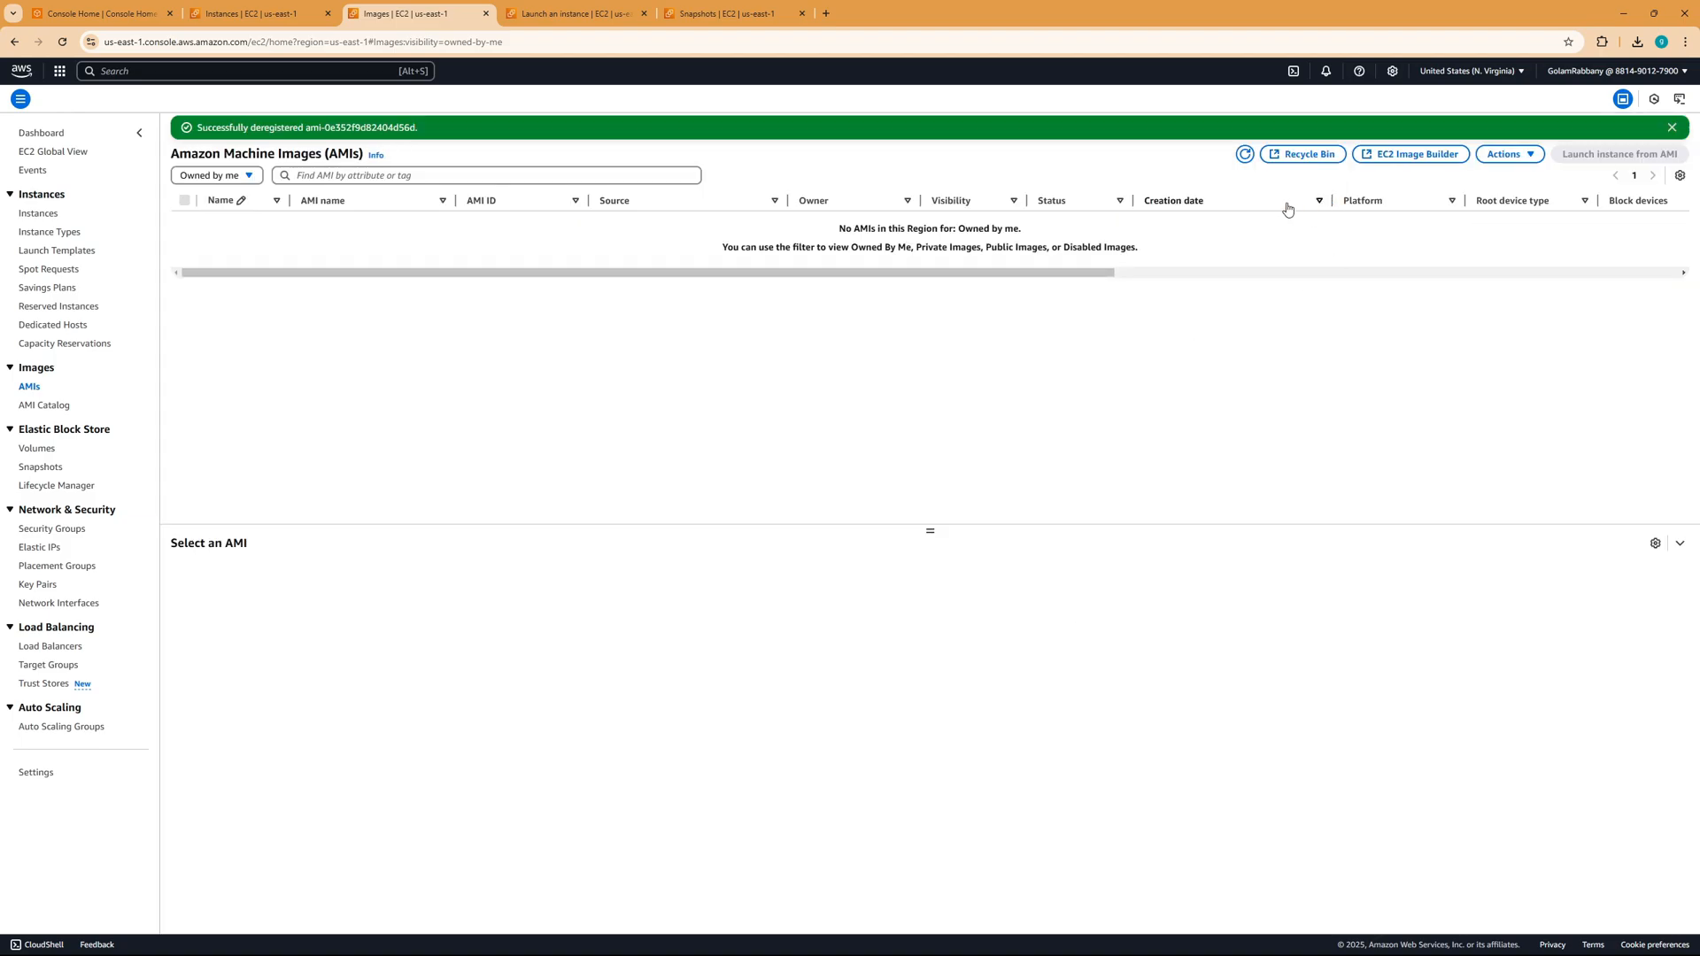
{"action": "mouse_move", "coordinate": [439, 611]}
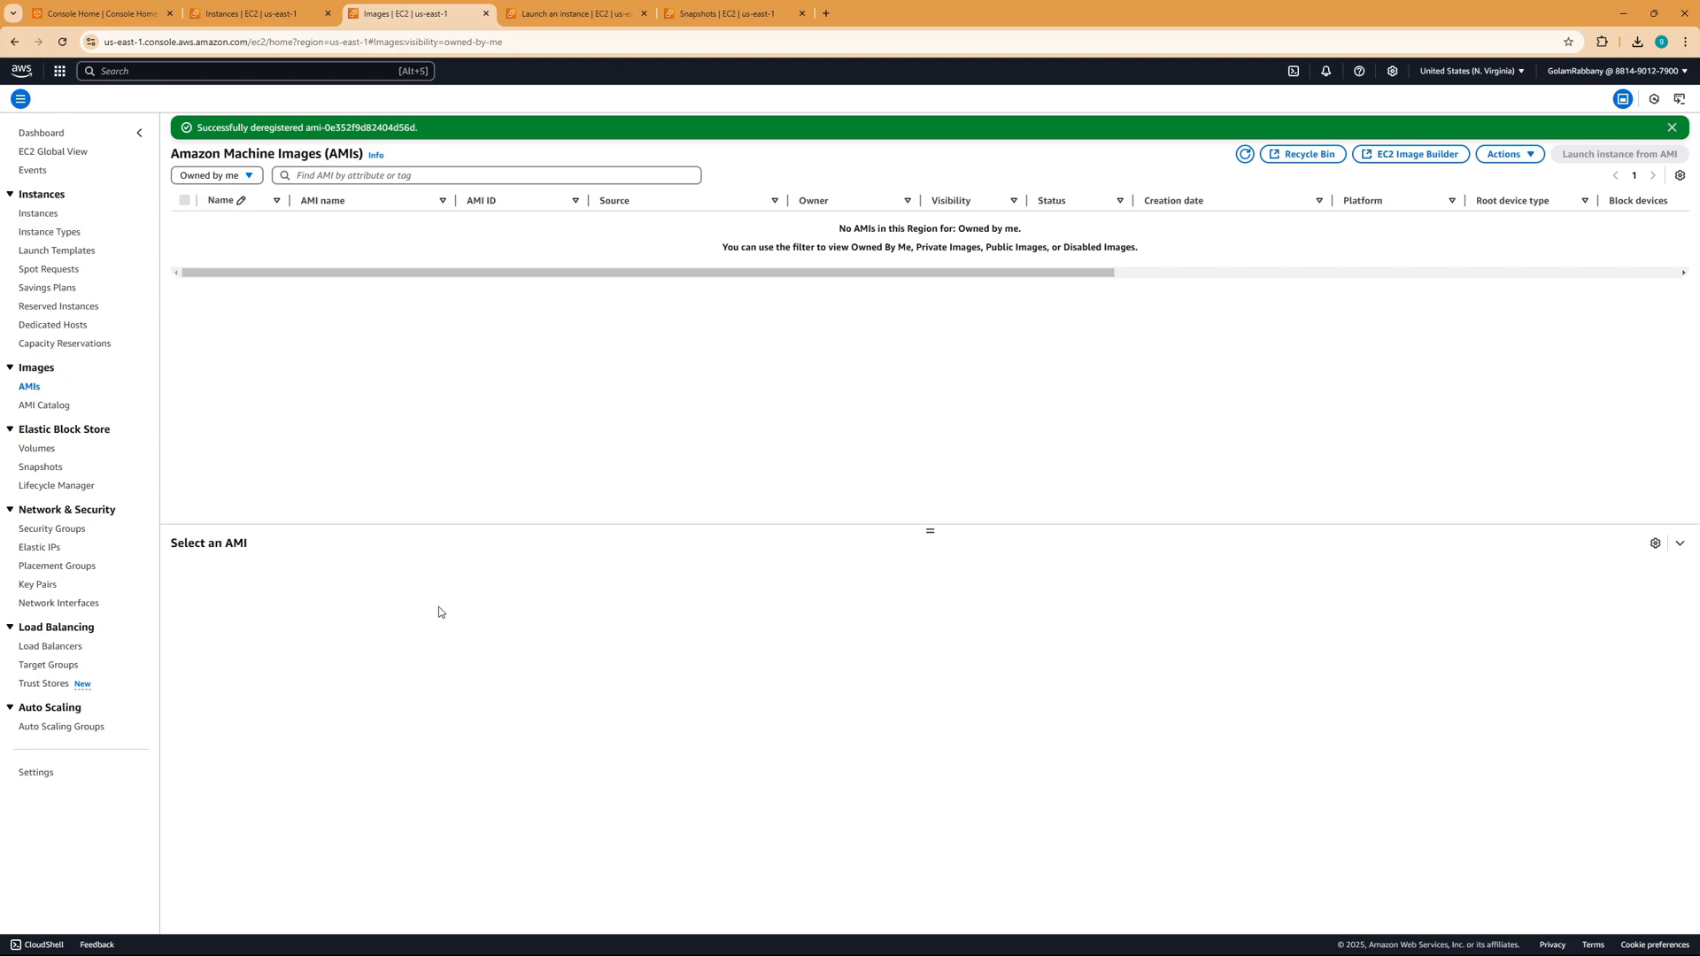
{"action": "left_click", "coordinate": [41, 467]}
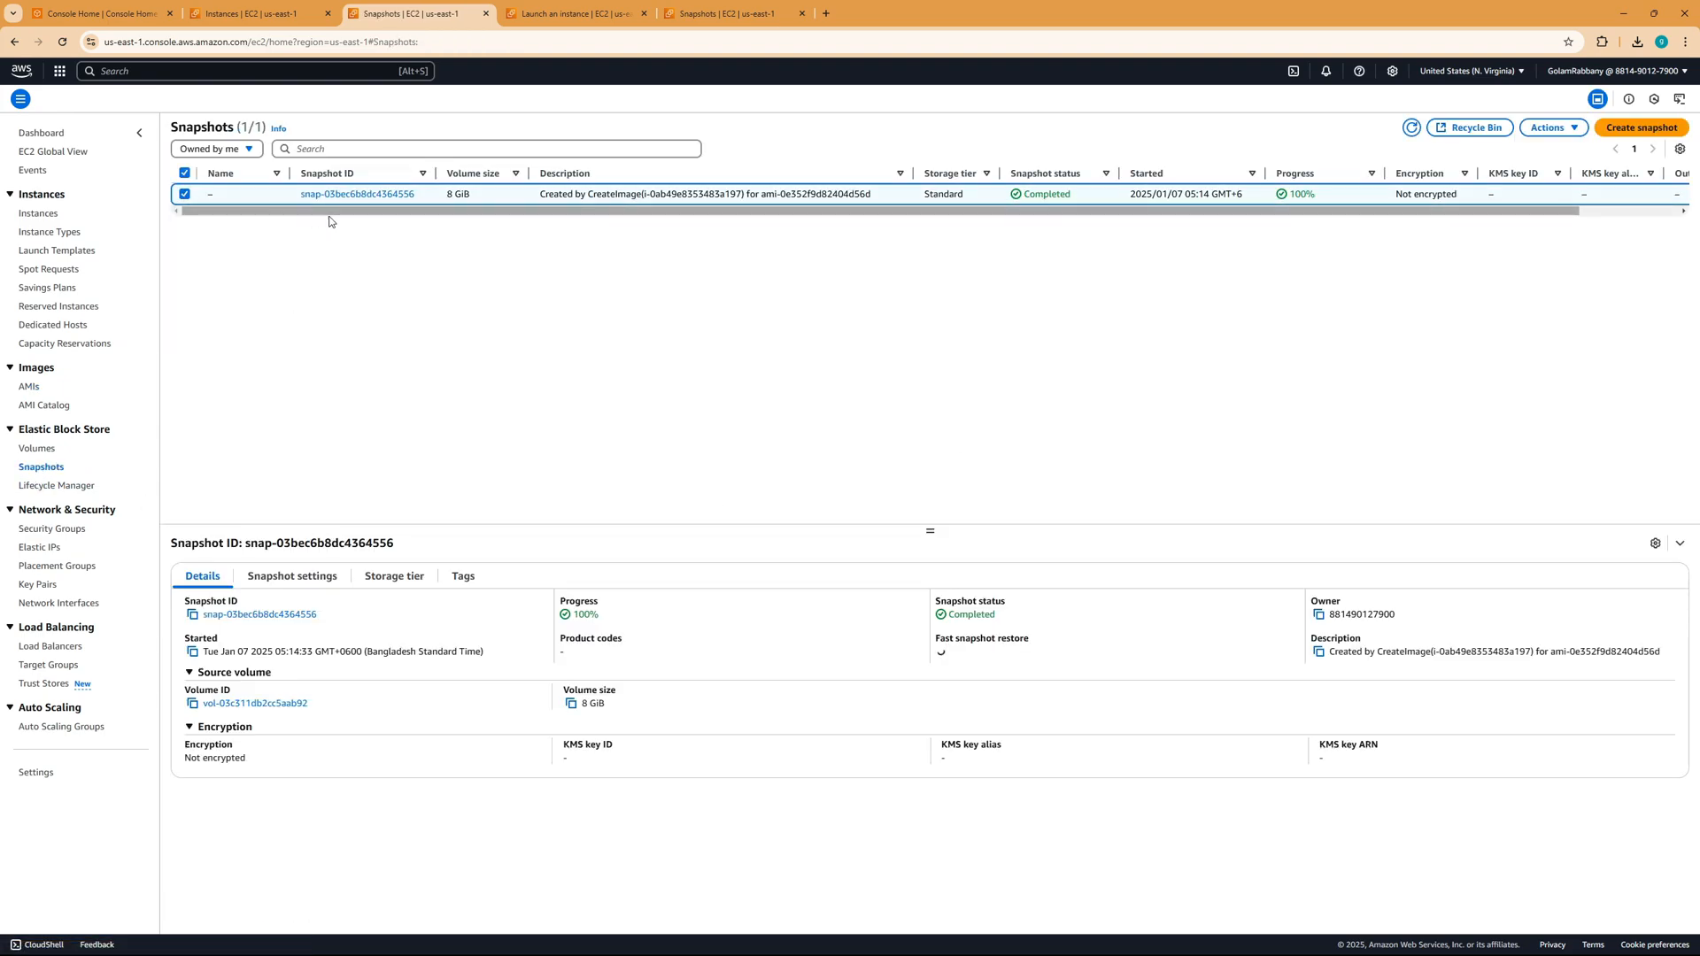
Delete snapshot snap-03bec6b8dc4364556 via Actions > Delete snapshot and confirm, leaving no snapshots in the region.
{"action": "left_click", "coordinate": [1552, 127]}
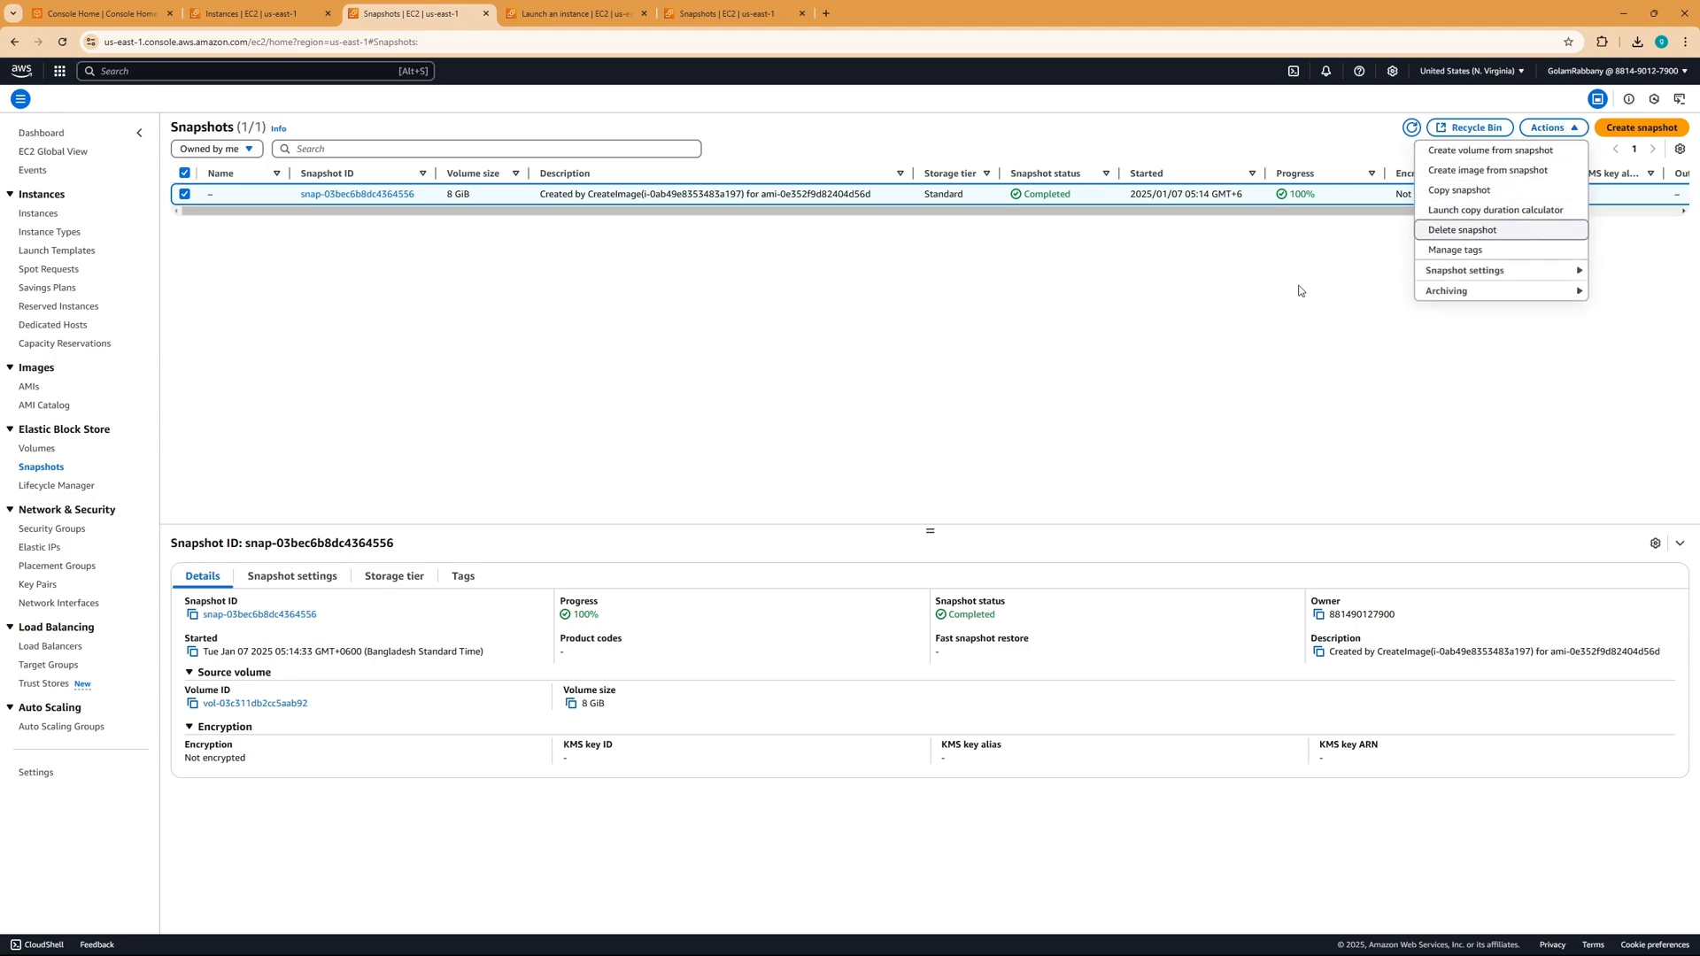
{"action": "mouse_move", "coordinate": [1515, 213]}
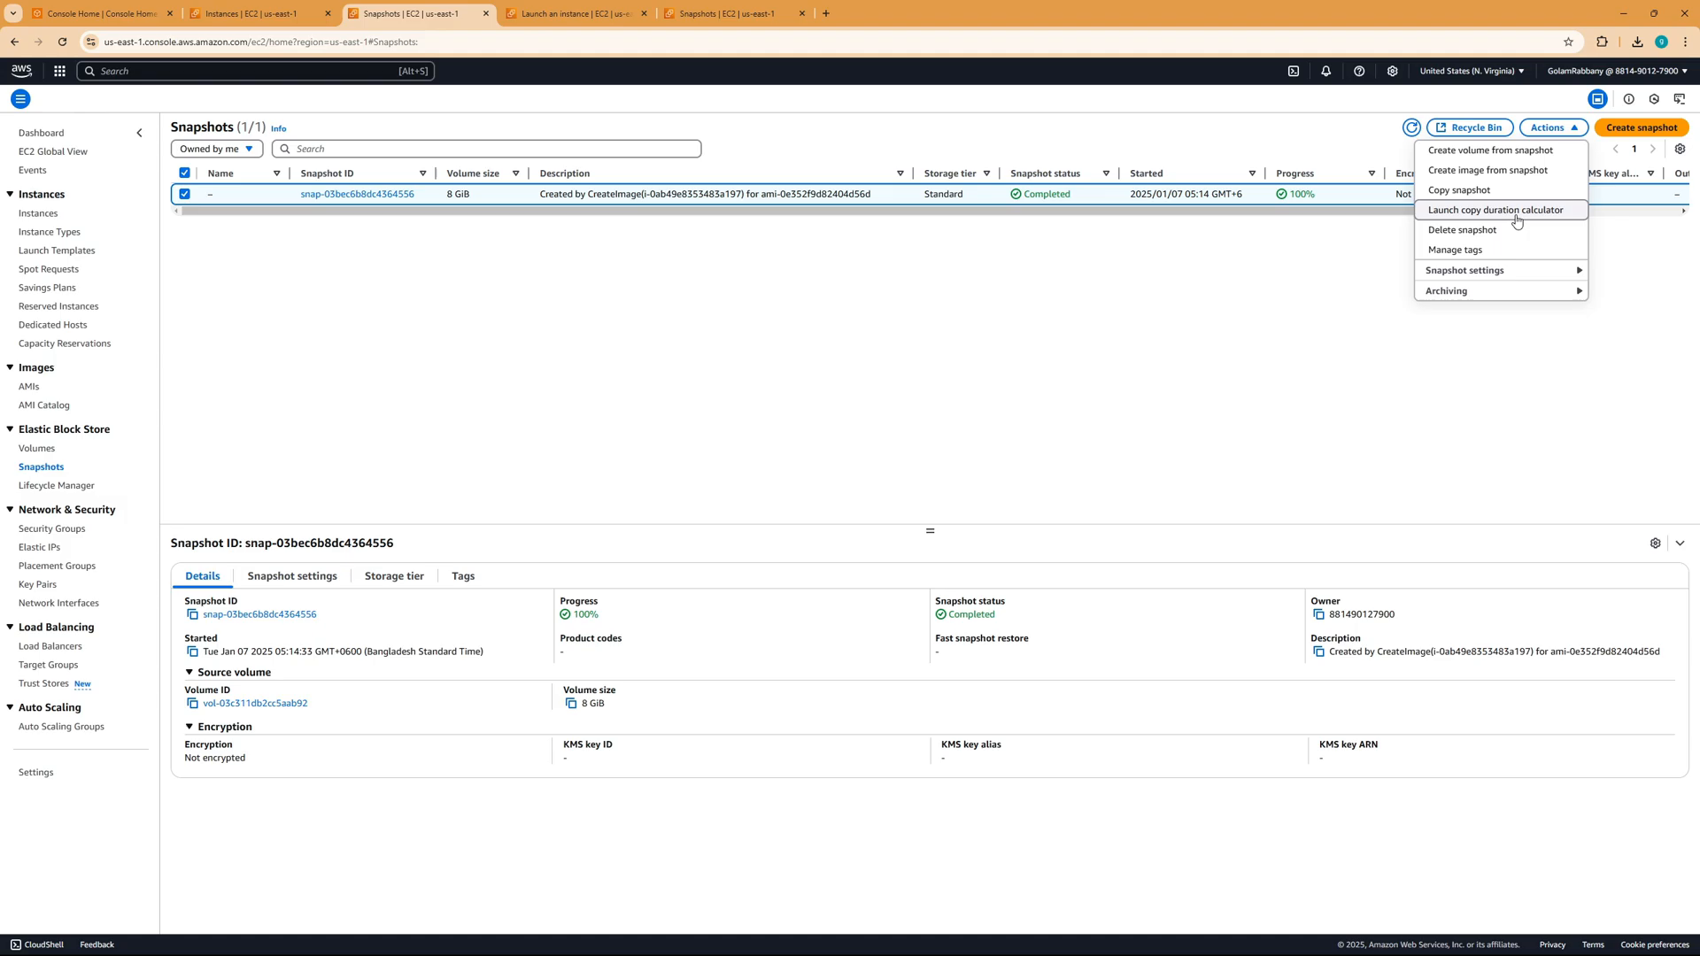
{"action": "mouse_move", "coordinate": [1459, 190]}
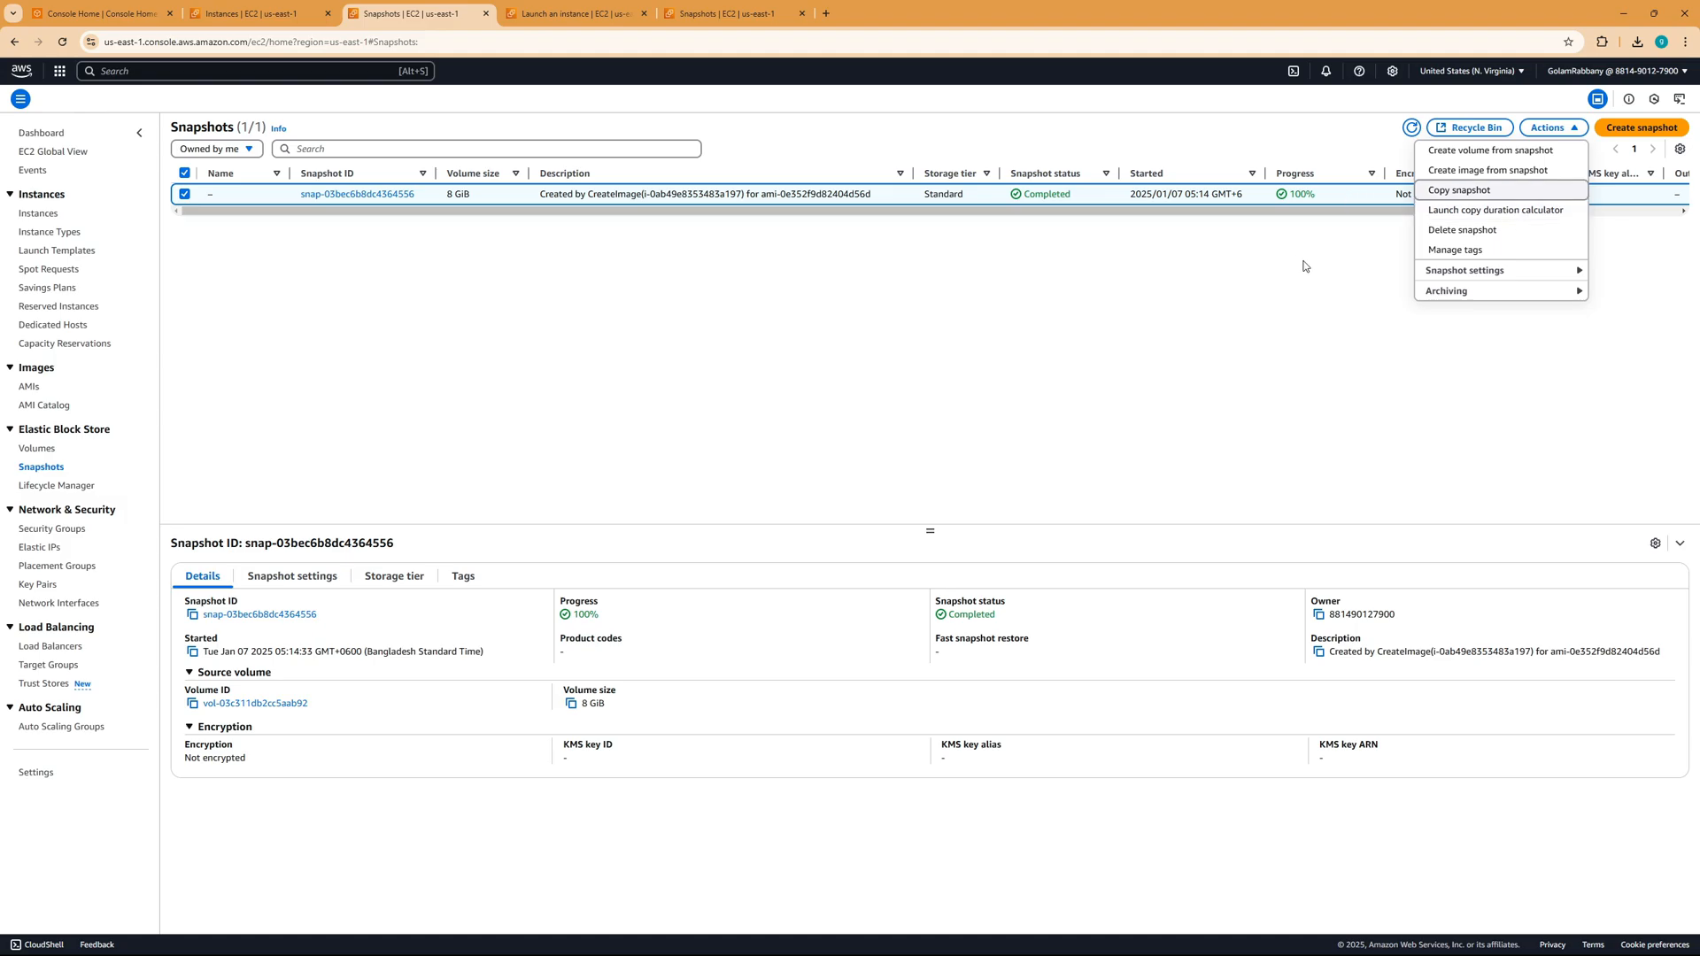
{"action": "left_click", "coordinate": [1553, 127]}
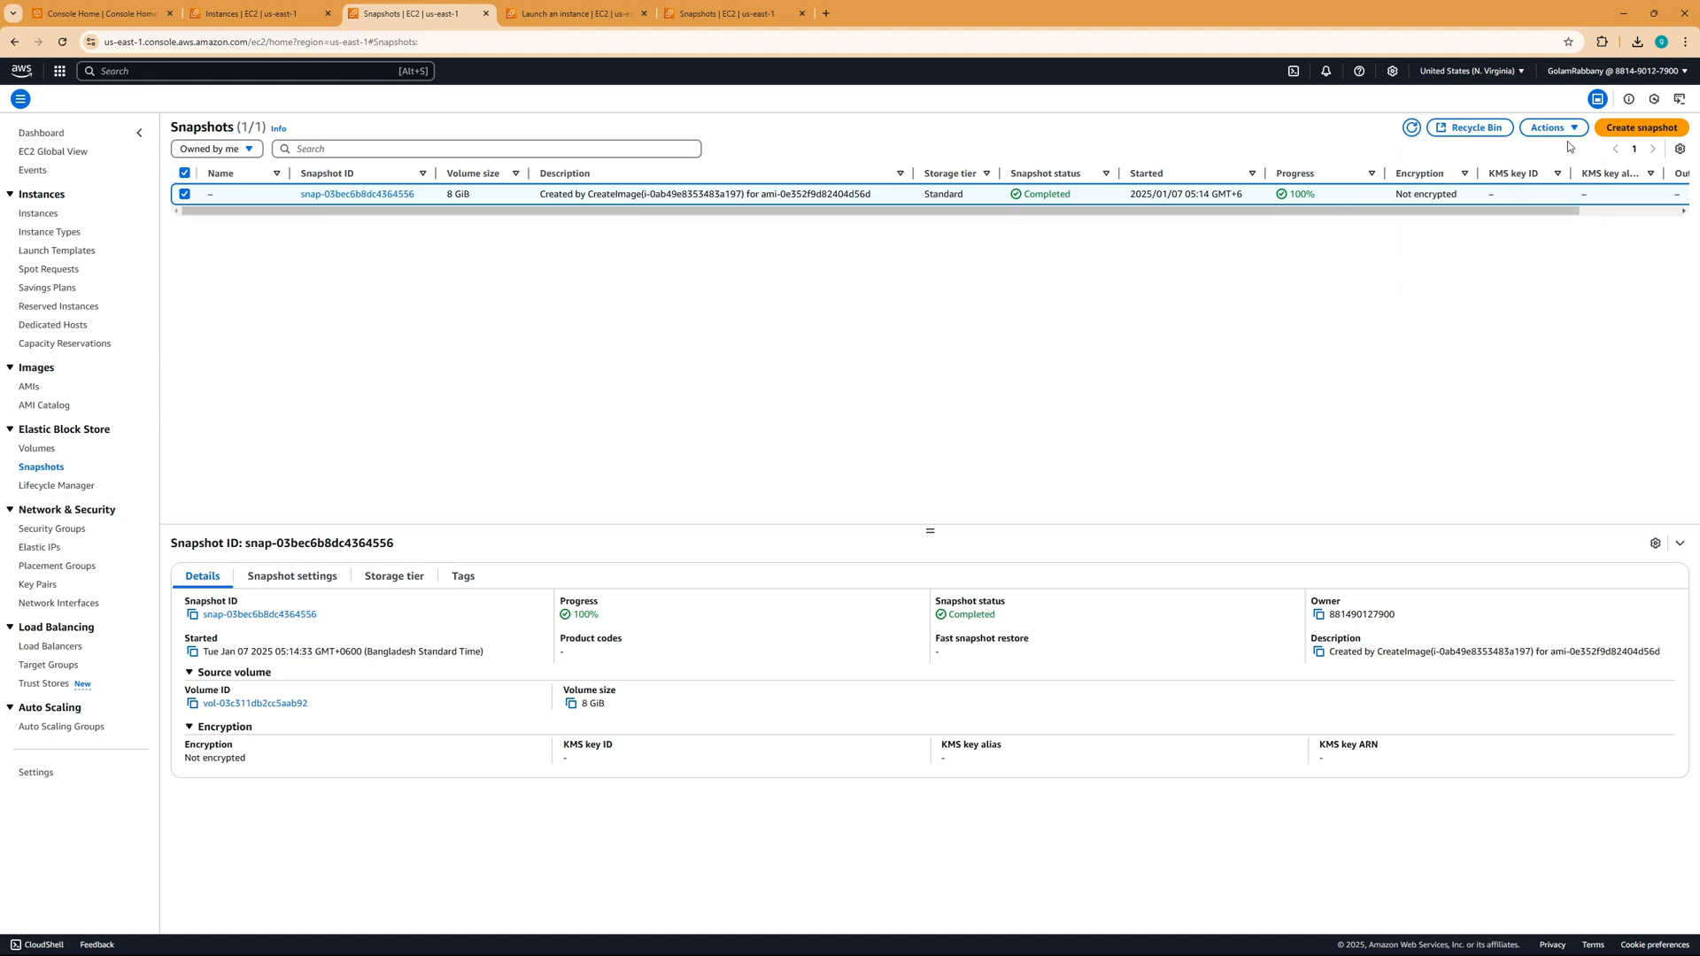
{"action": "left_click", "coordinate": [1553, 127]}
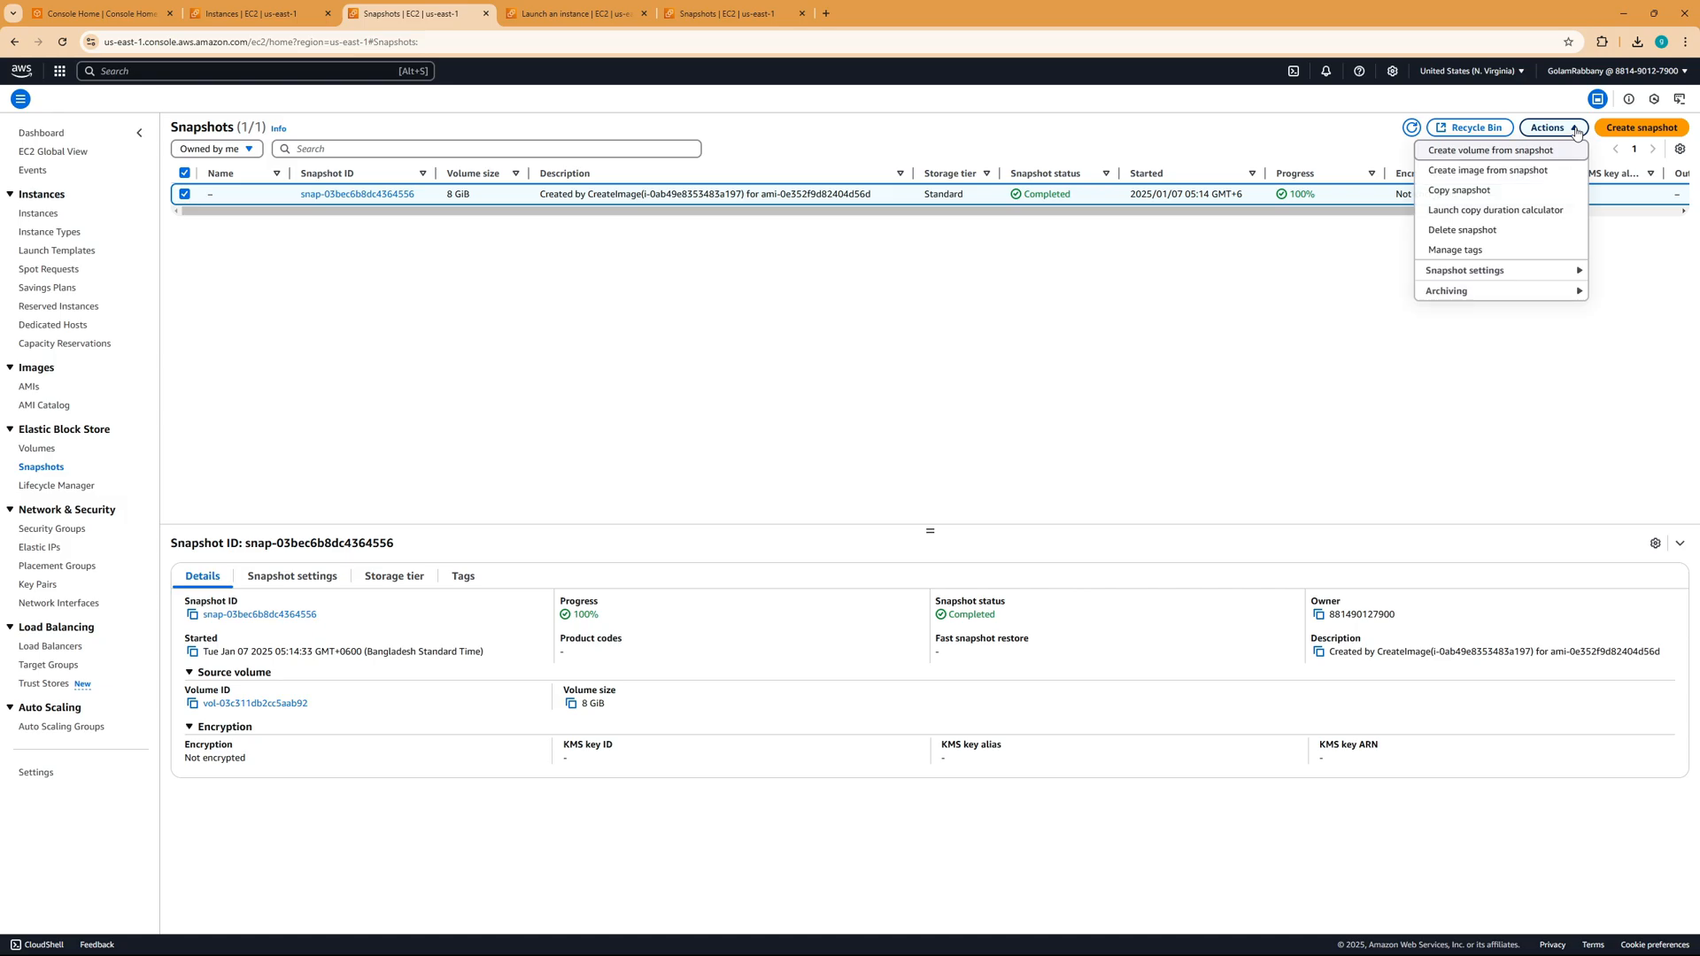
{"action": "mouse_move", "coordinate": [1526, 234]}
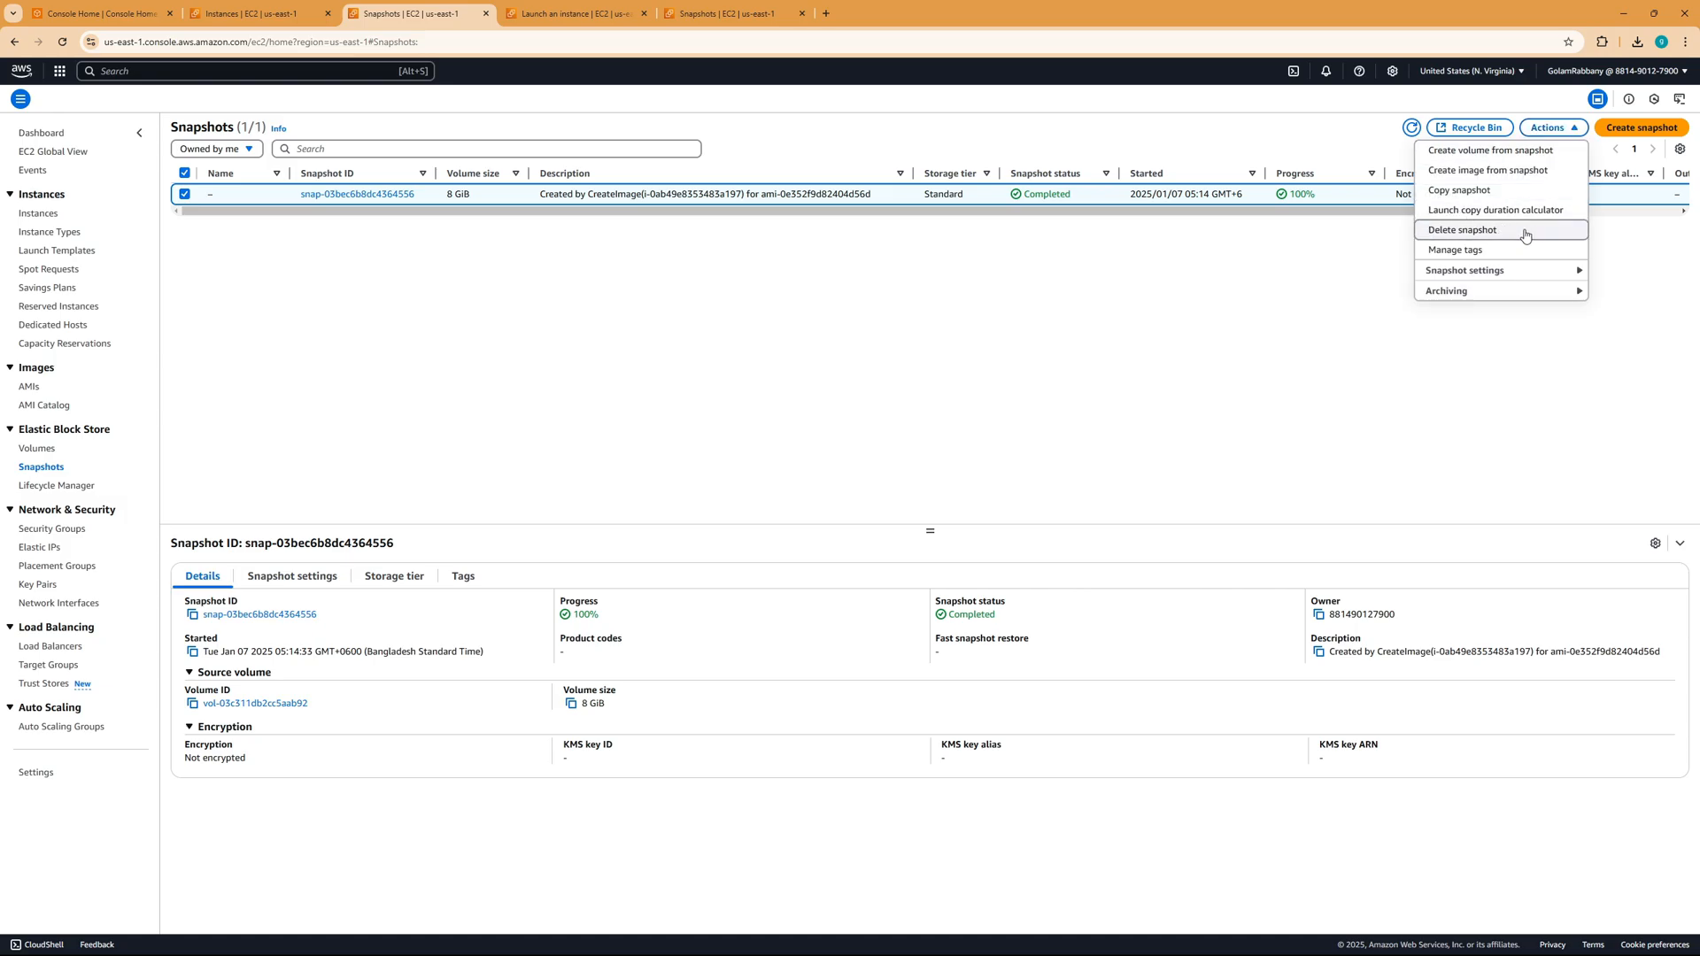
{"action": "left_click", "coordinate": [1460, 228]}
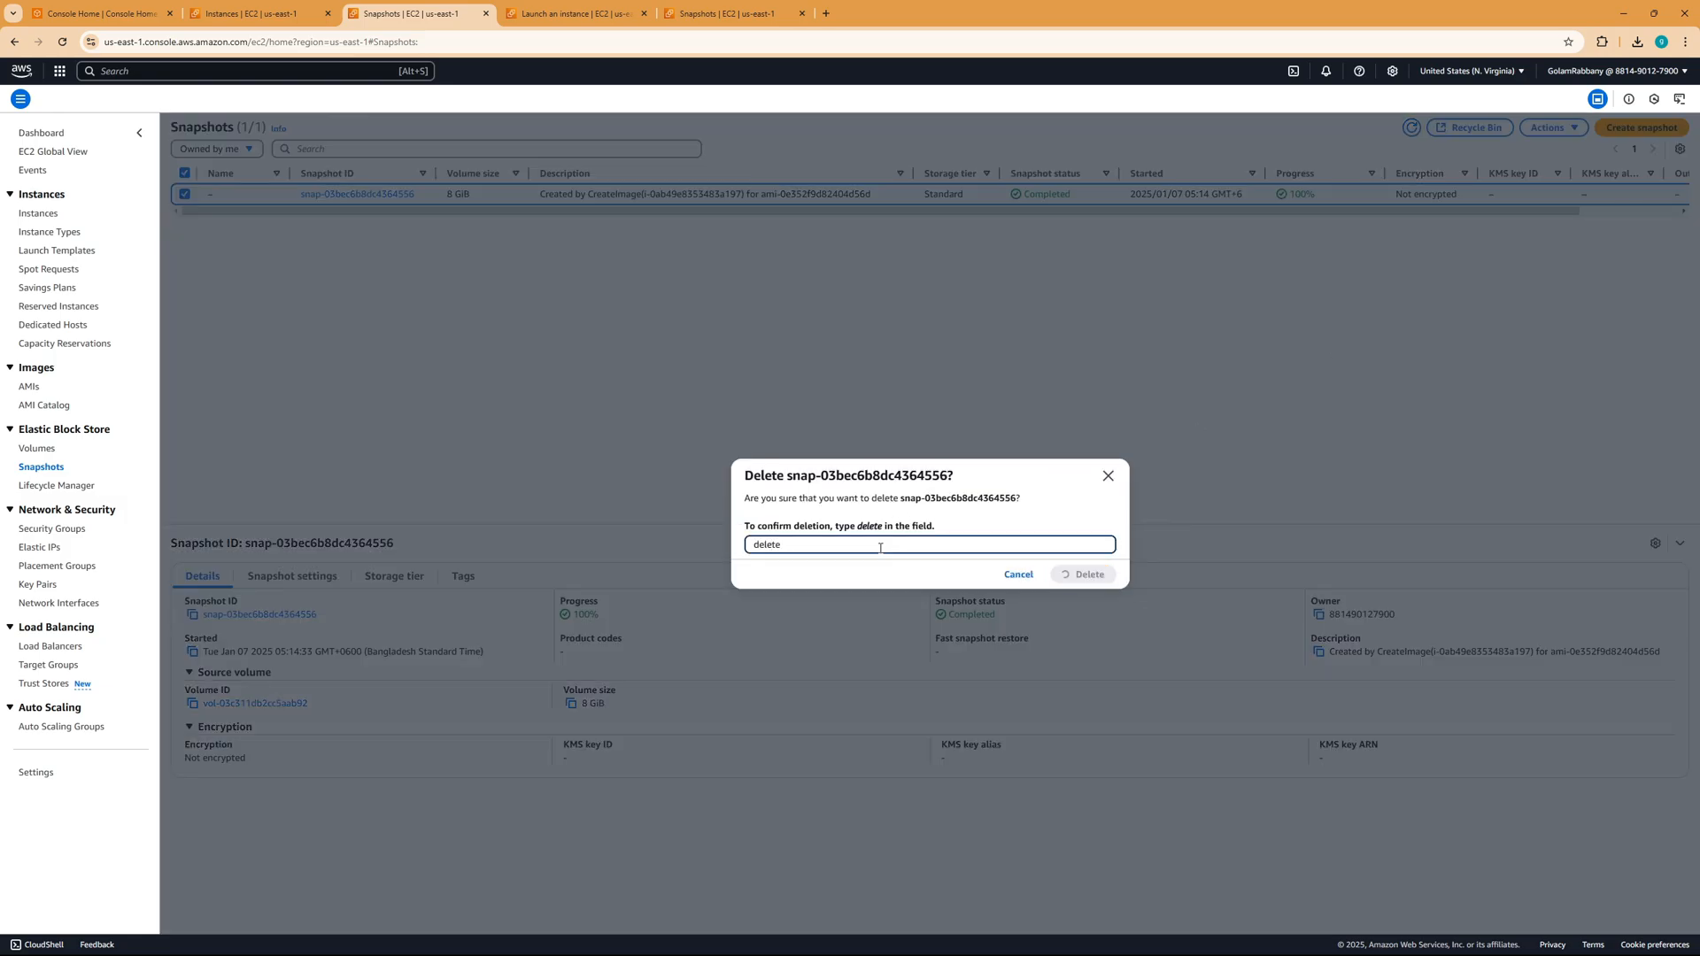
{"action": "left_click", "coordinate": [1083, 574]}
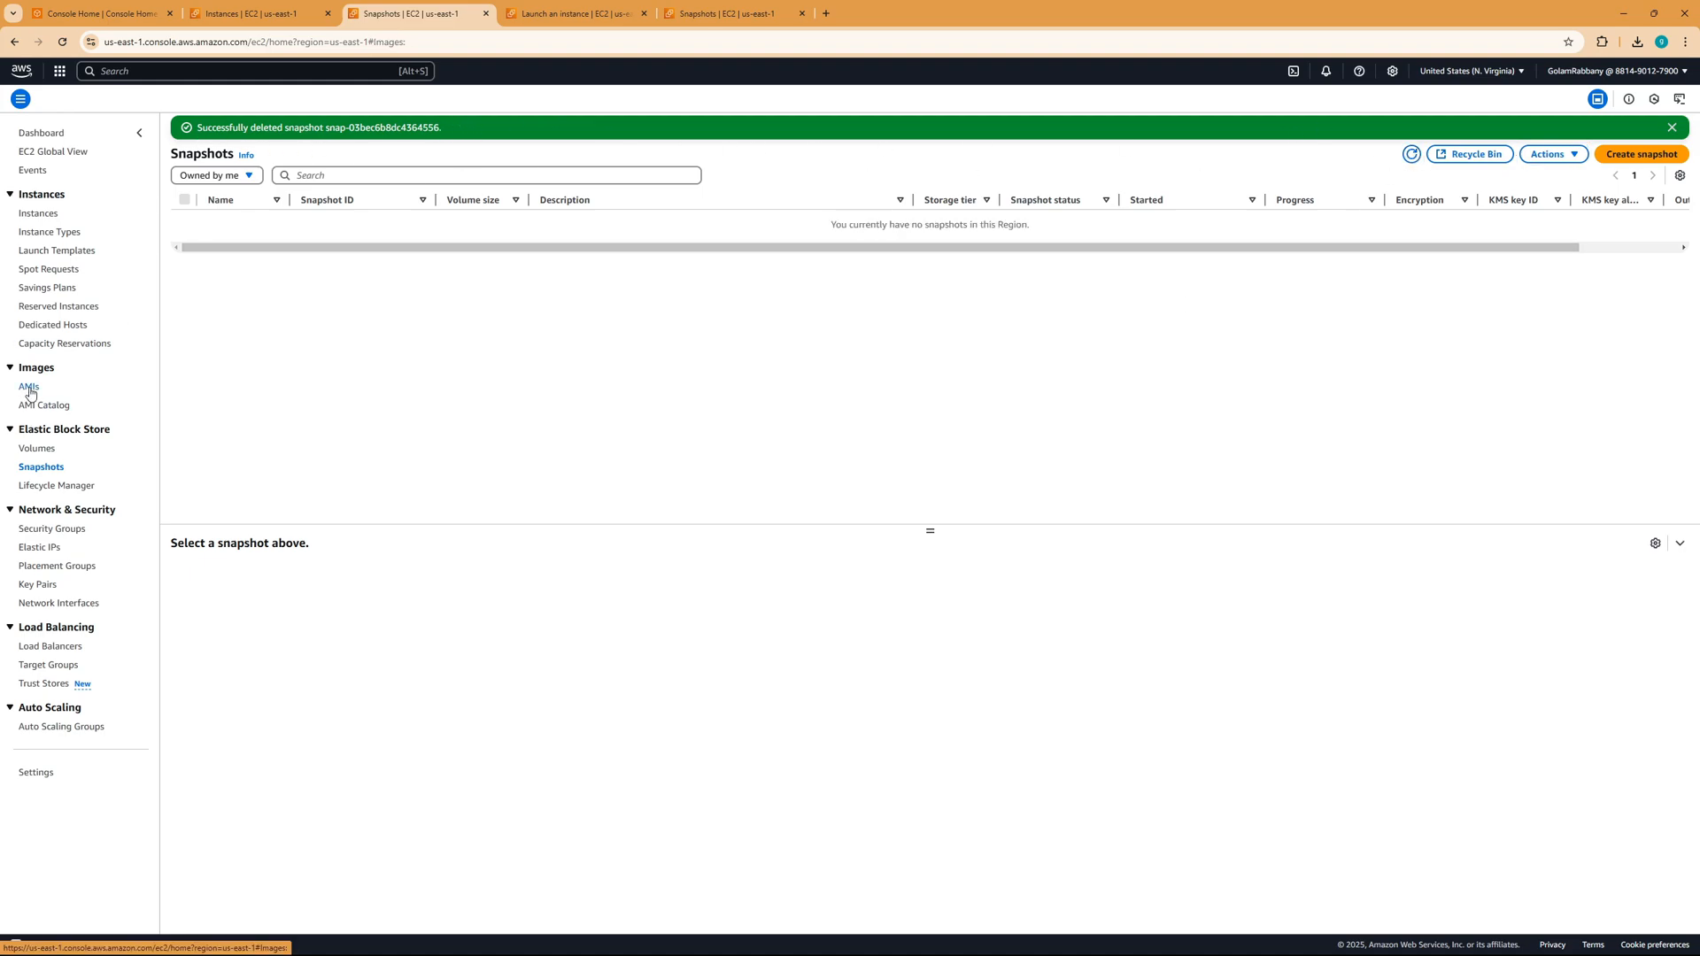
{"action": "left_click", "coordinate": [29, 386]}
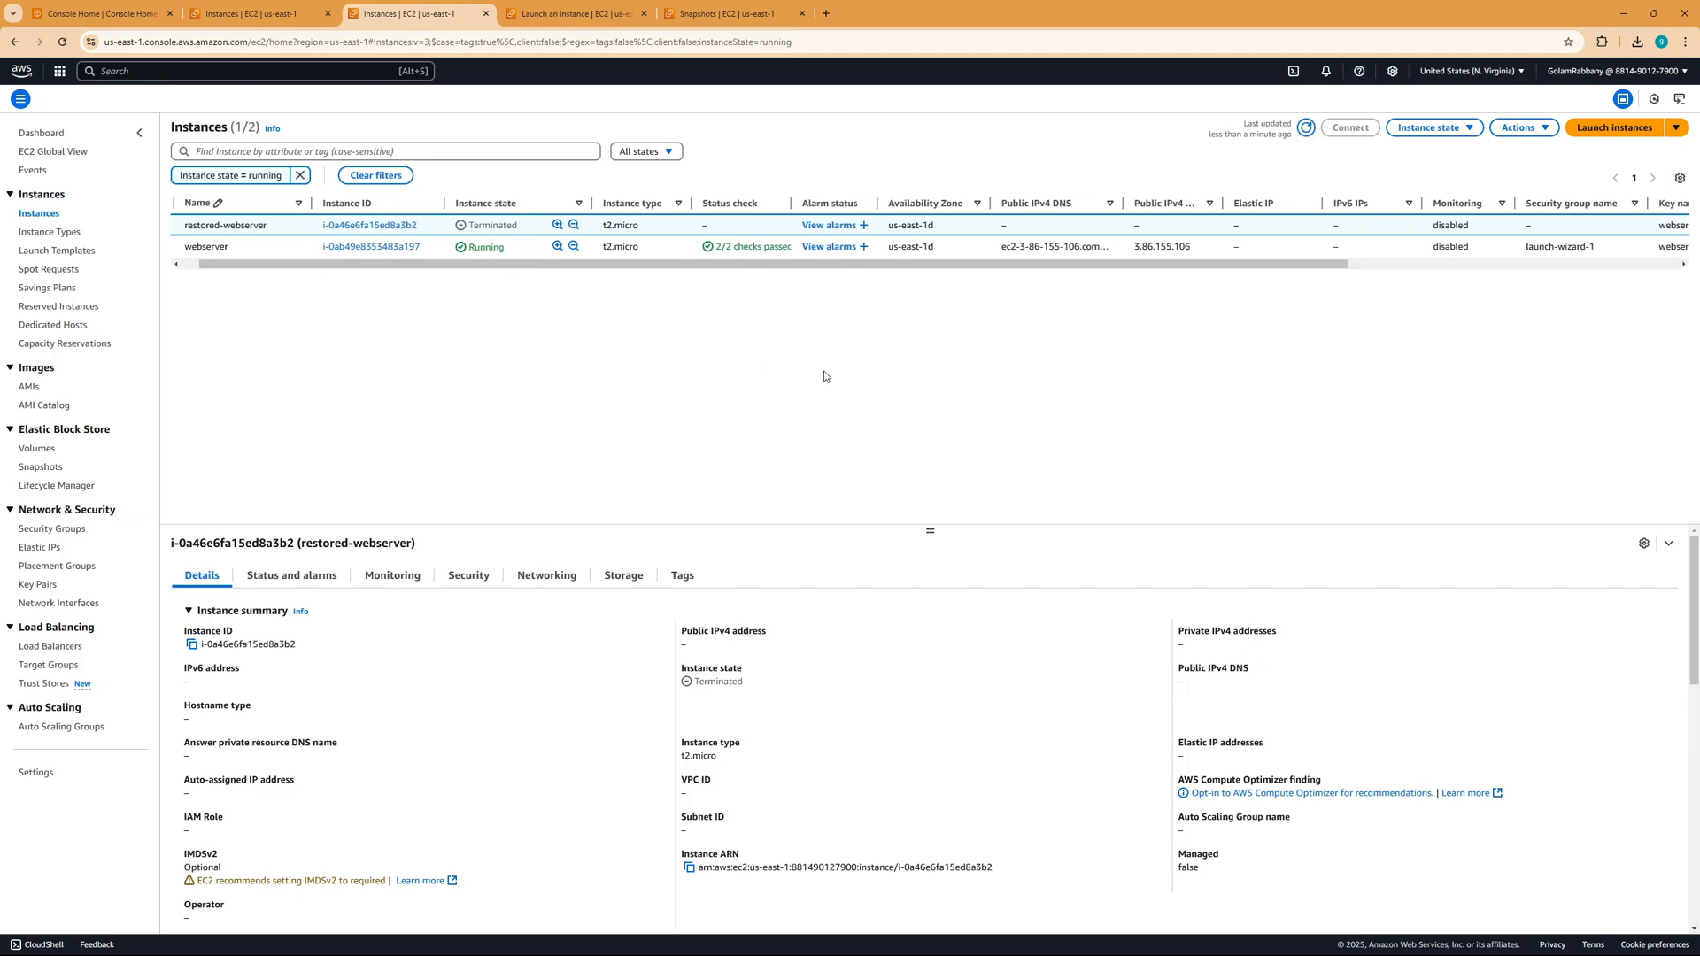
{"action": "mouse_move", "coordinate": [886, 365]}
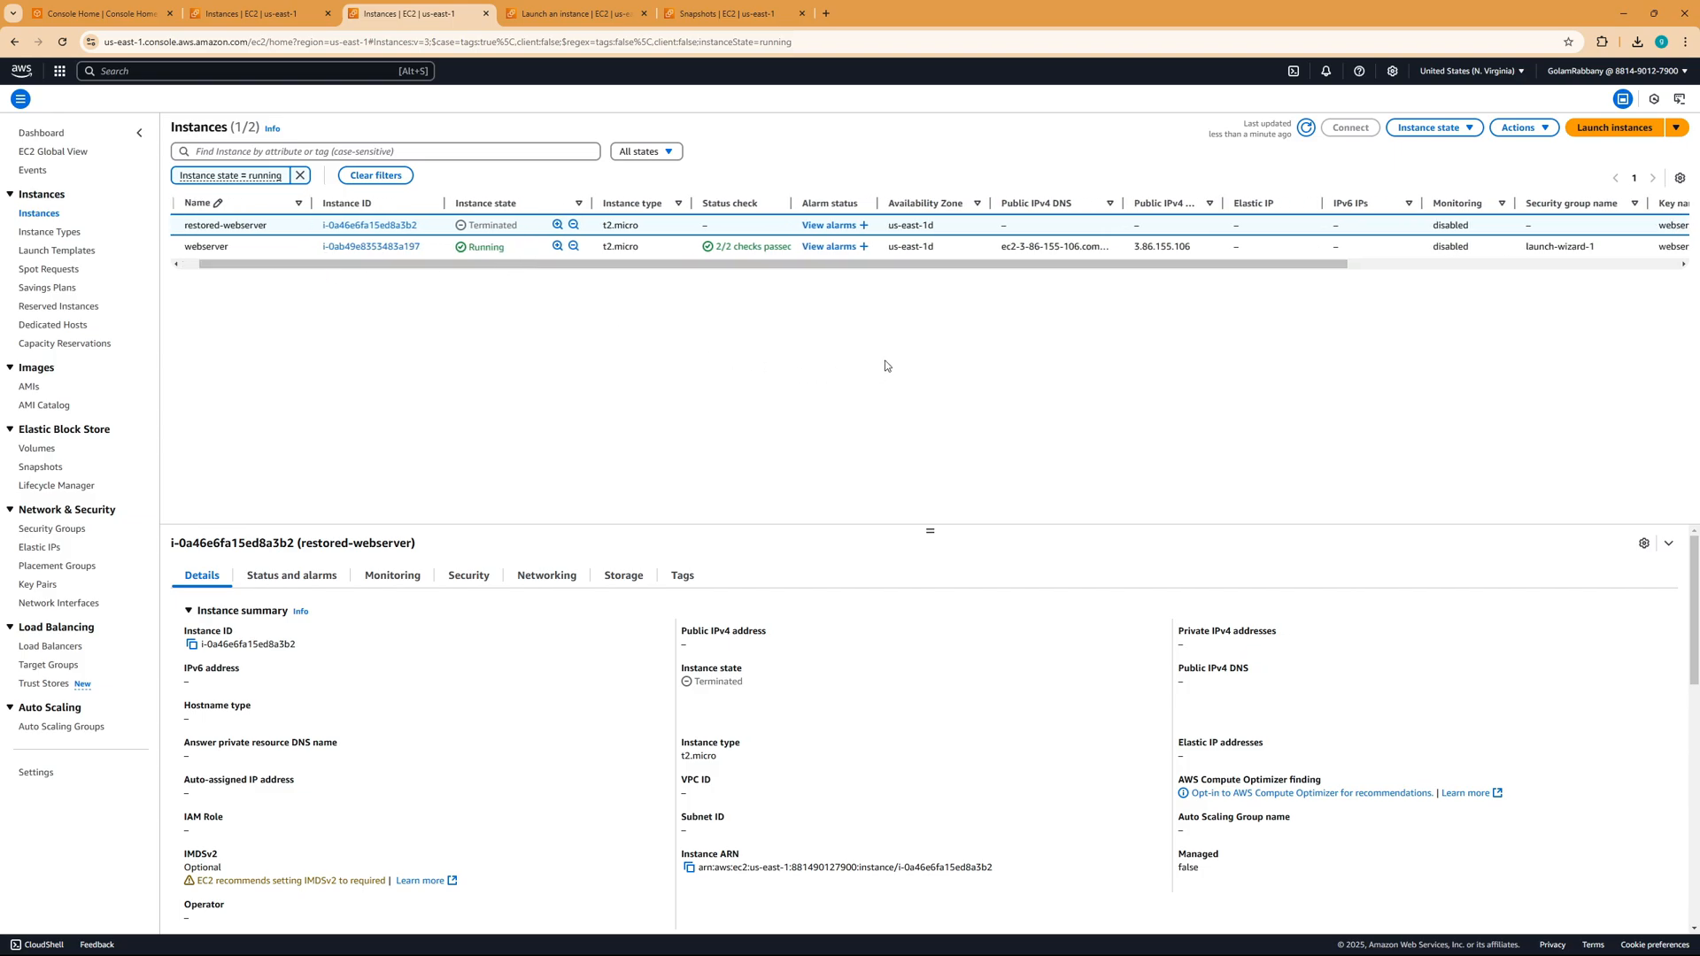